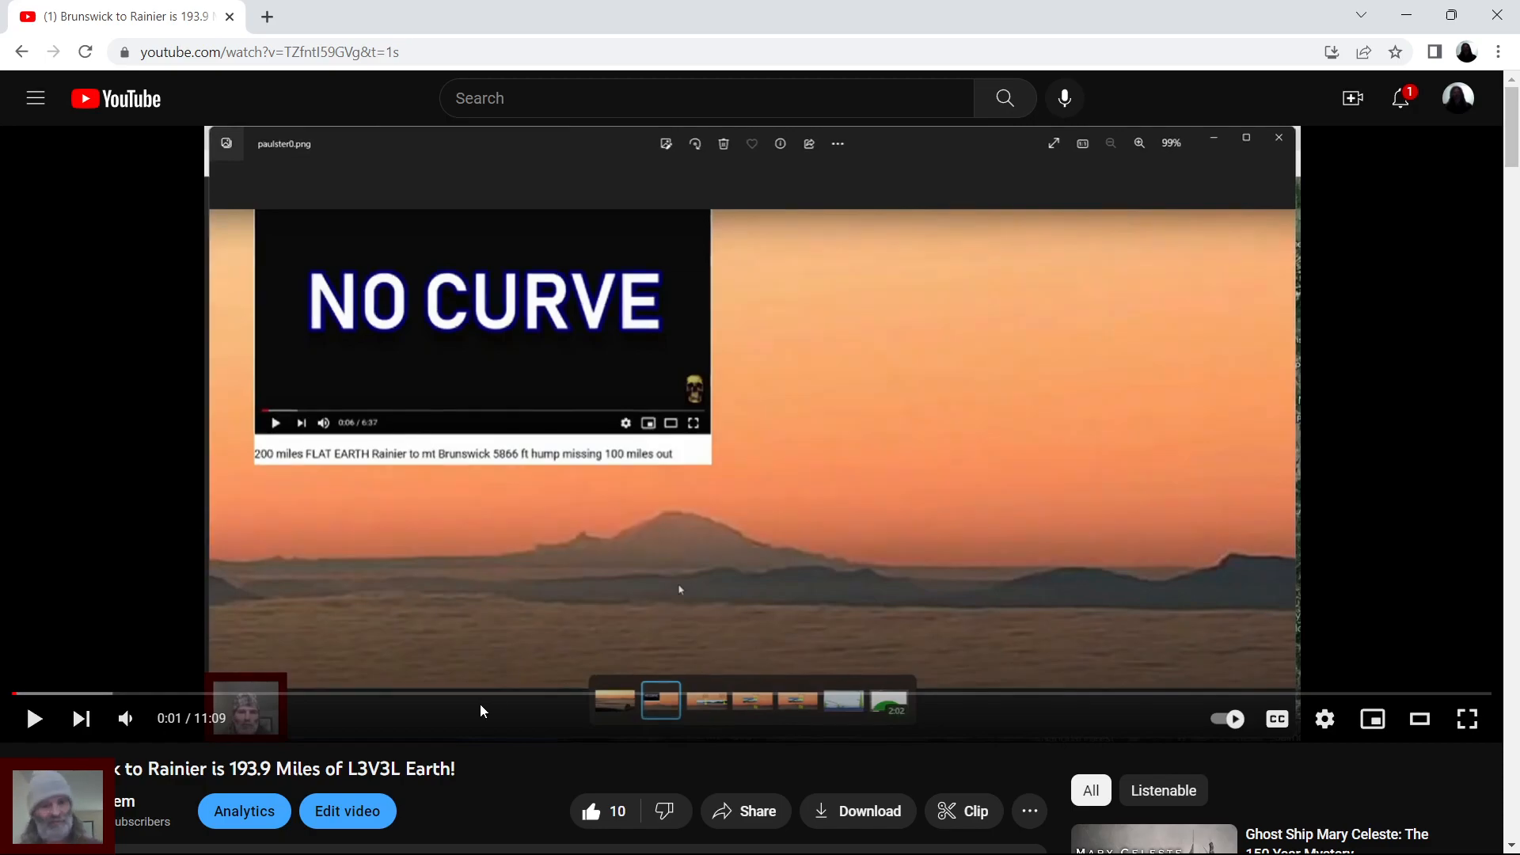
mouse_move(466, 728)
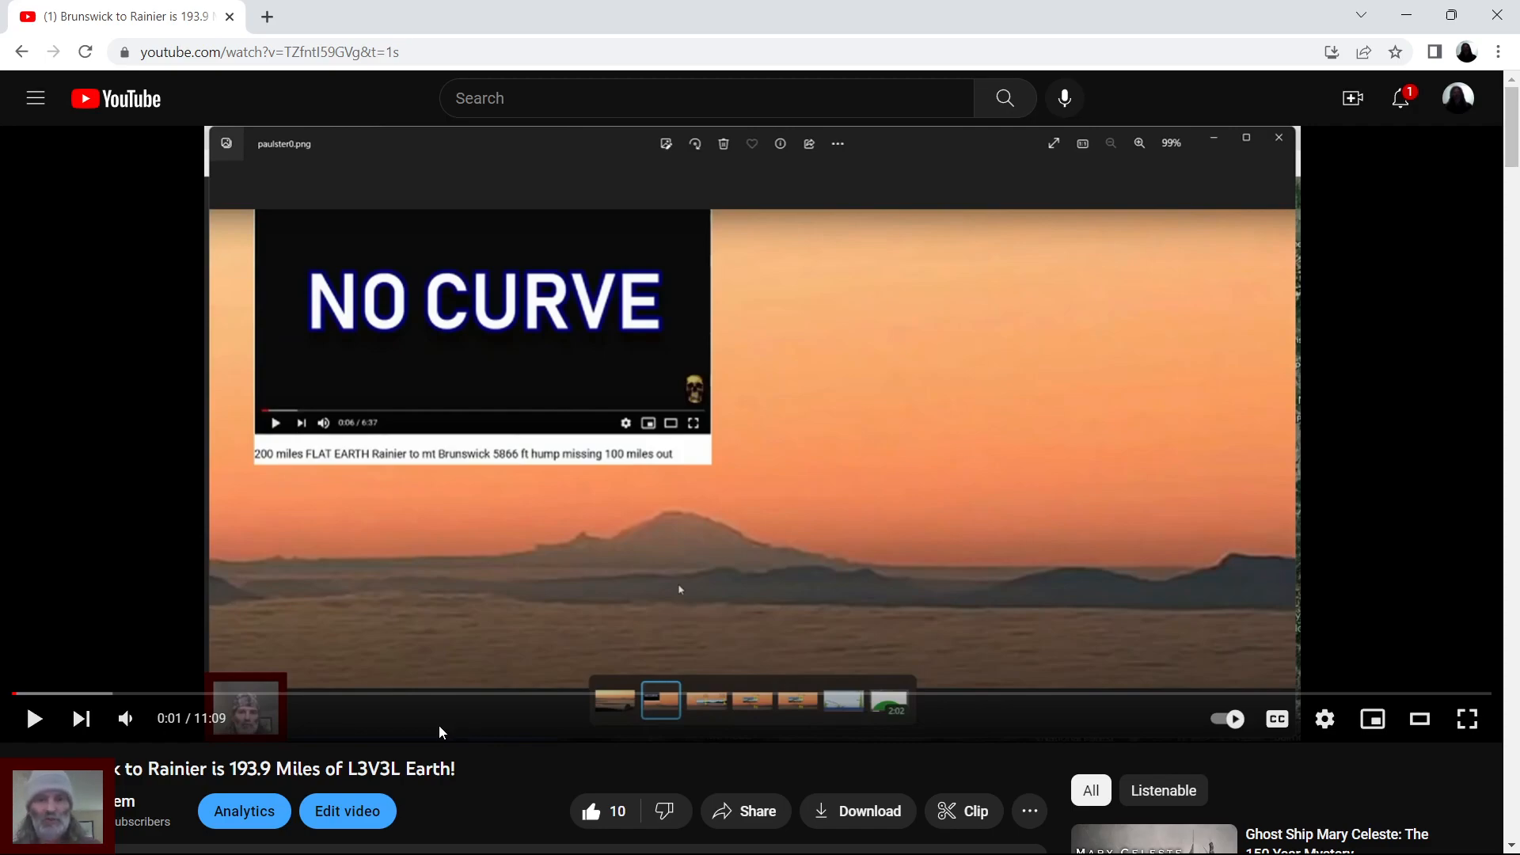
mouse_move(429, 792)
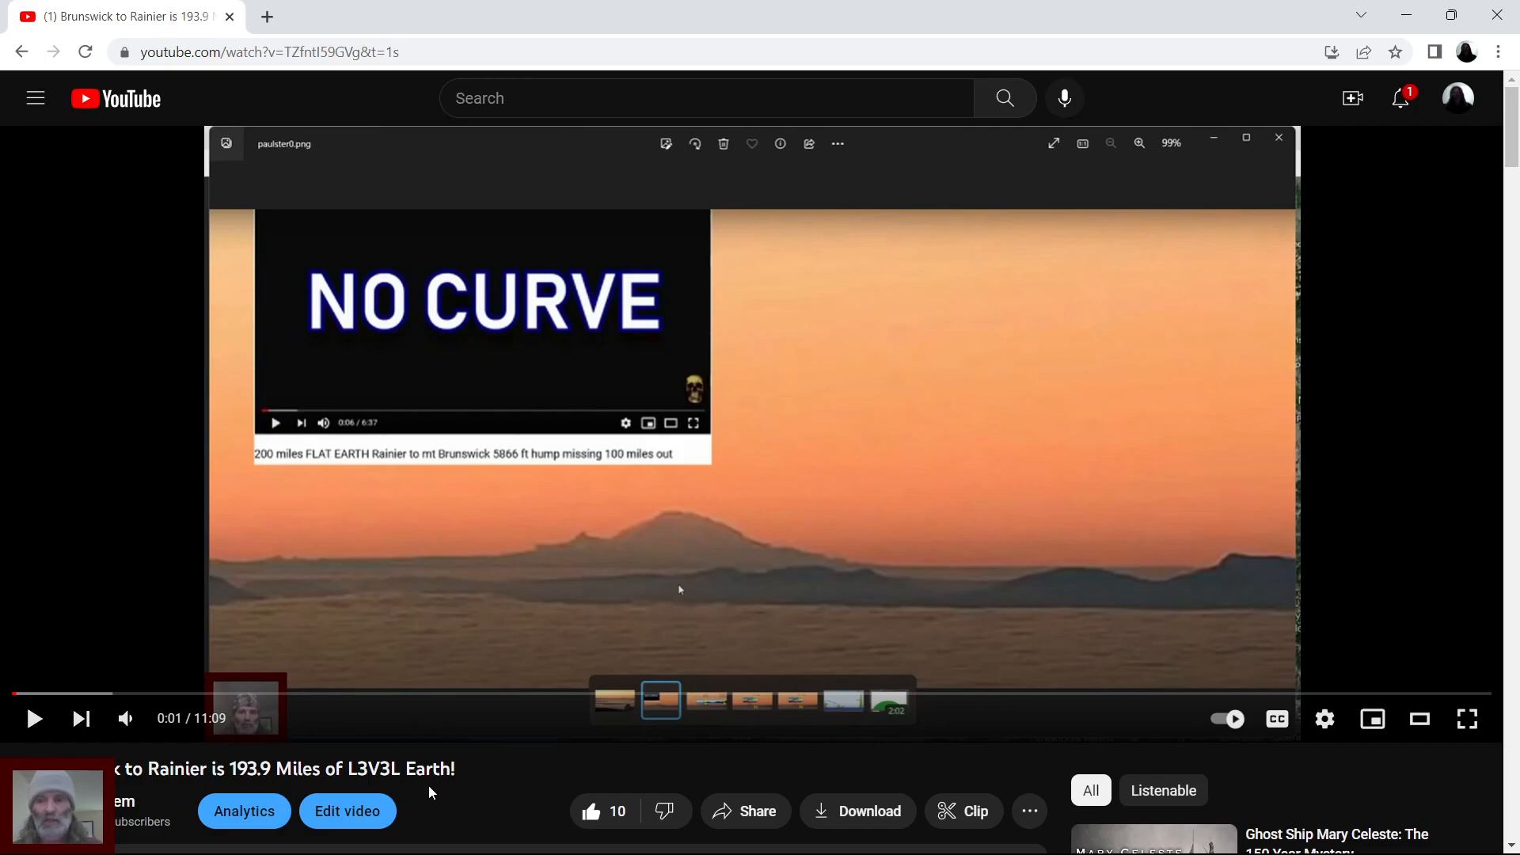
mouse_move(418, 825)
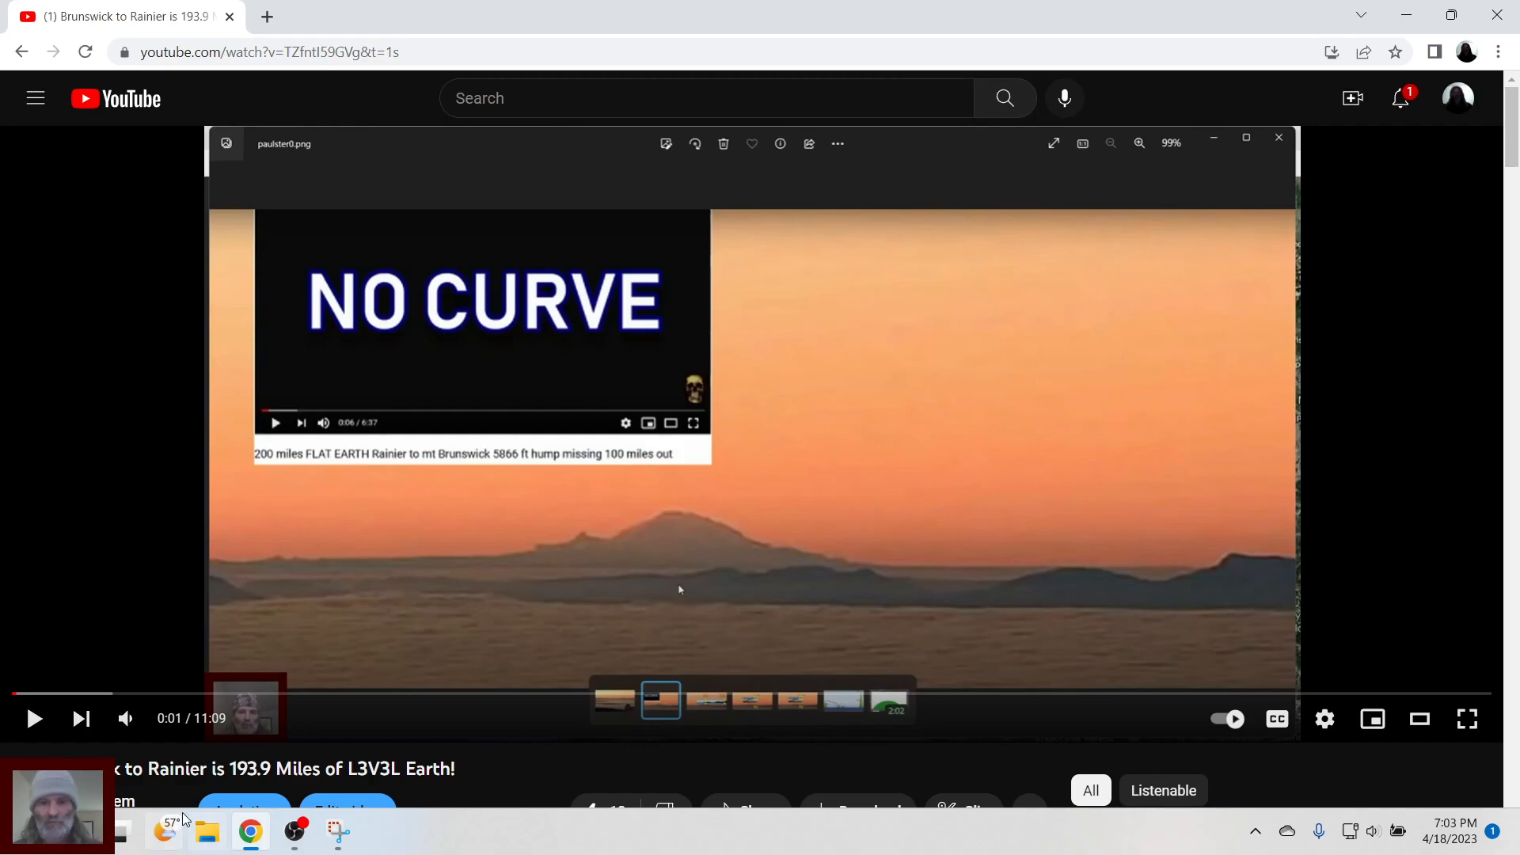
mouse_move(169, 822)
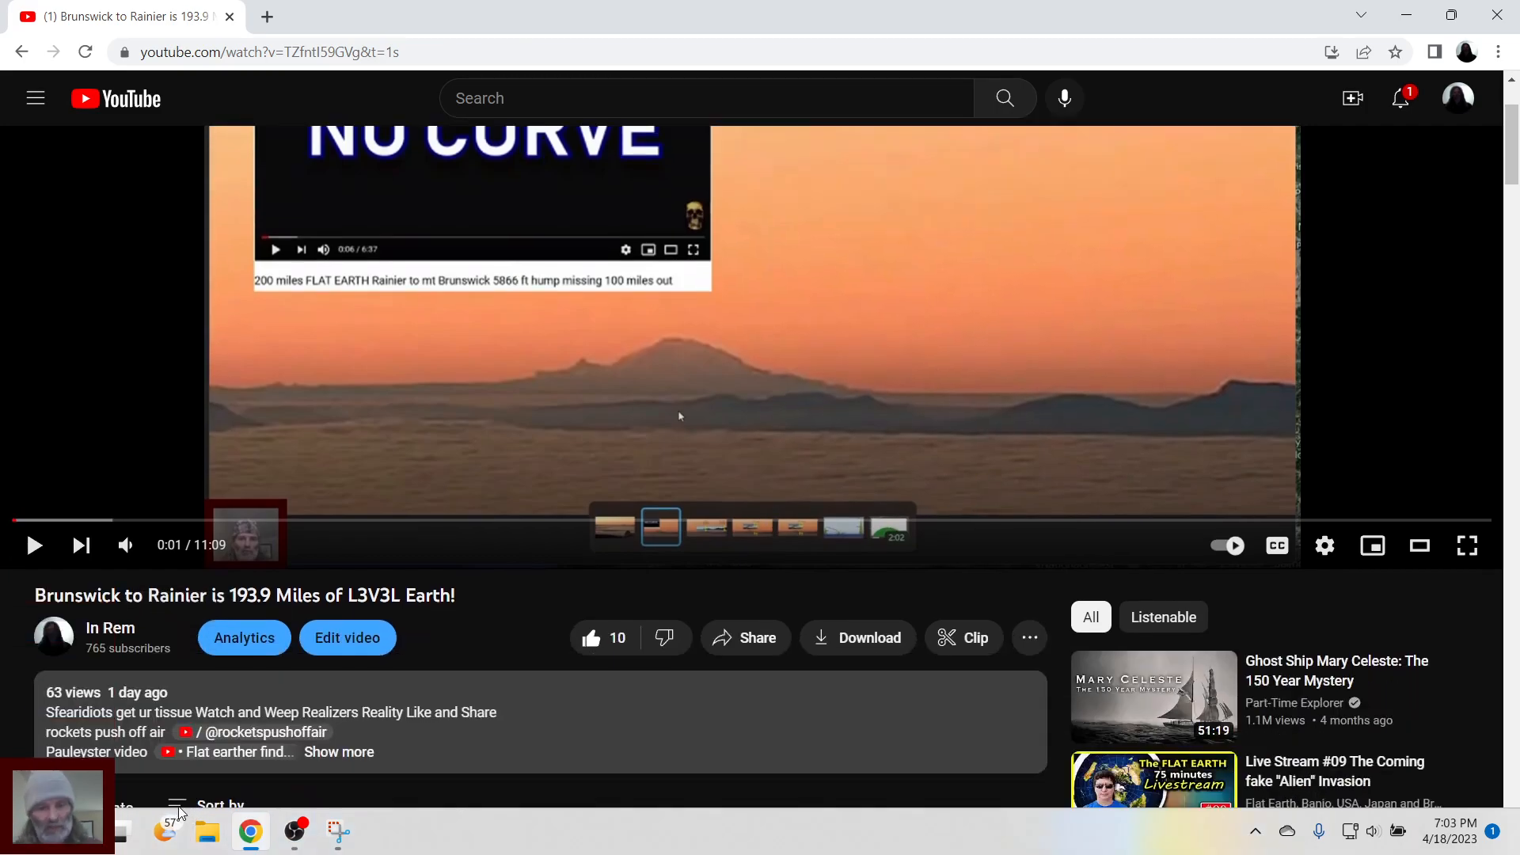
- Scroll down the comments to the reply telling the viewer to watch another video from 8:15
scroll("down", 3)
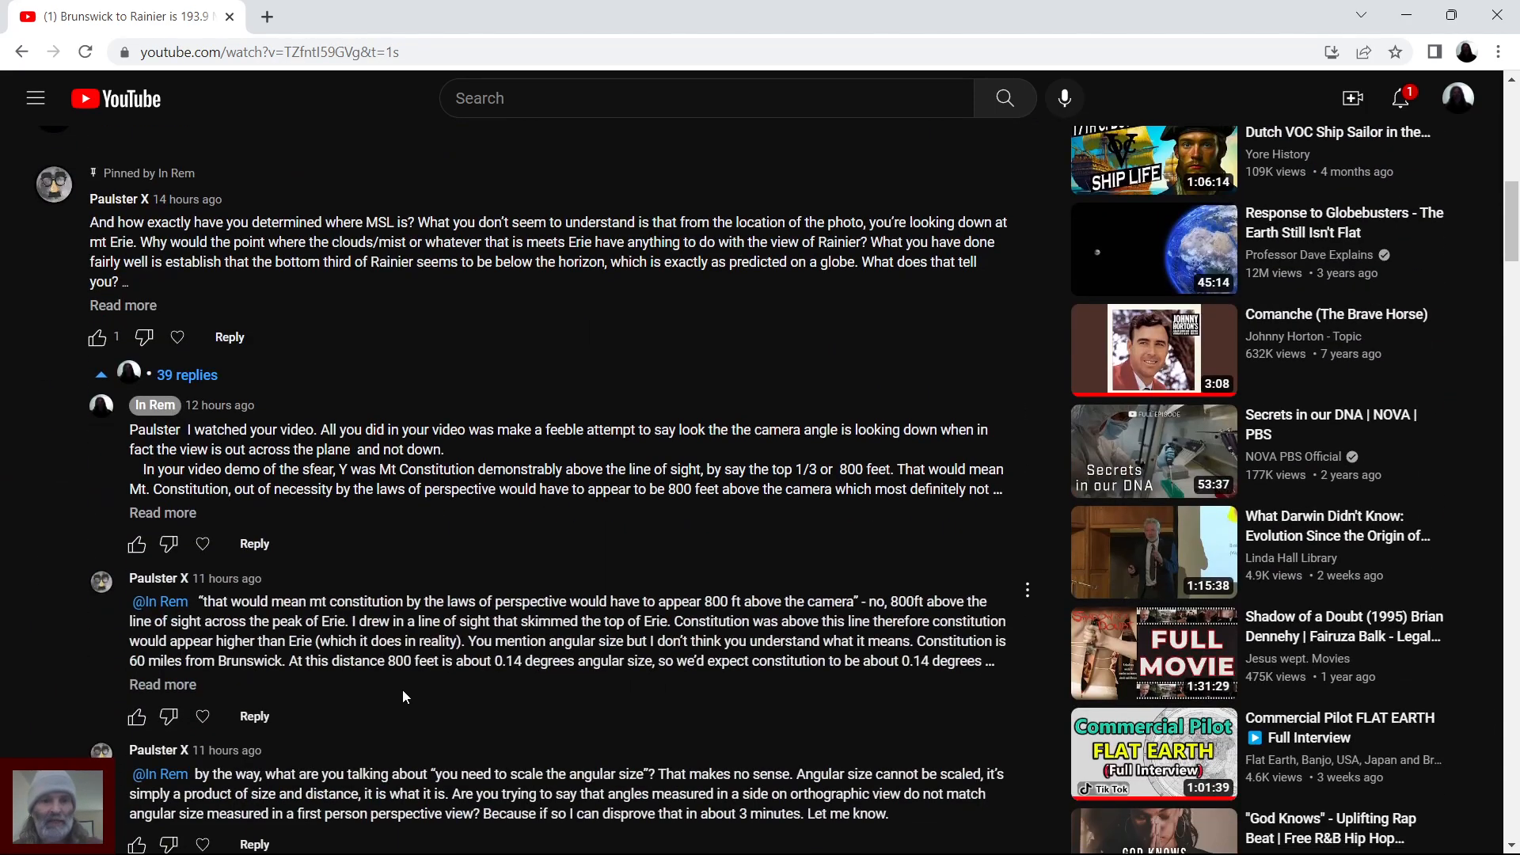
scroll("down", 3)
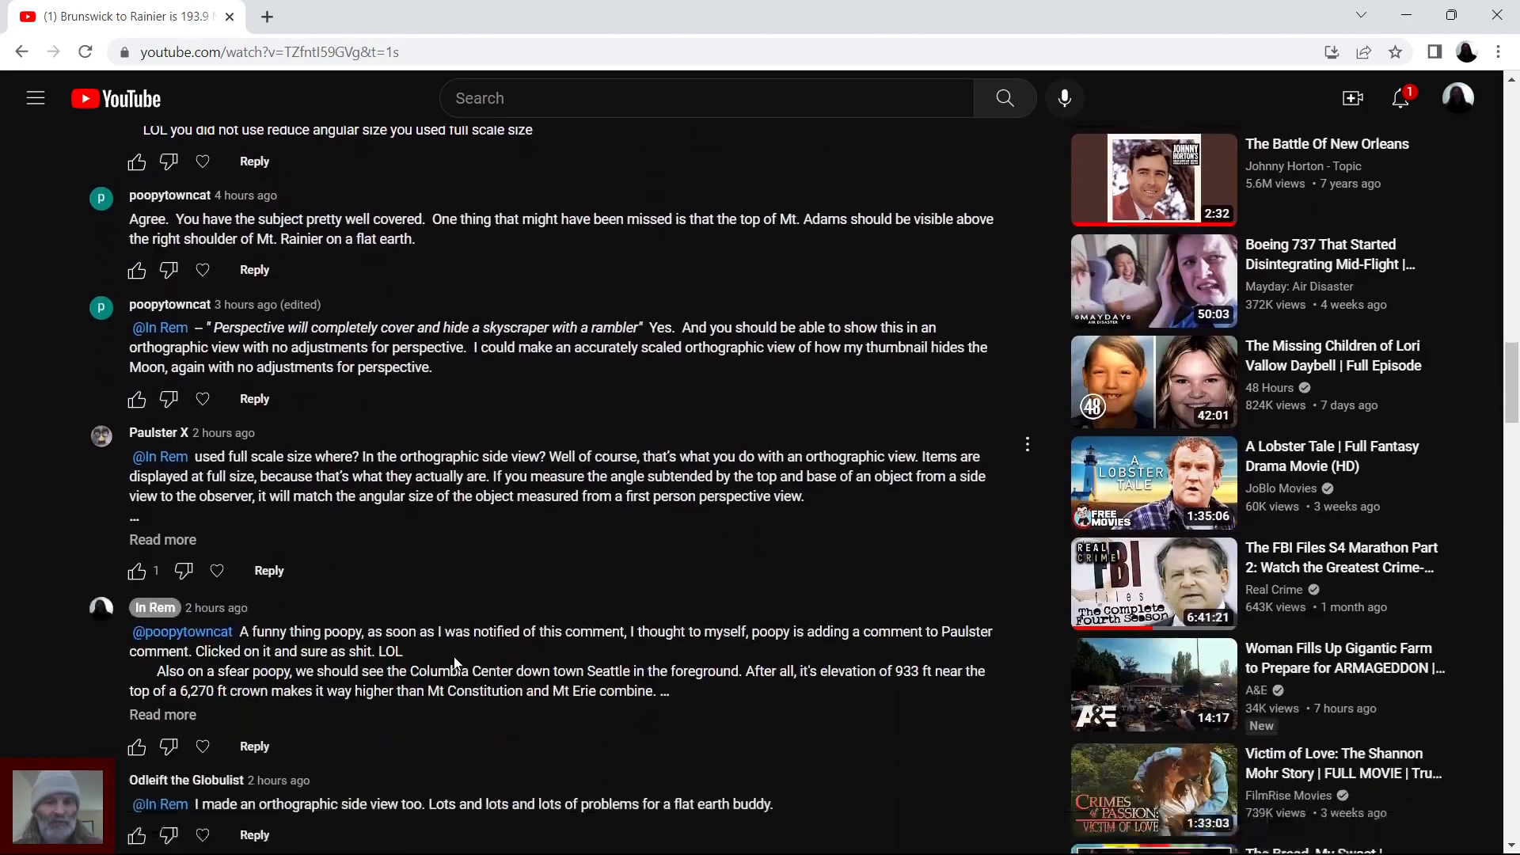
scroll("down", 3)
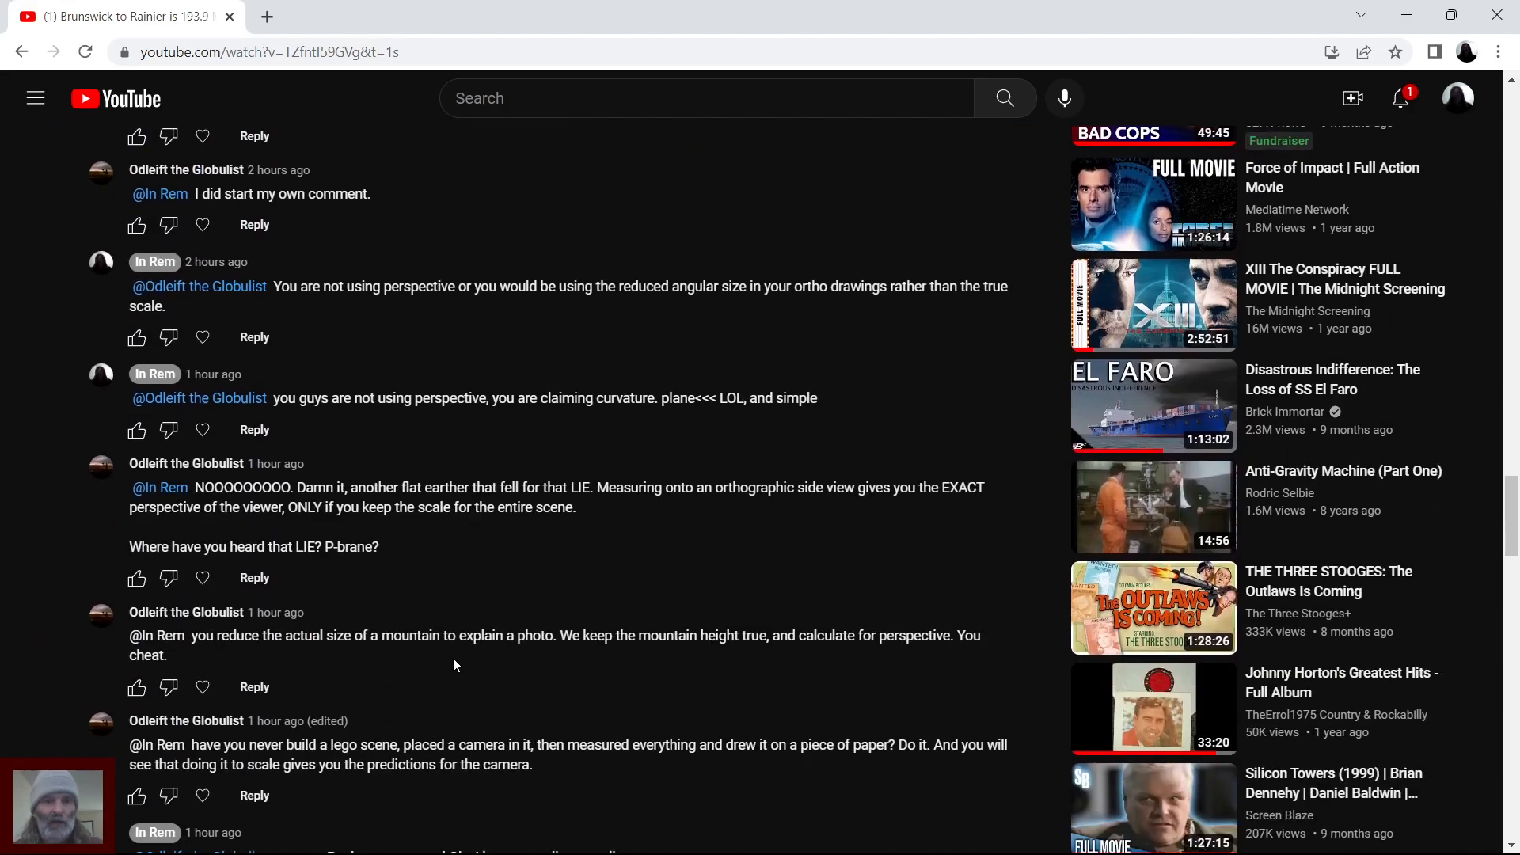
scroll("down", 3)
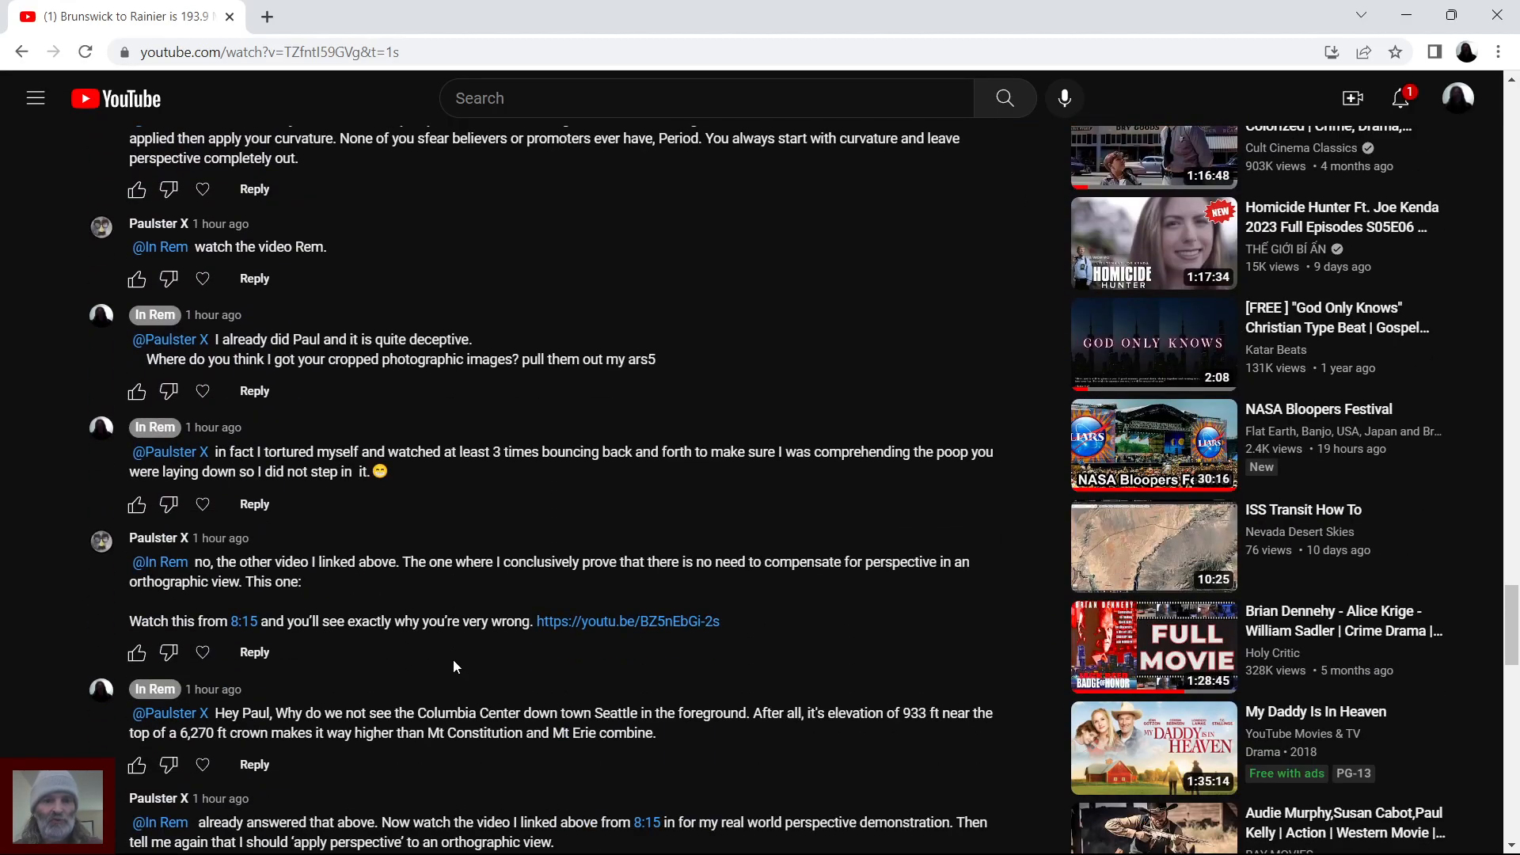
mouse_move(1026, 550)
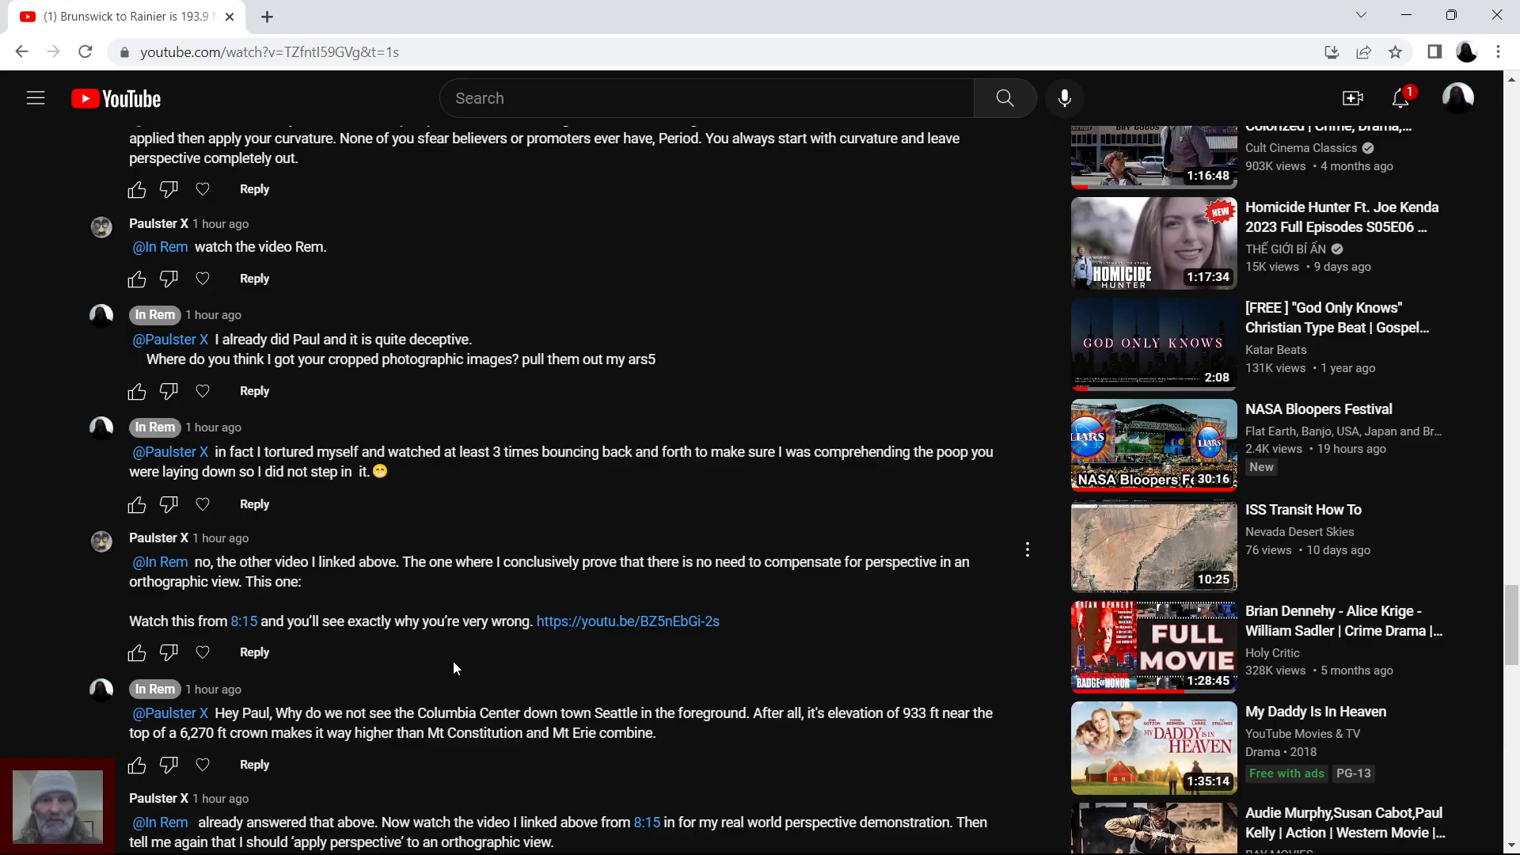
mouse_move(599, 672)
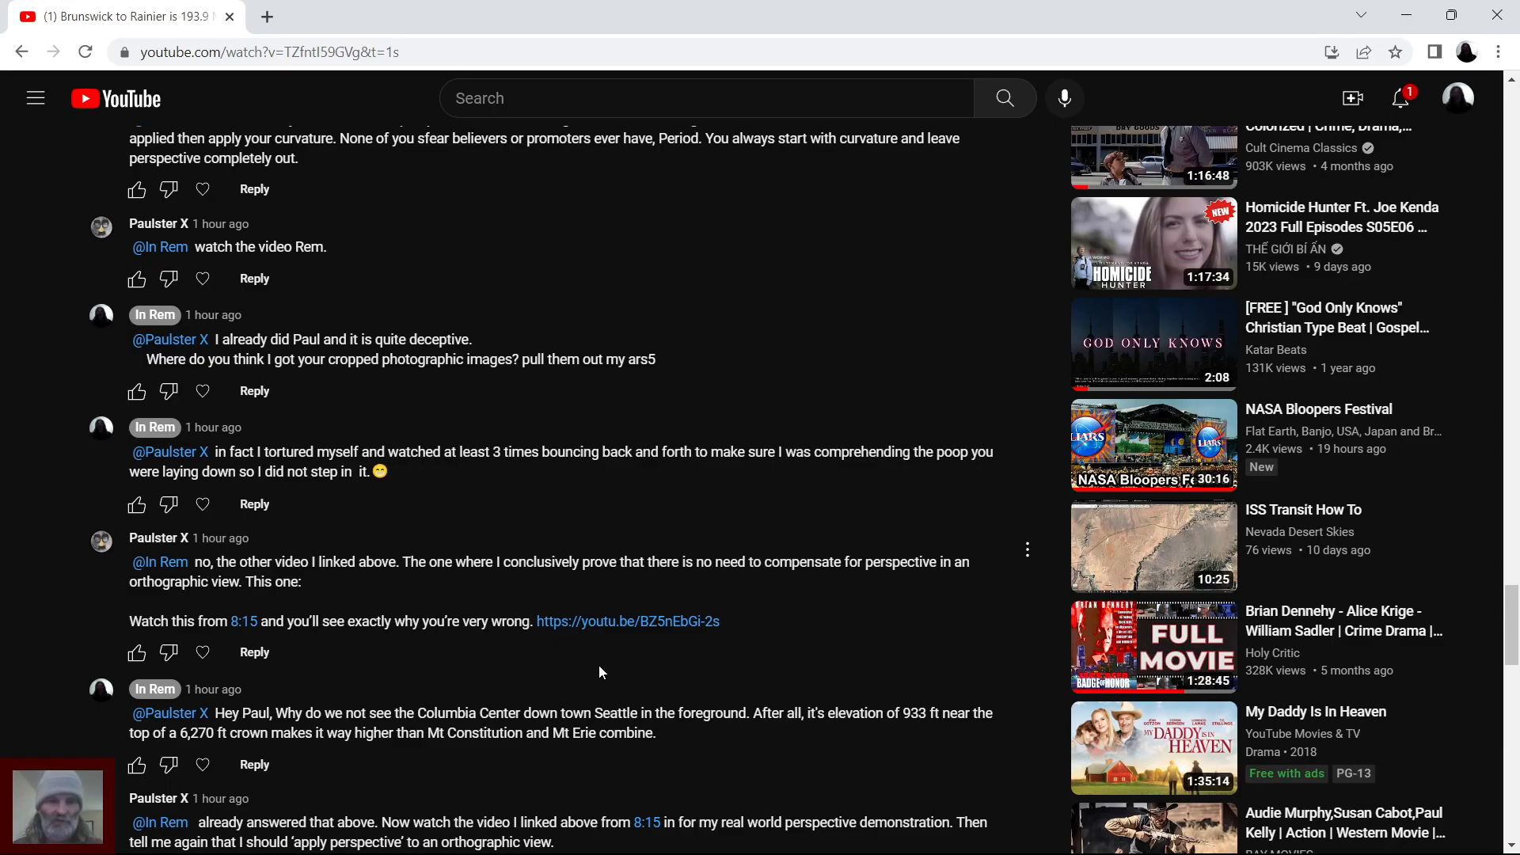
mouse_move(241, 590)
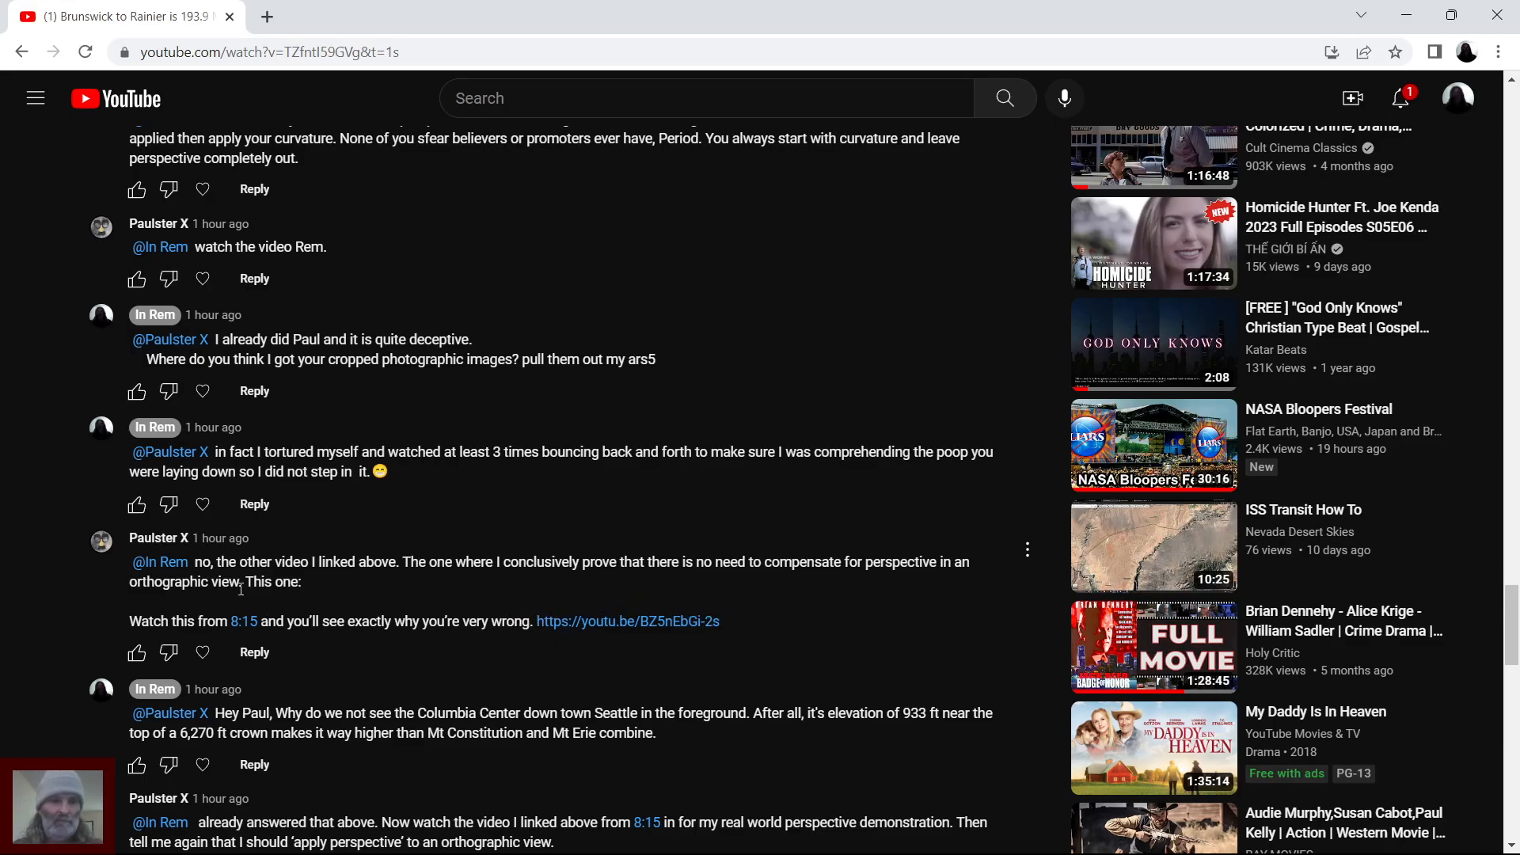
mouse_move(315, 589)
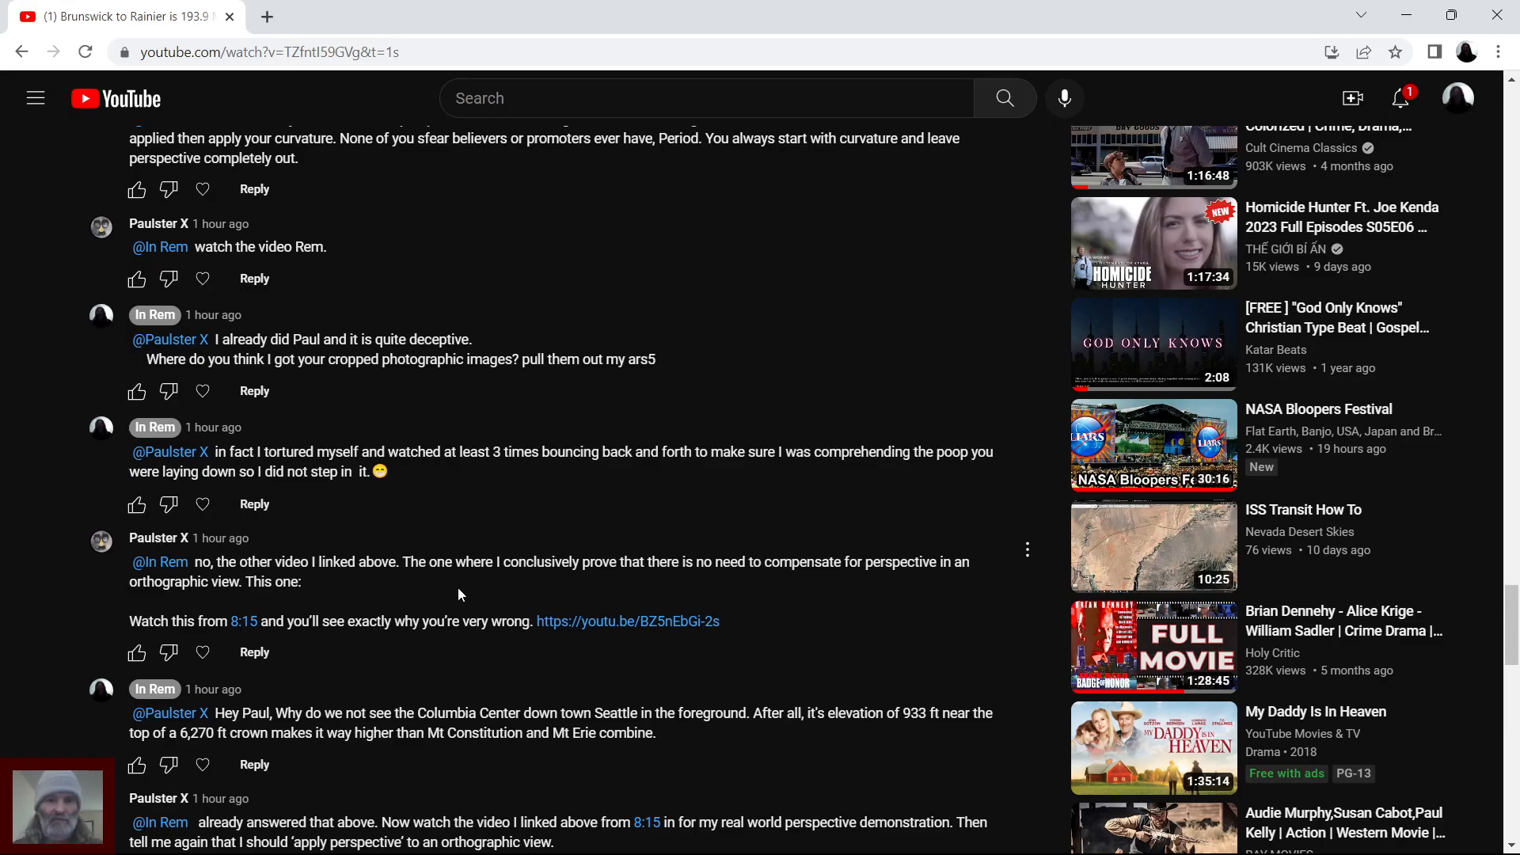
mouse_move(582, 612)
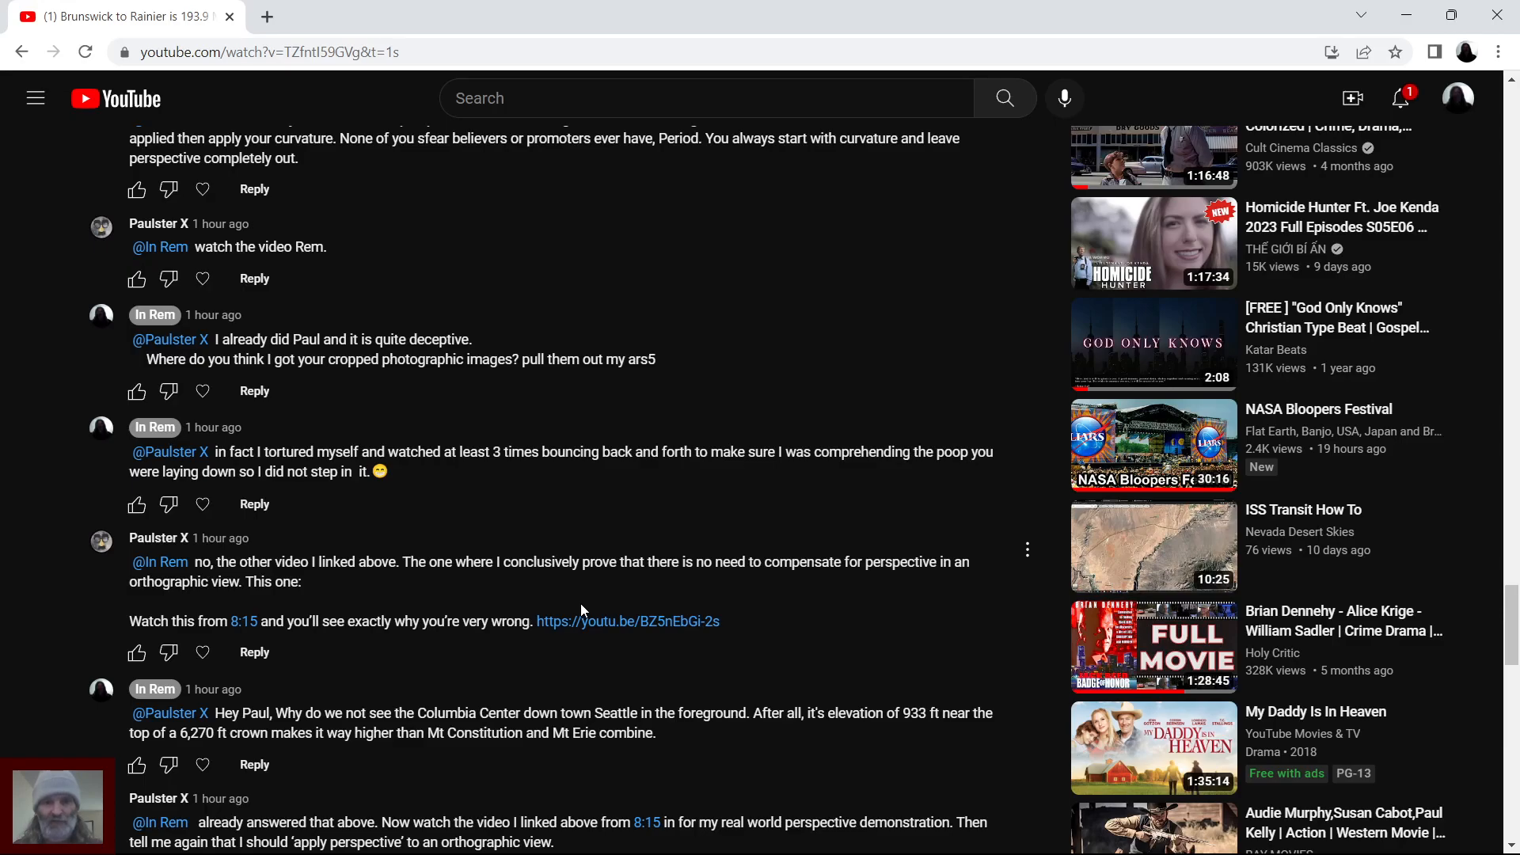
mouse_move(813, 597)
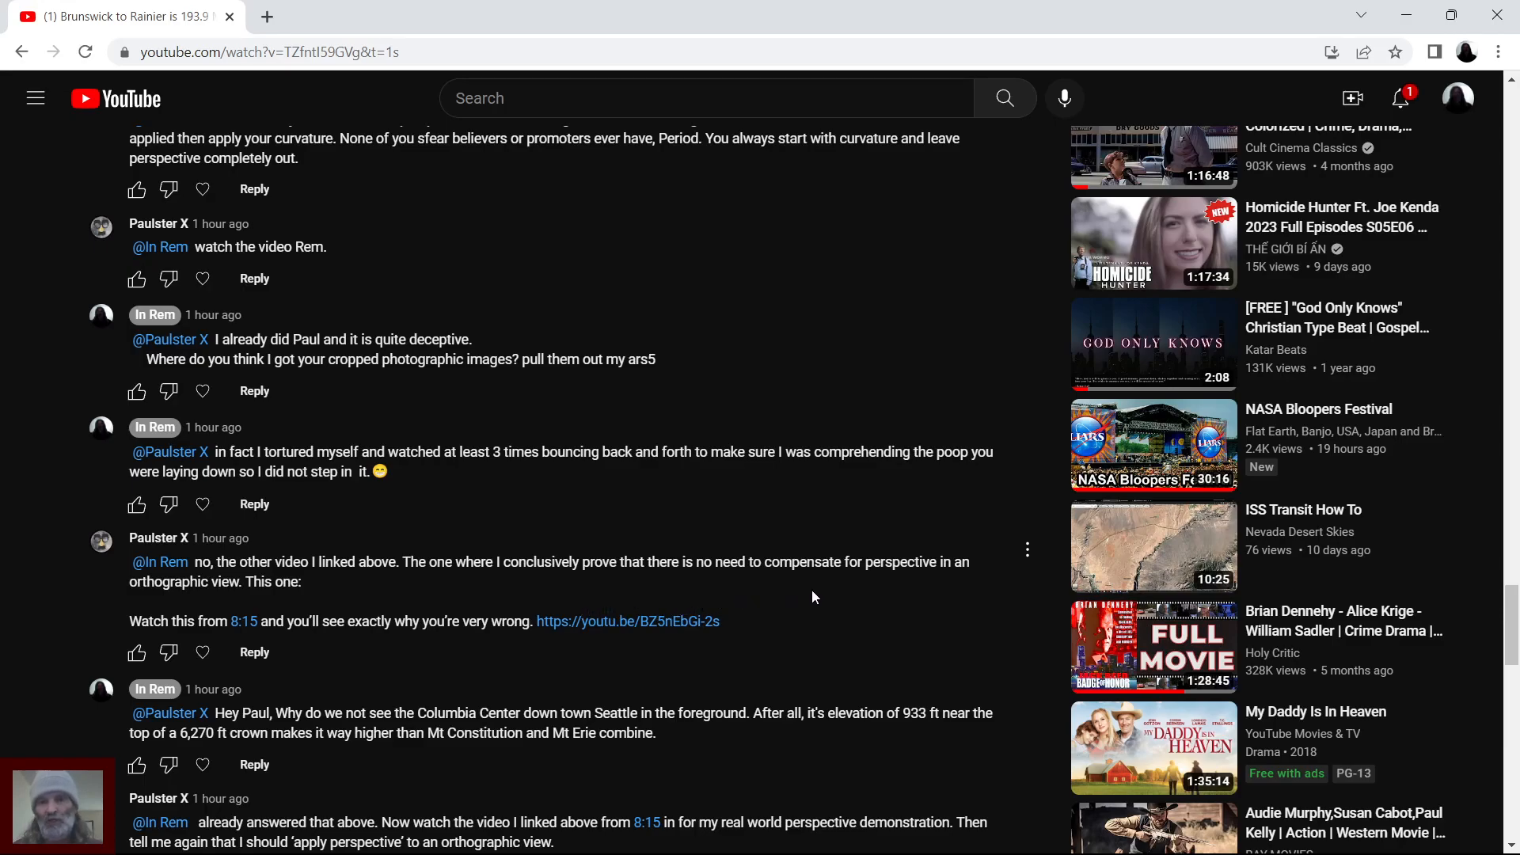
mouse_move(960, 590)
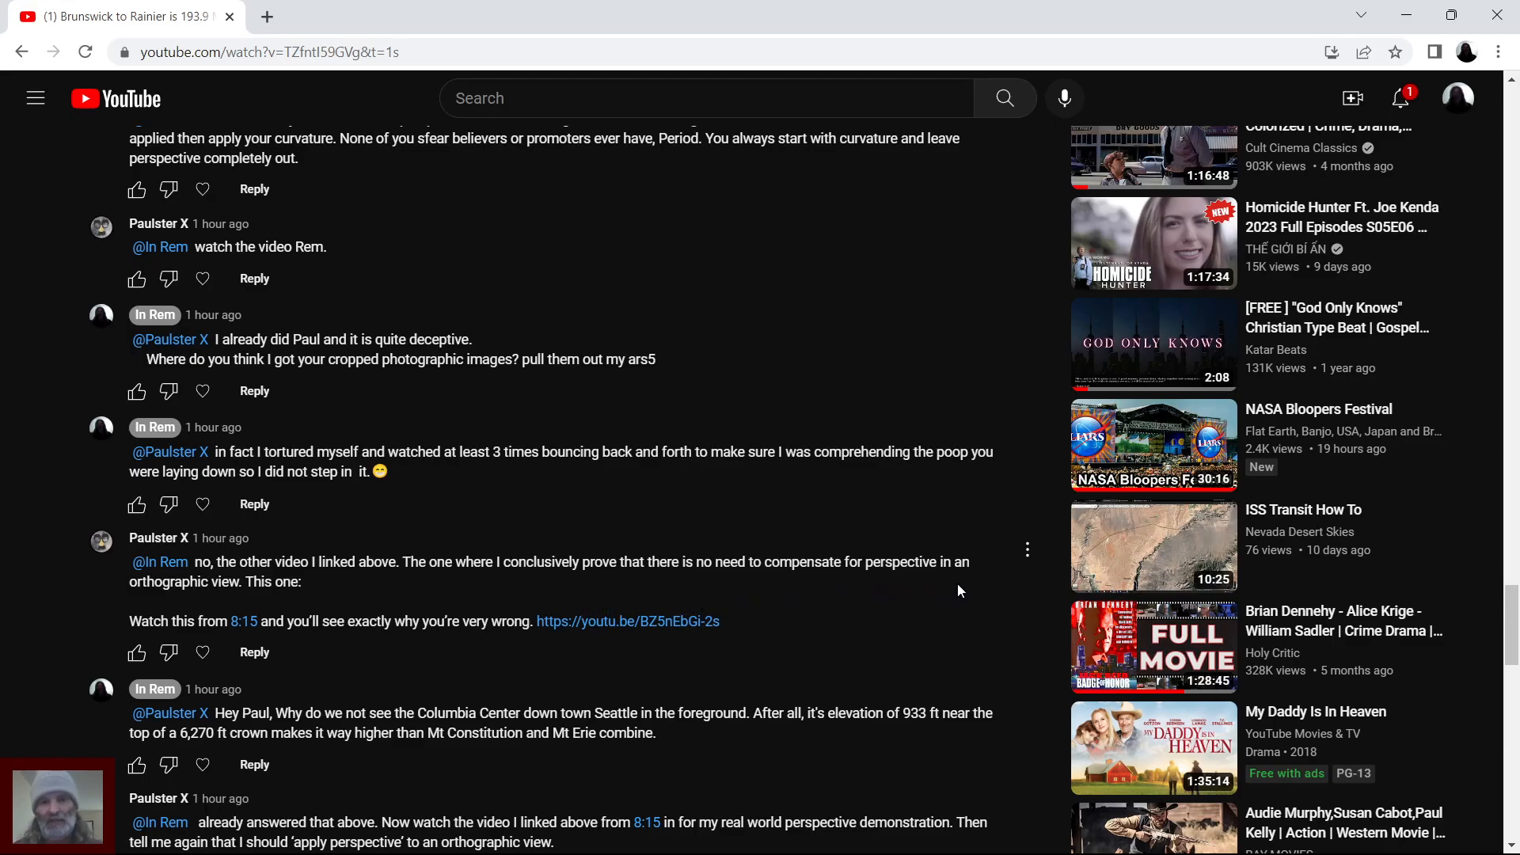
mouse_move(247, 598)
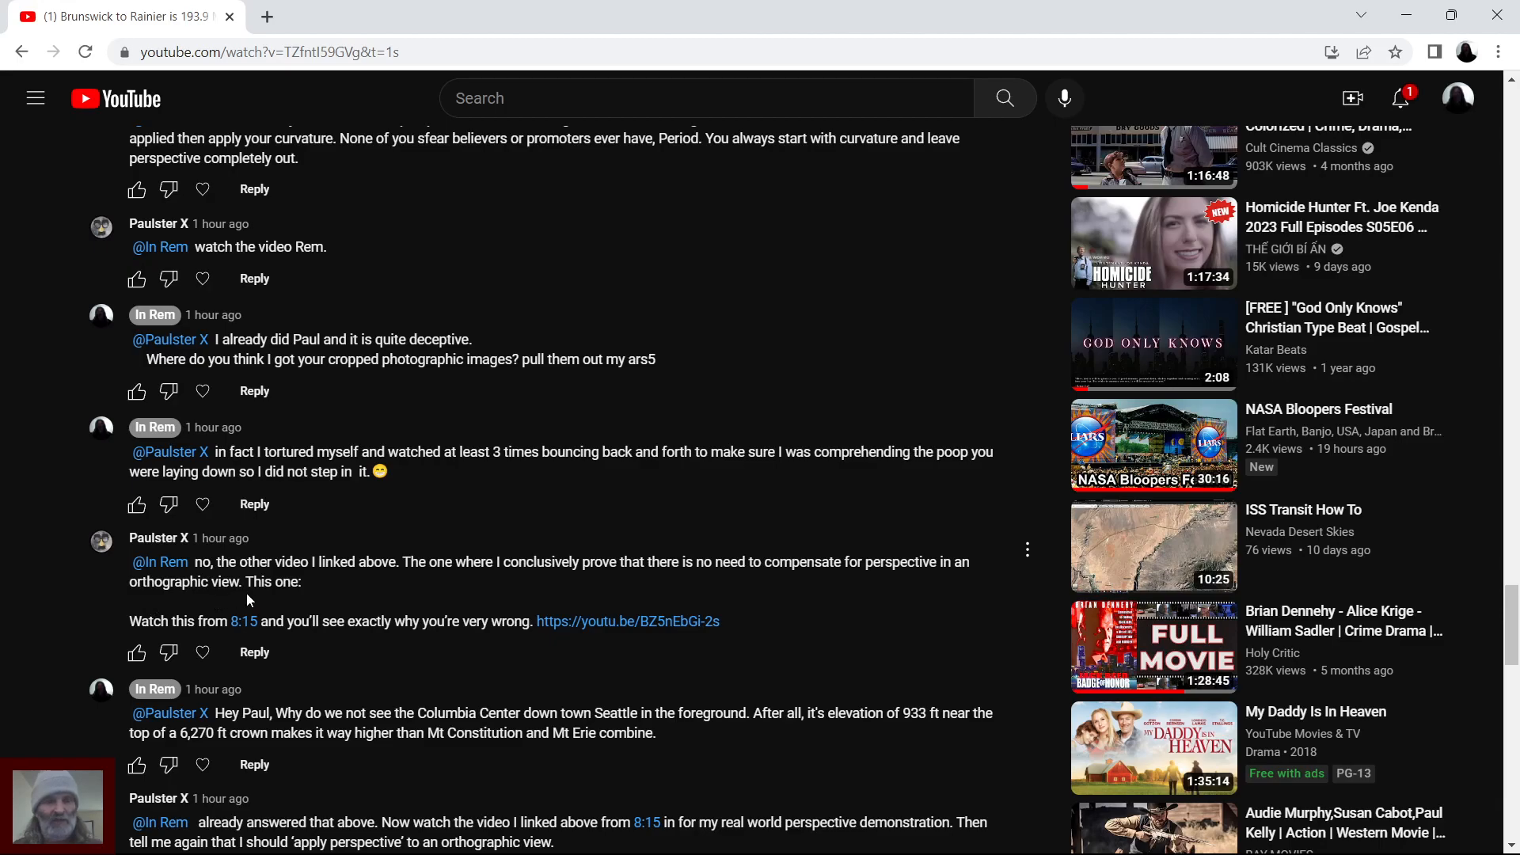
mouse_move(232, 639)
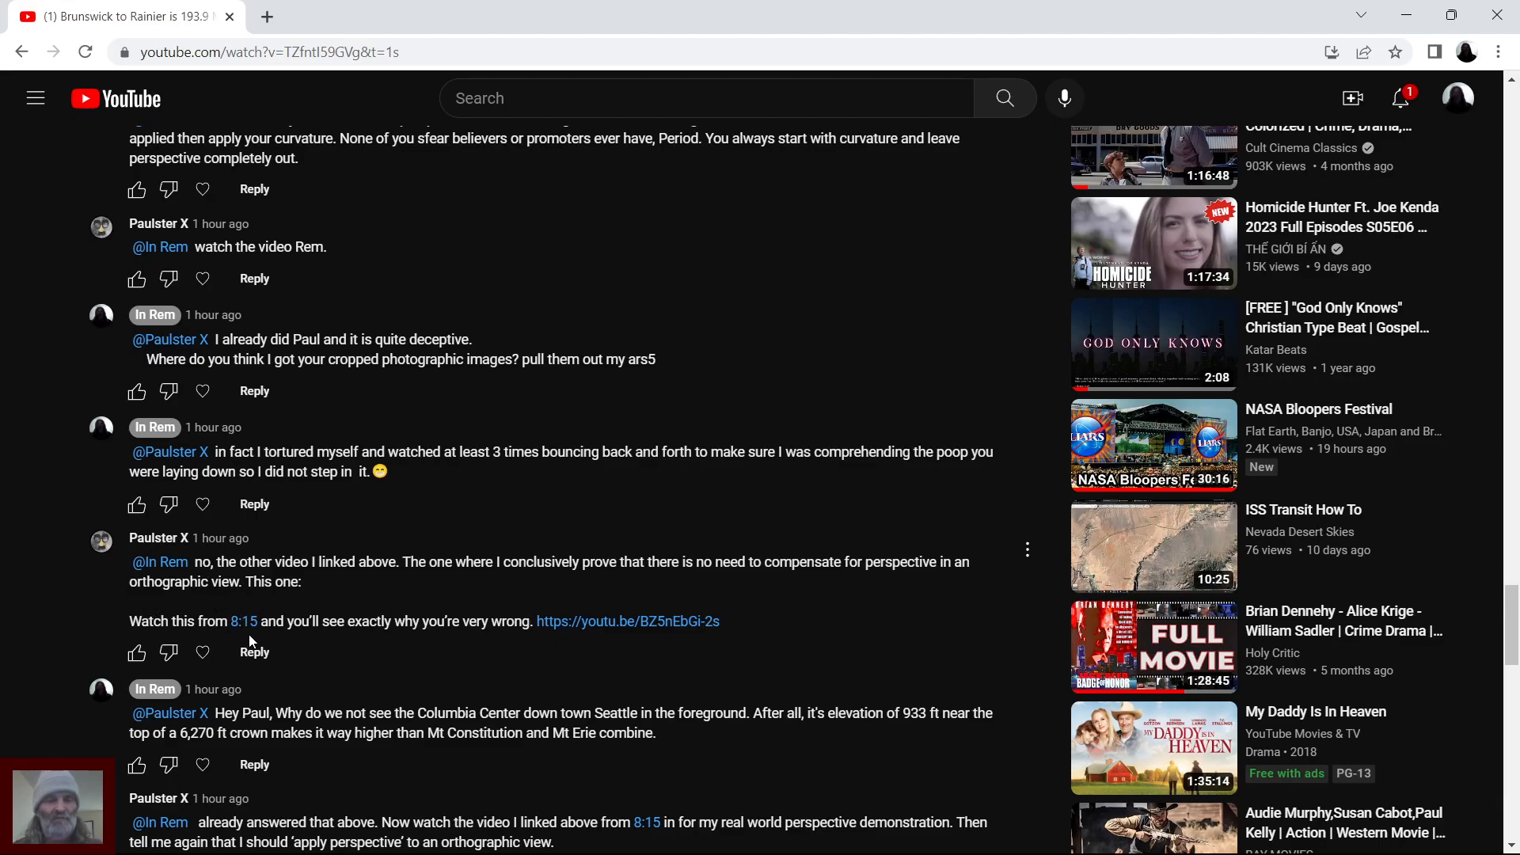
mouse_move(342, 648)
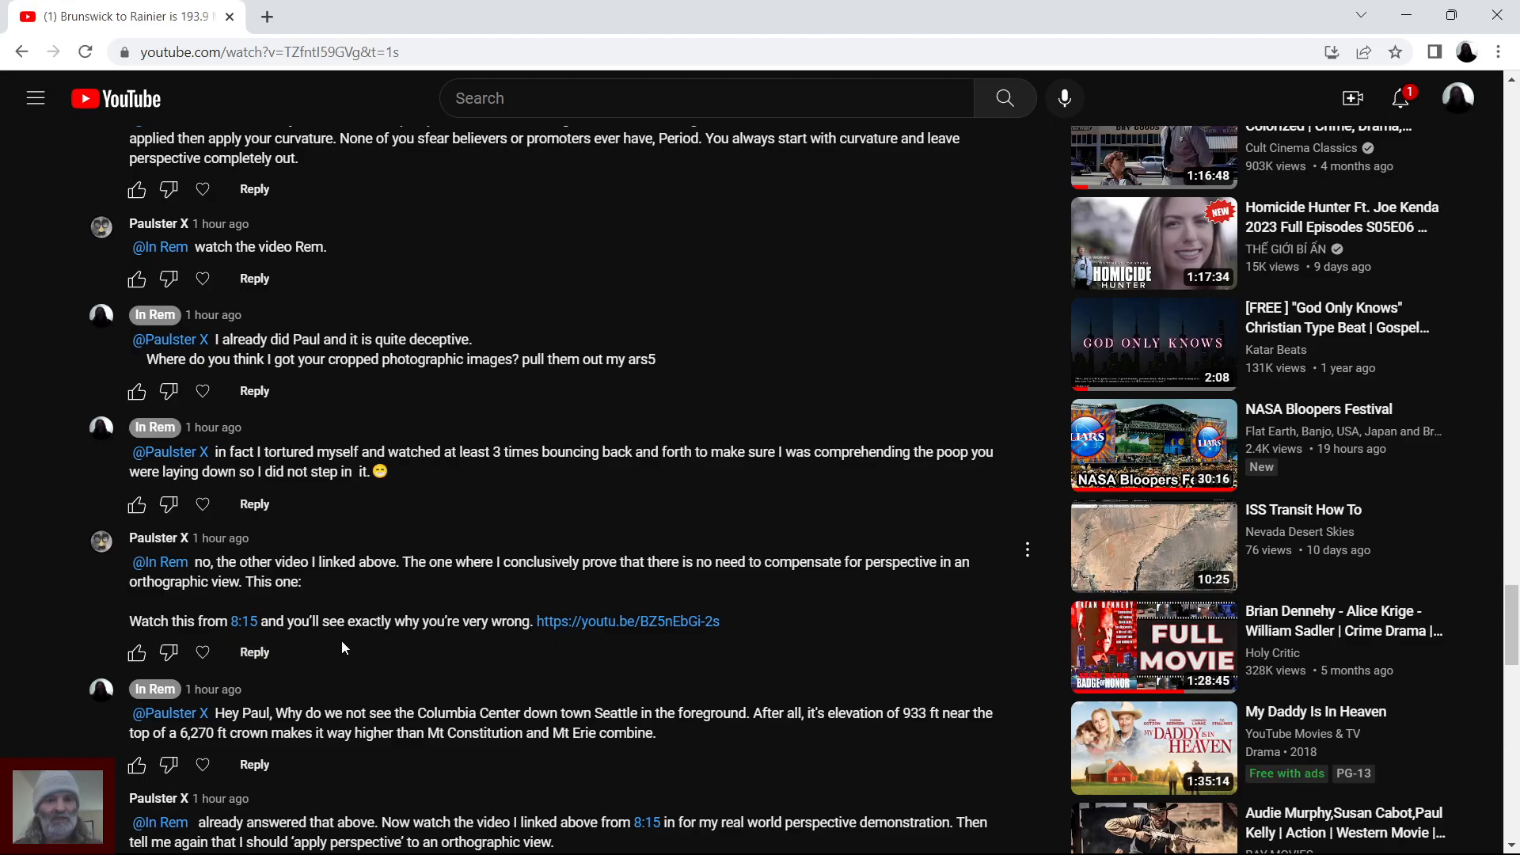
mouse_move(431, 647)
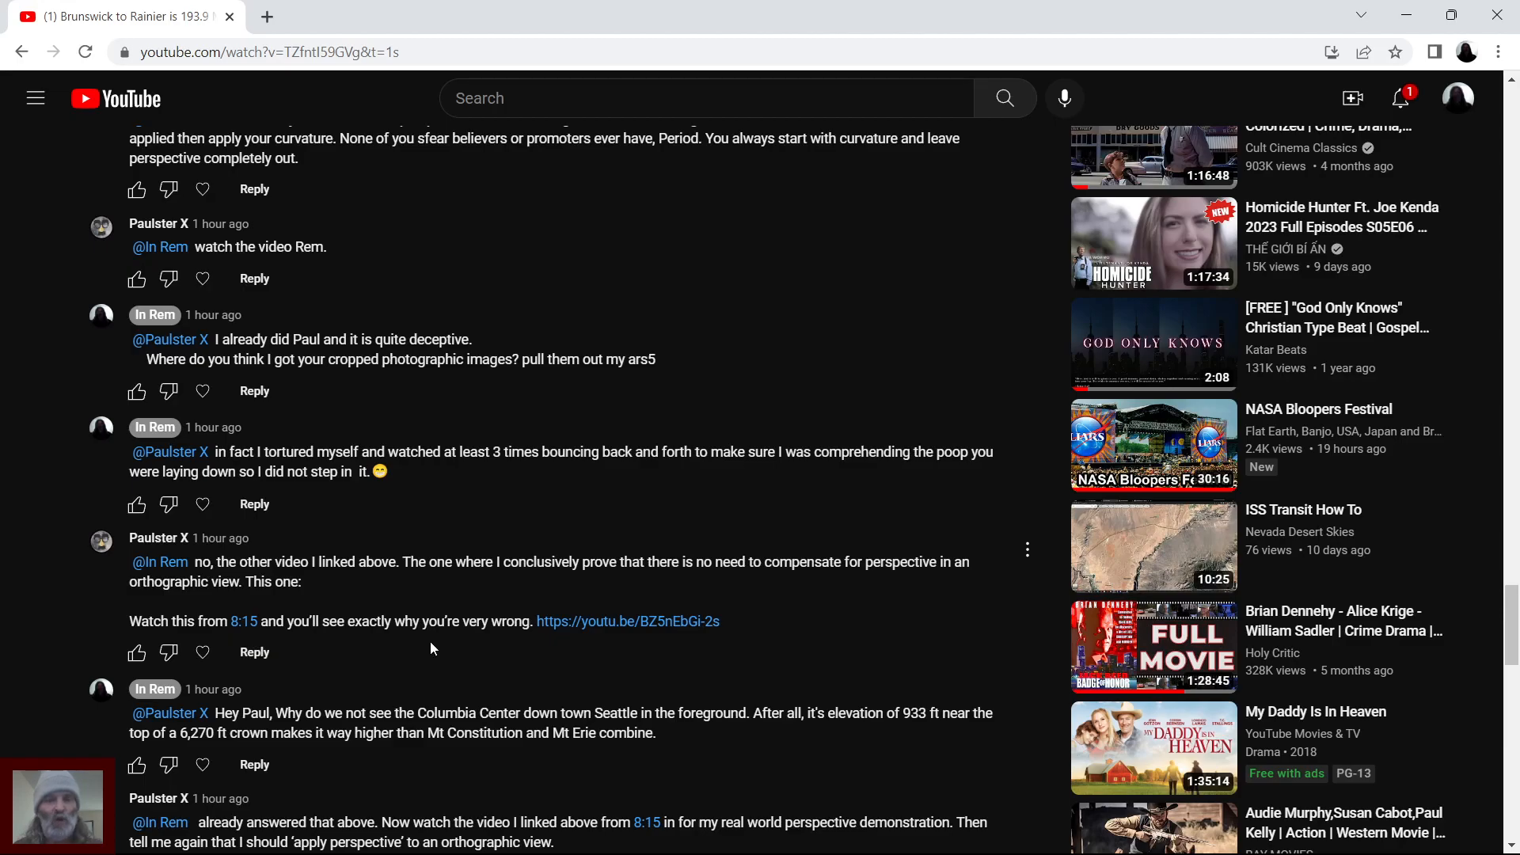
mouse_move(494, 646)
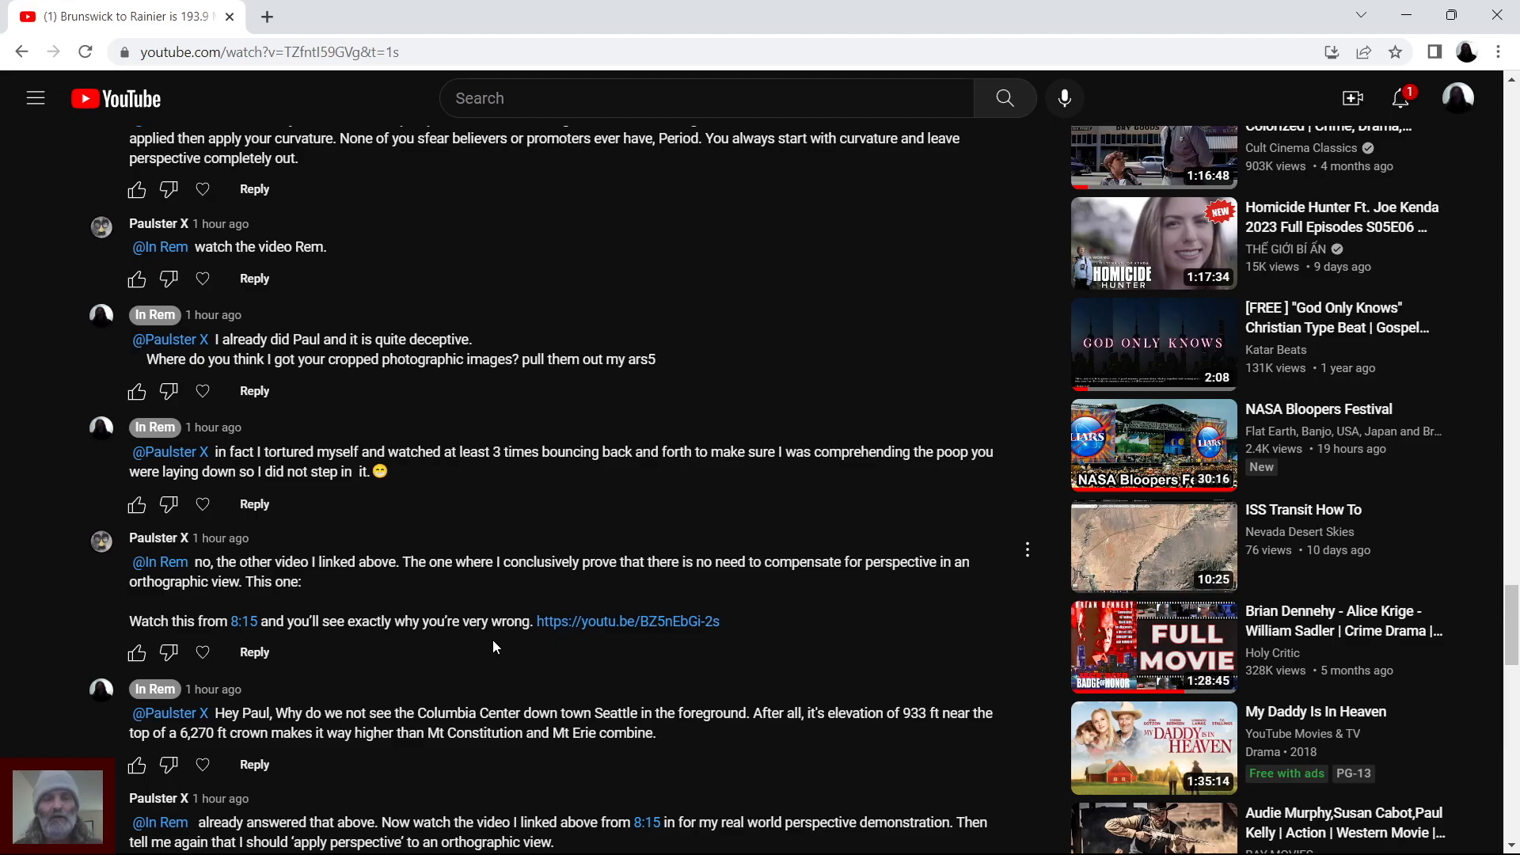
mouse_move(637, 602)
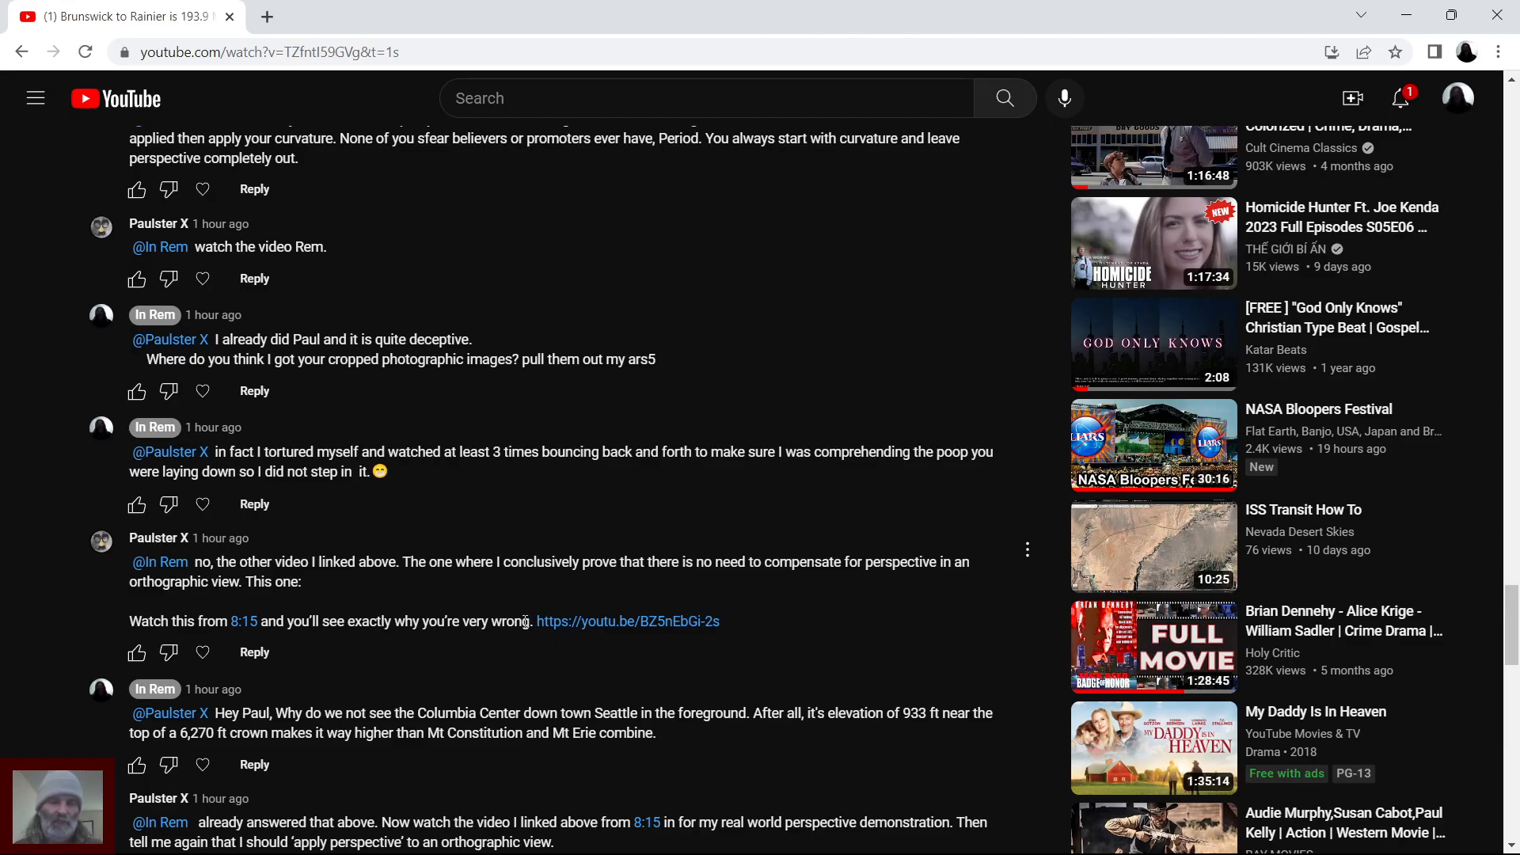
mouse_move(529, 647)
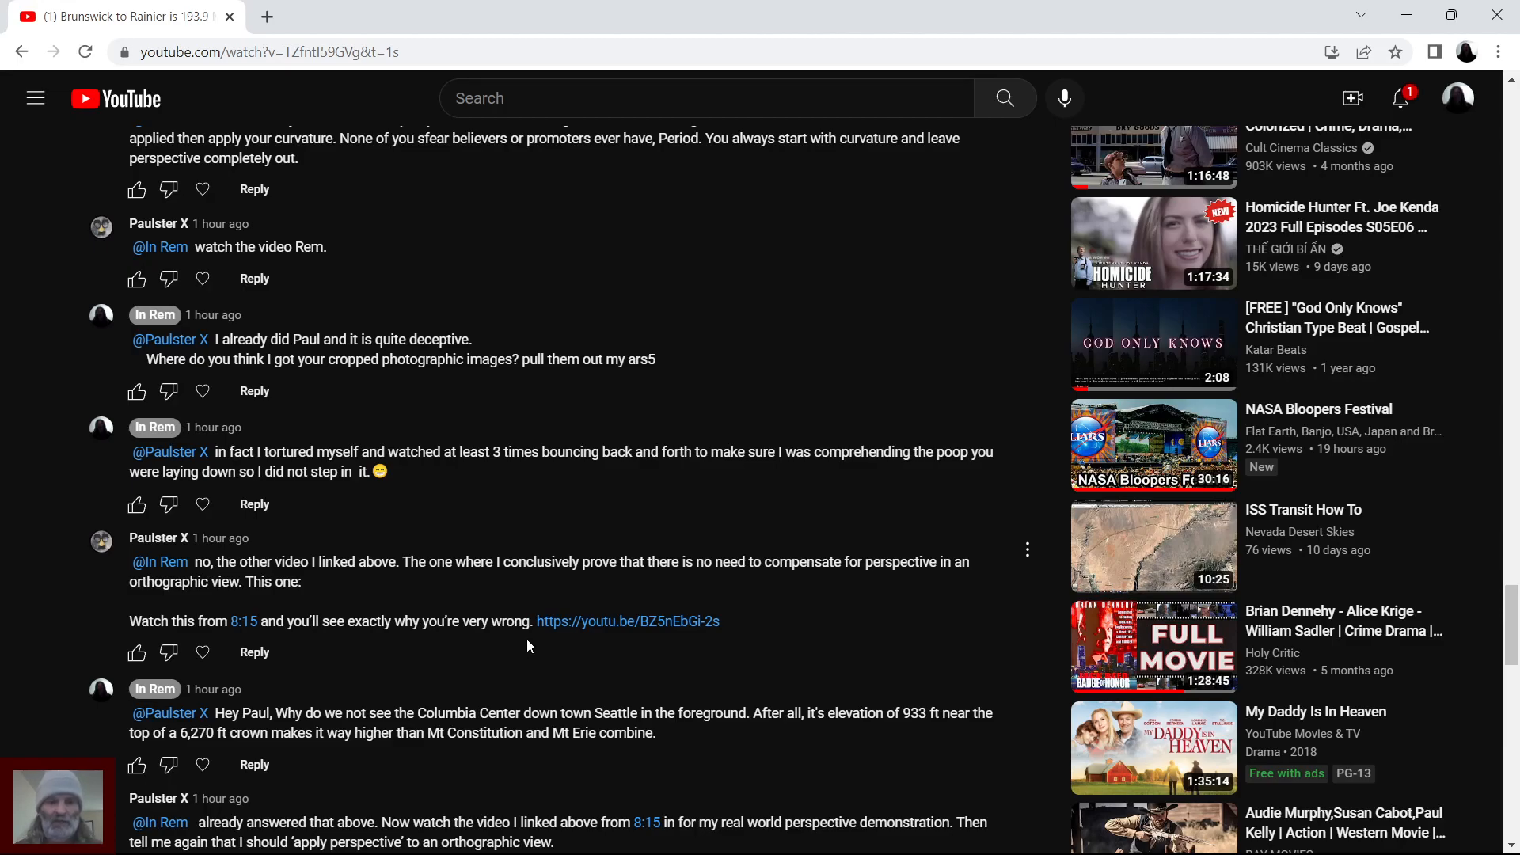
- Scroll to the end of the reply thread showing the expanded 45-minutes-ago reply on angular size
scroll("down", 3)
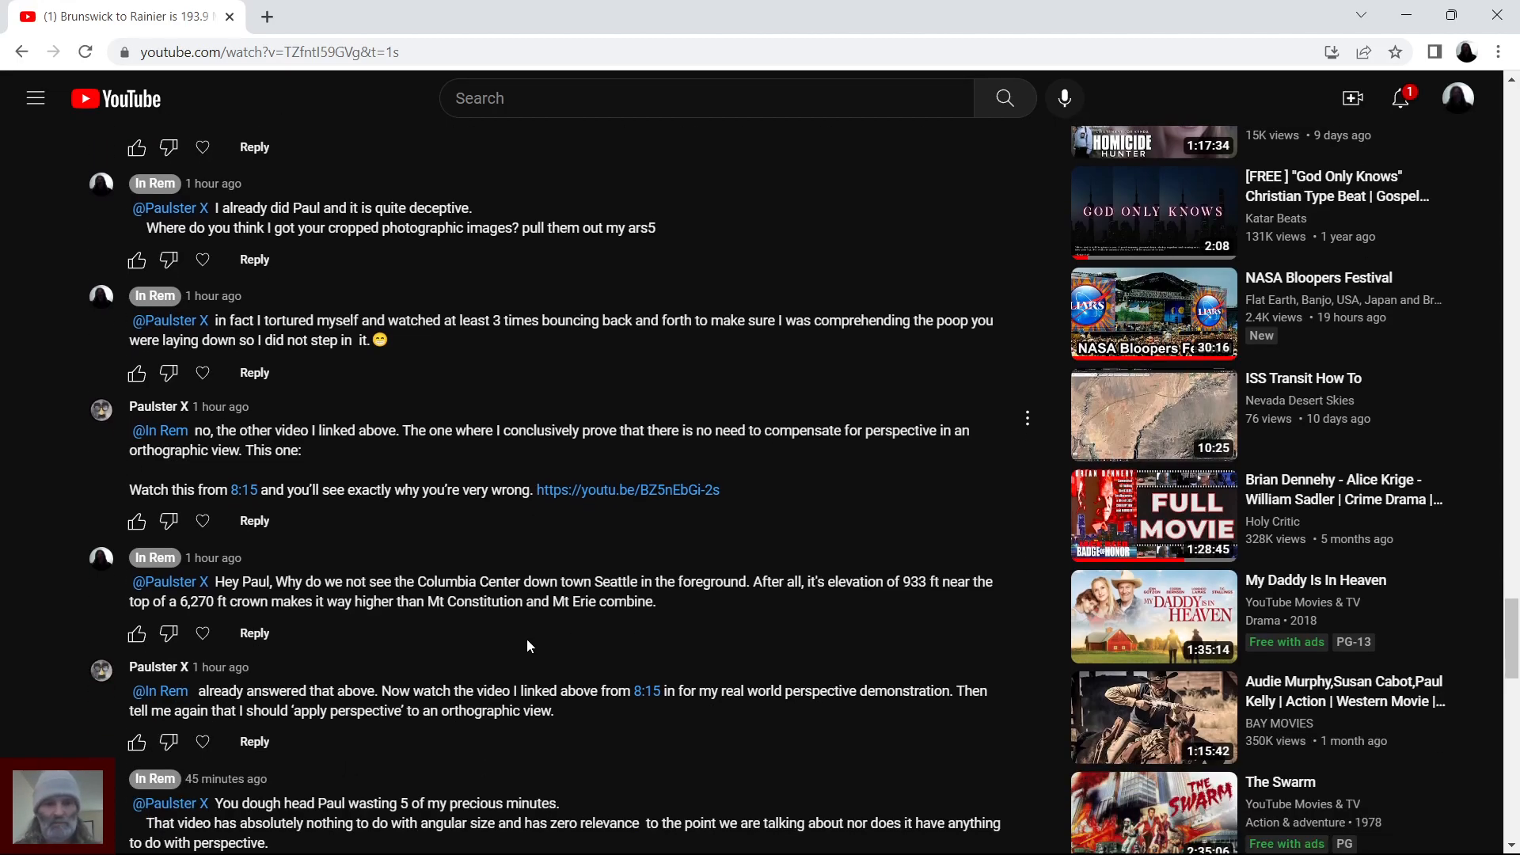
scroll("down", 3)
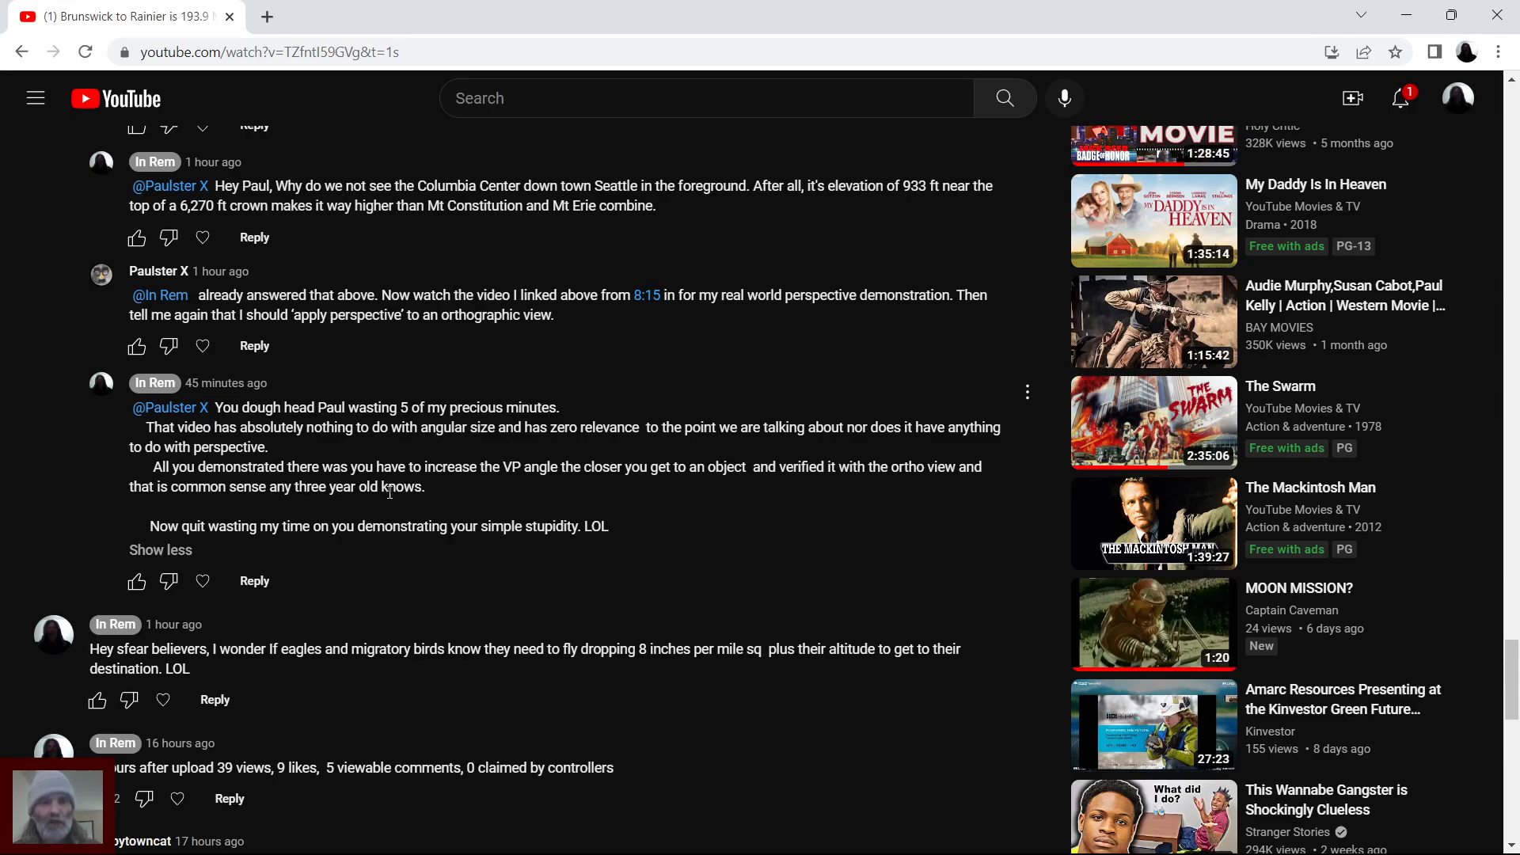
mouse_move(717, 540)
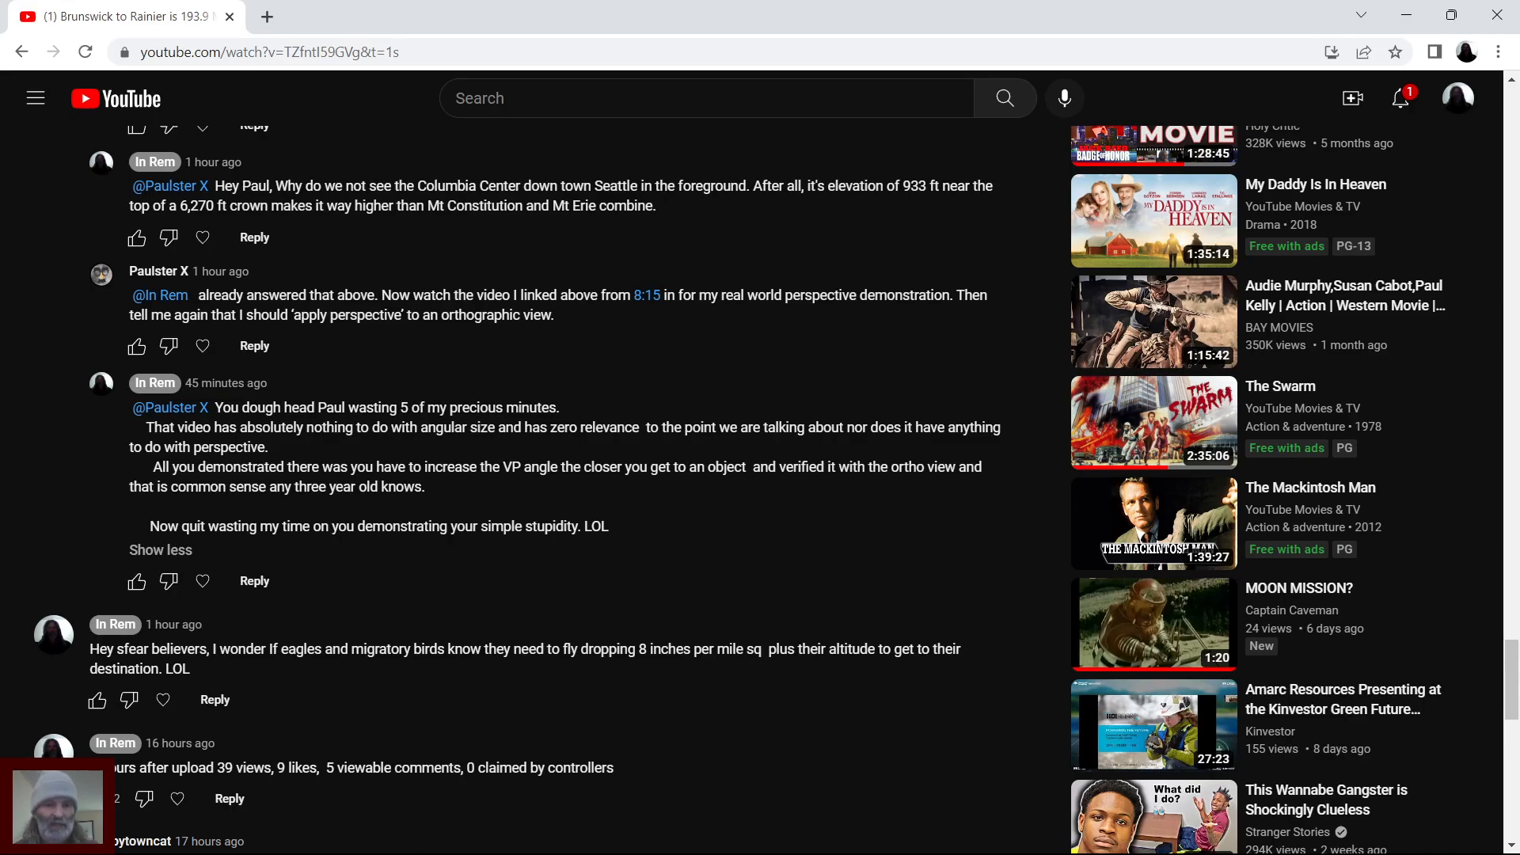
mouse_move(207, 831)
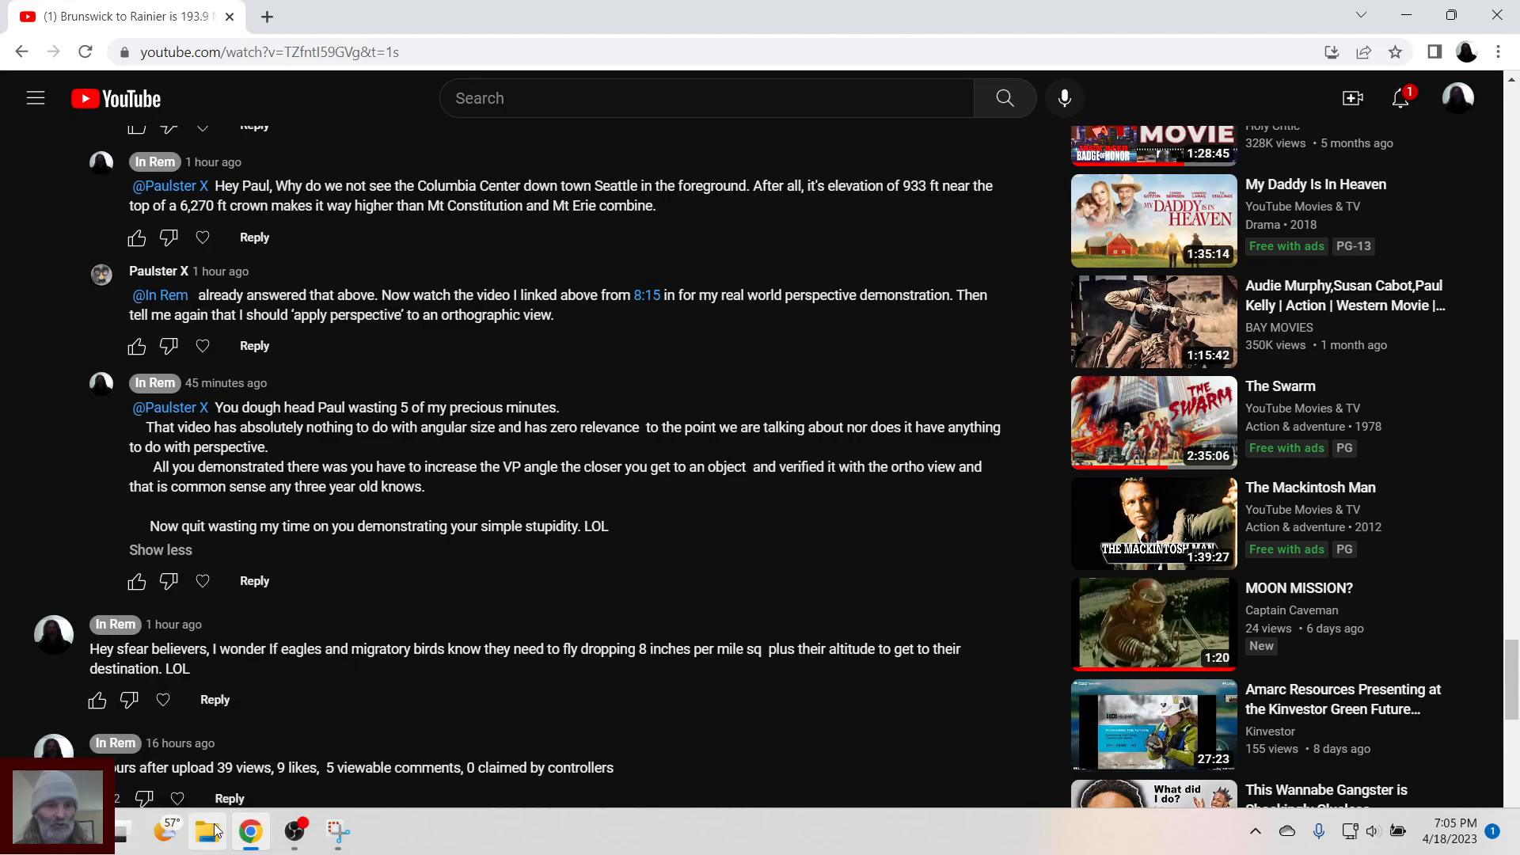
- Switch to File Explorer and open the Screenshots folder under the personal Pictures folder
left_click(206, 831)
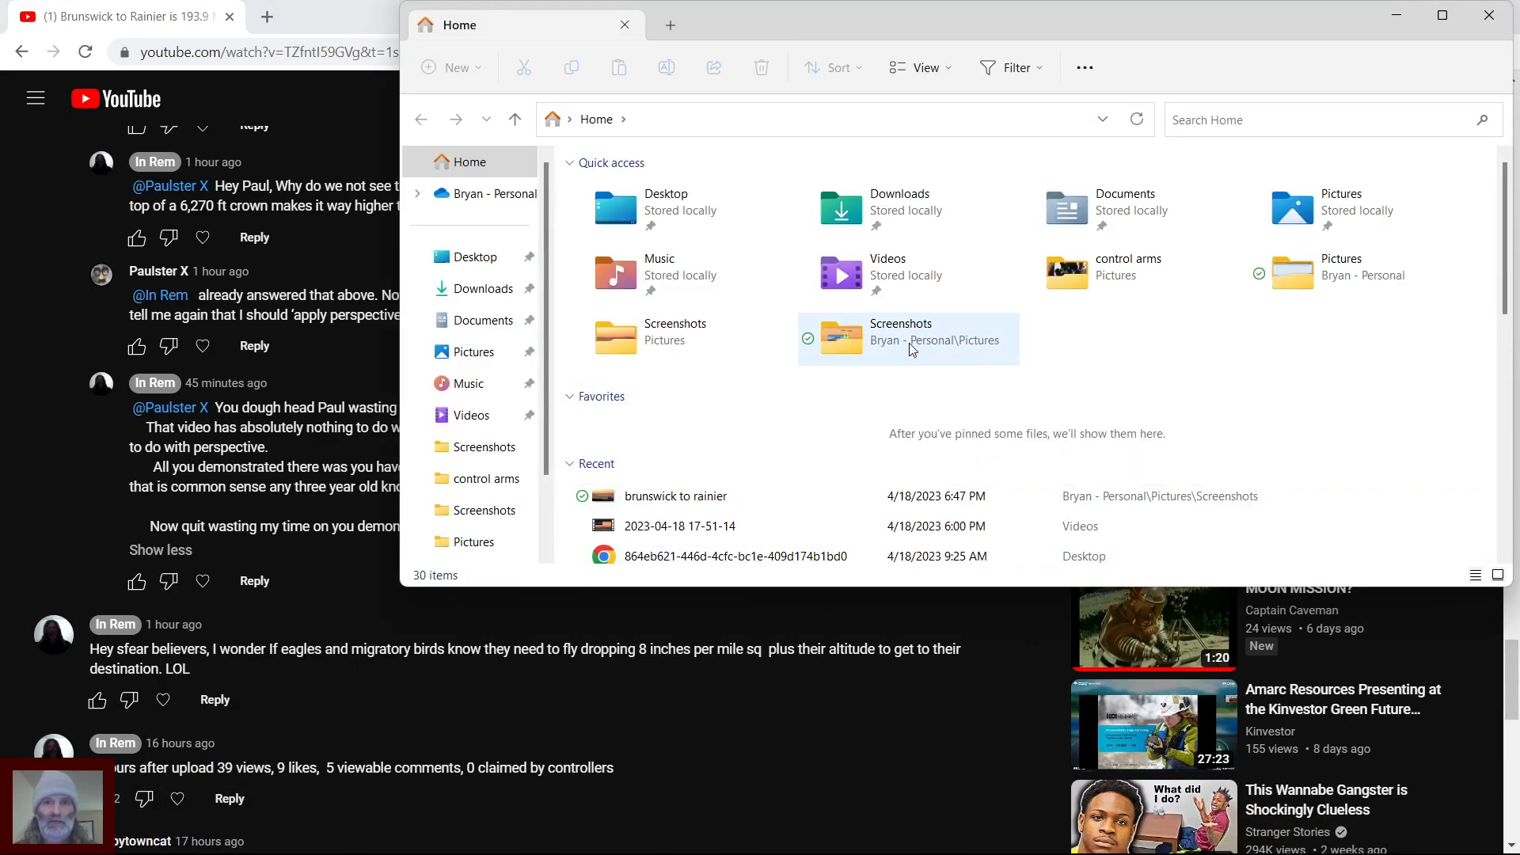
double_click(909, 339)
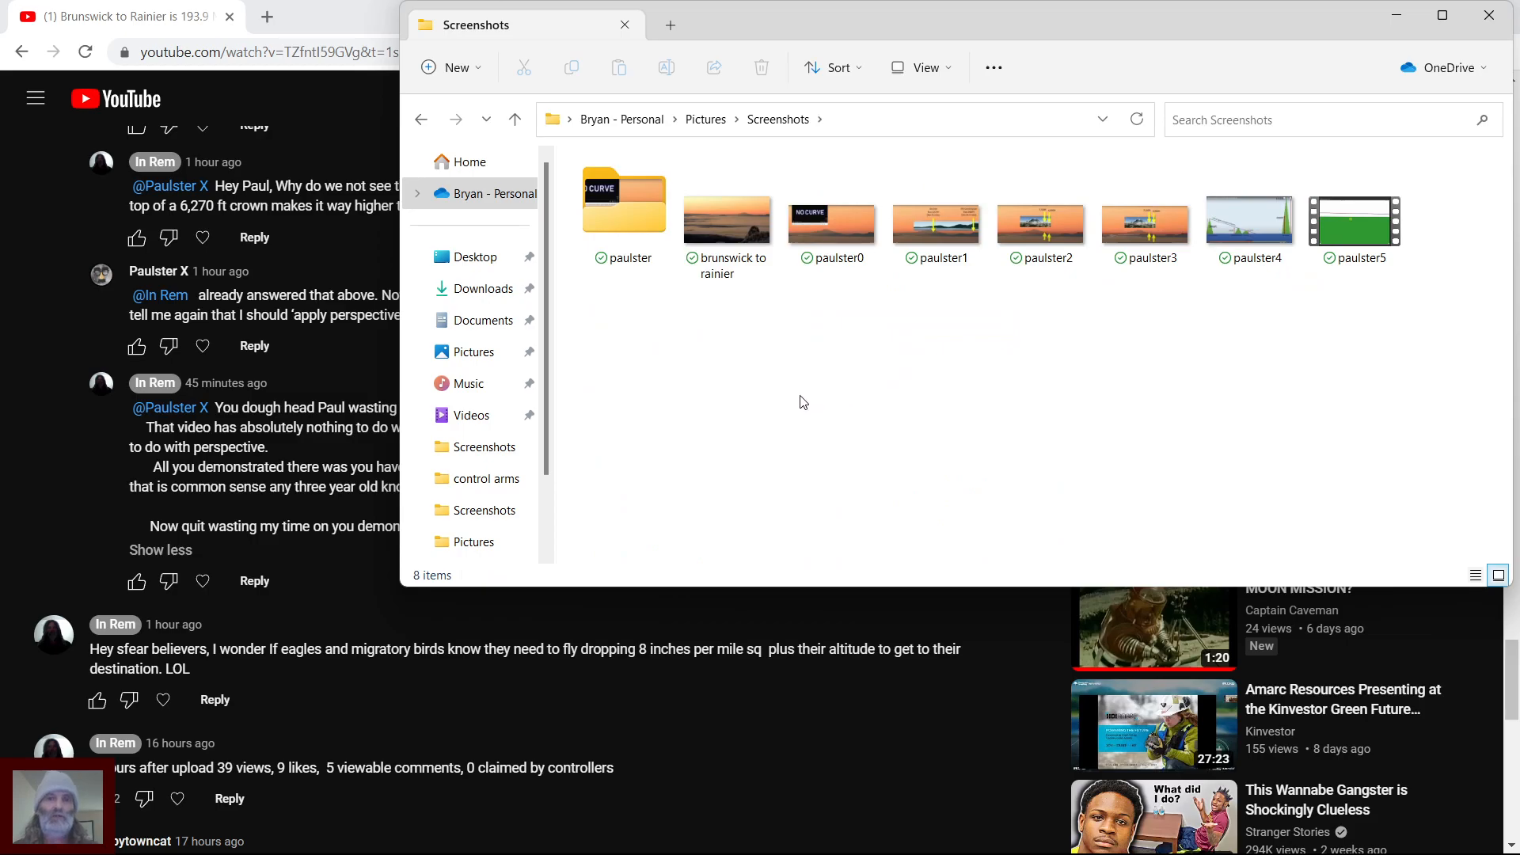
mouse_move(727, 219)
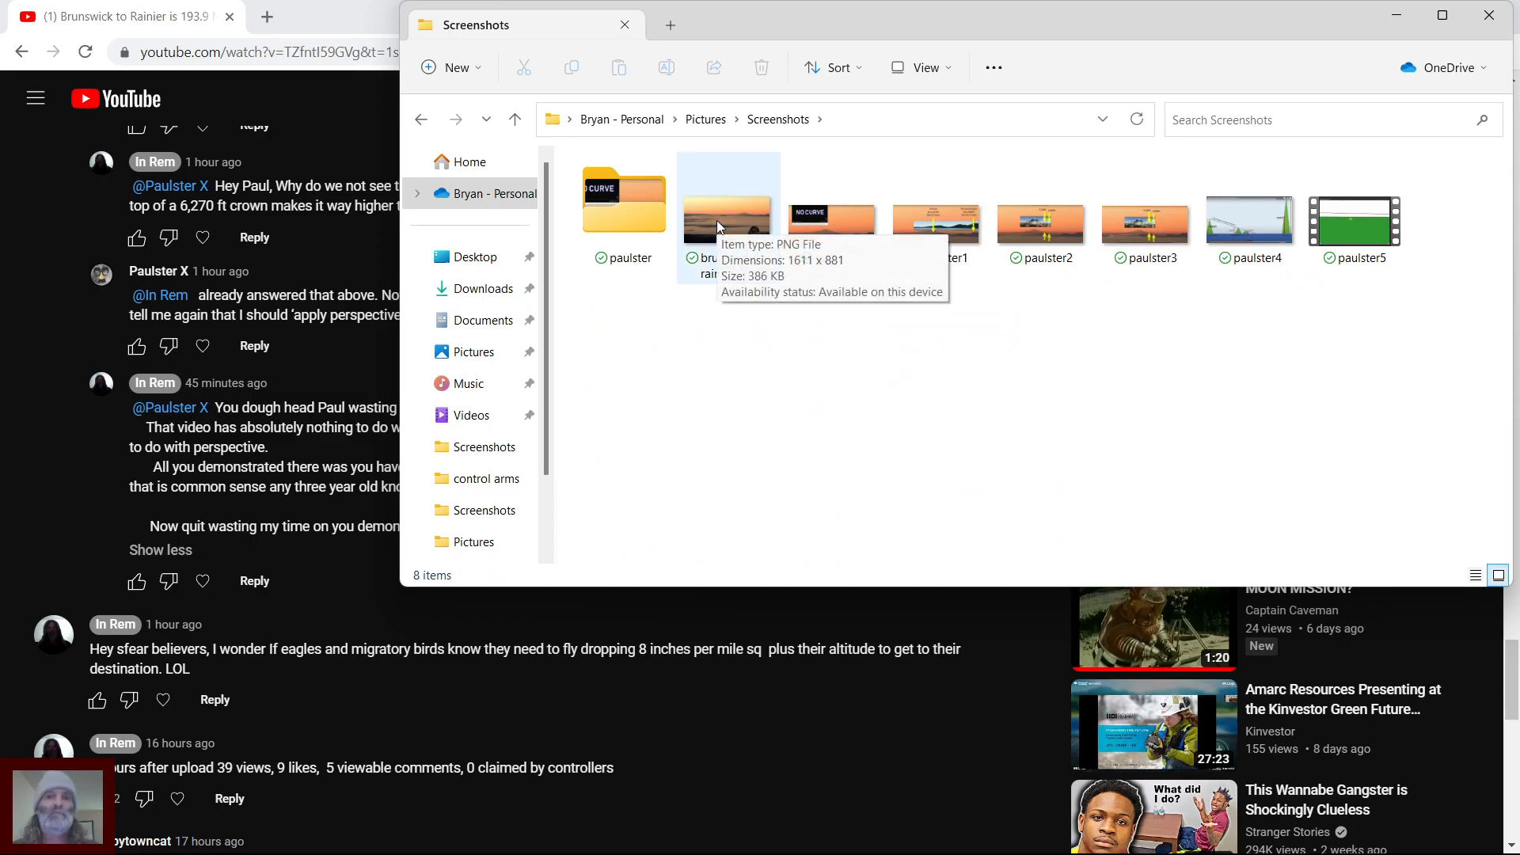
- Open the 'brunswick to rainier' image of the peak above the clouds in Photos
double_click(726, 214)
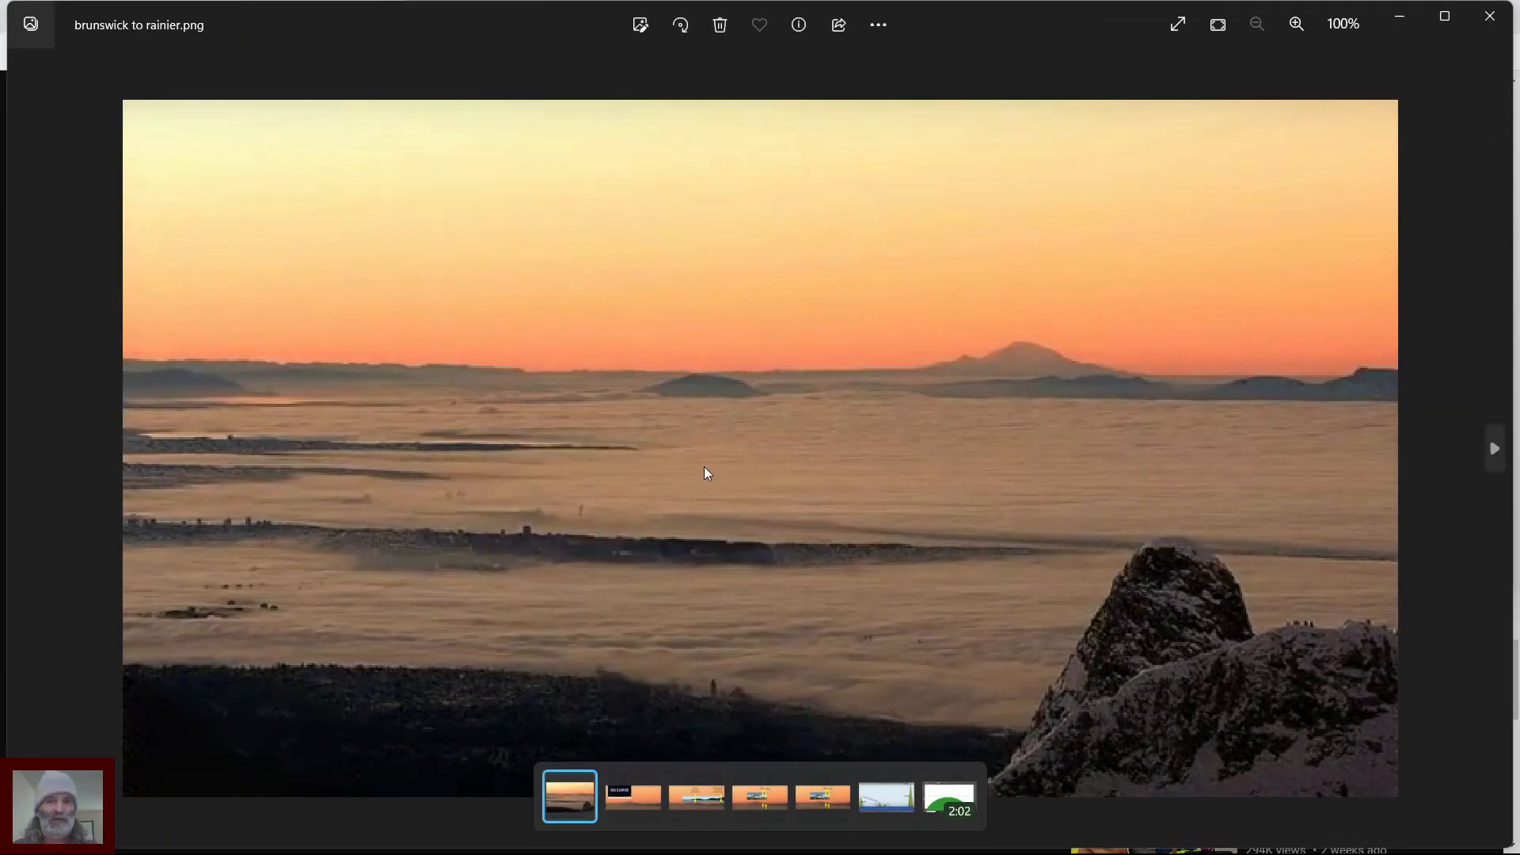
mouse_move(629, 713)
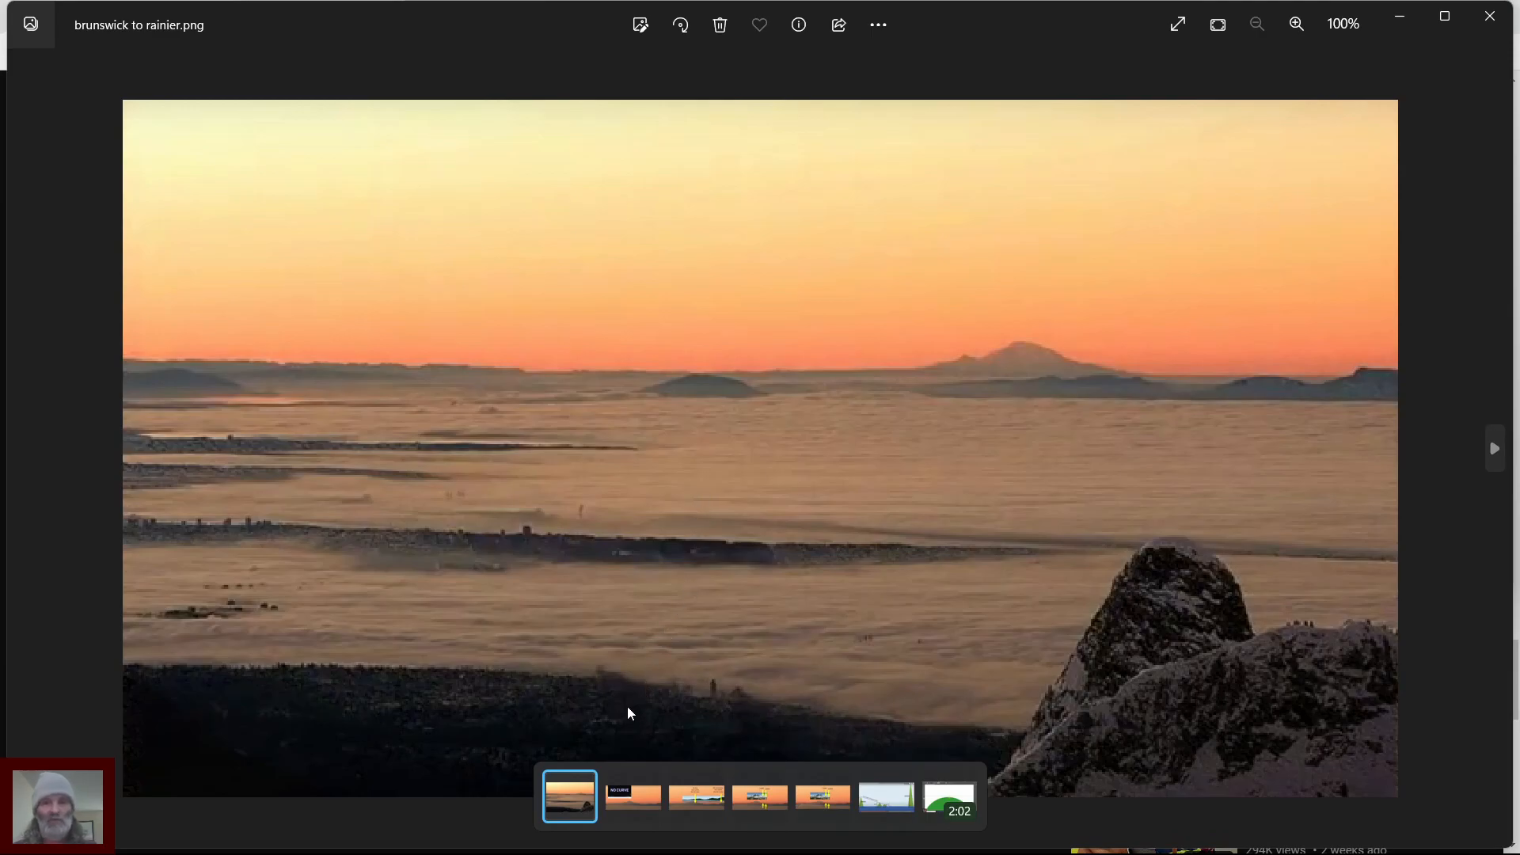
mouse_move(957, 500)
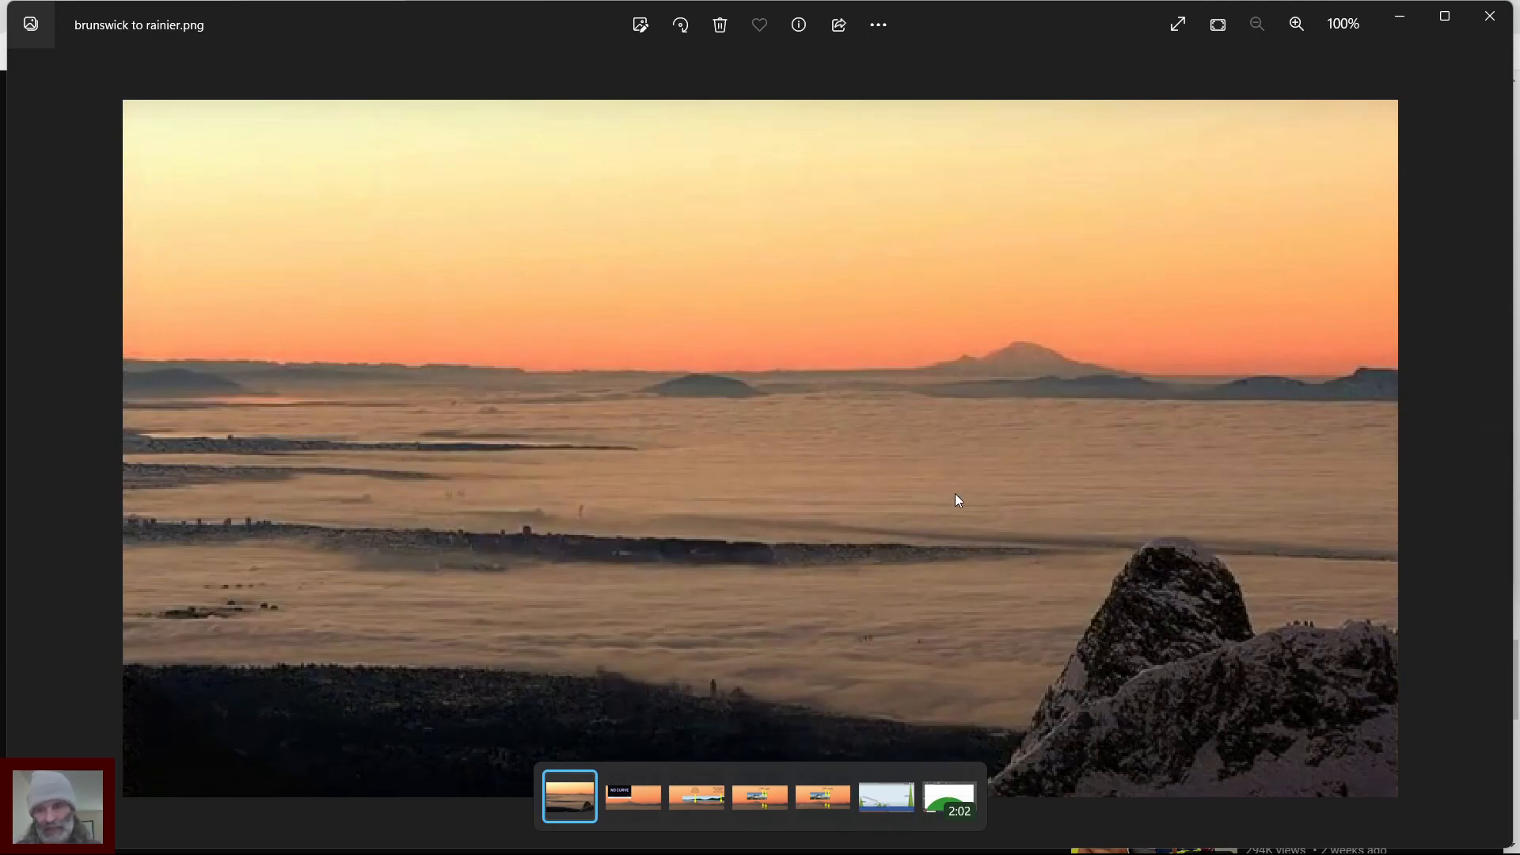
mouse_move(795, 633)
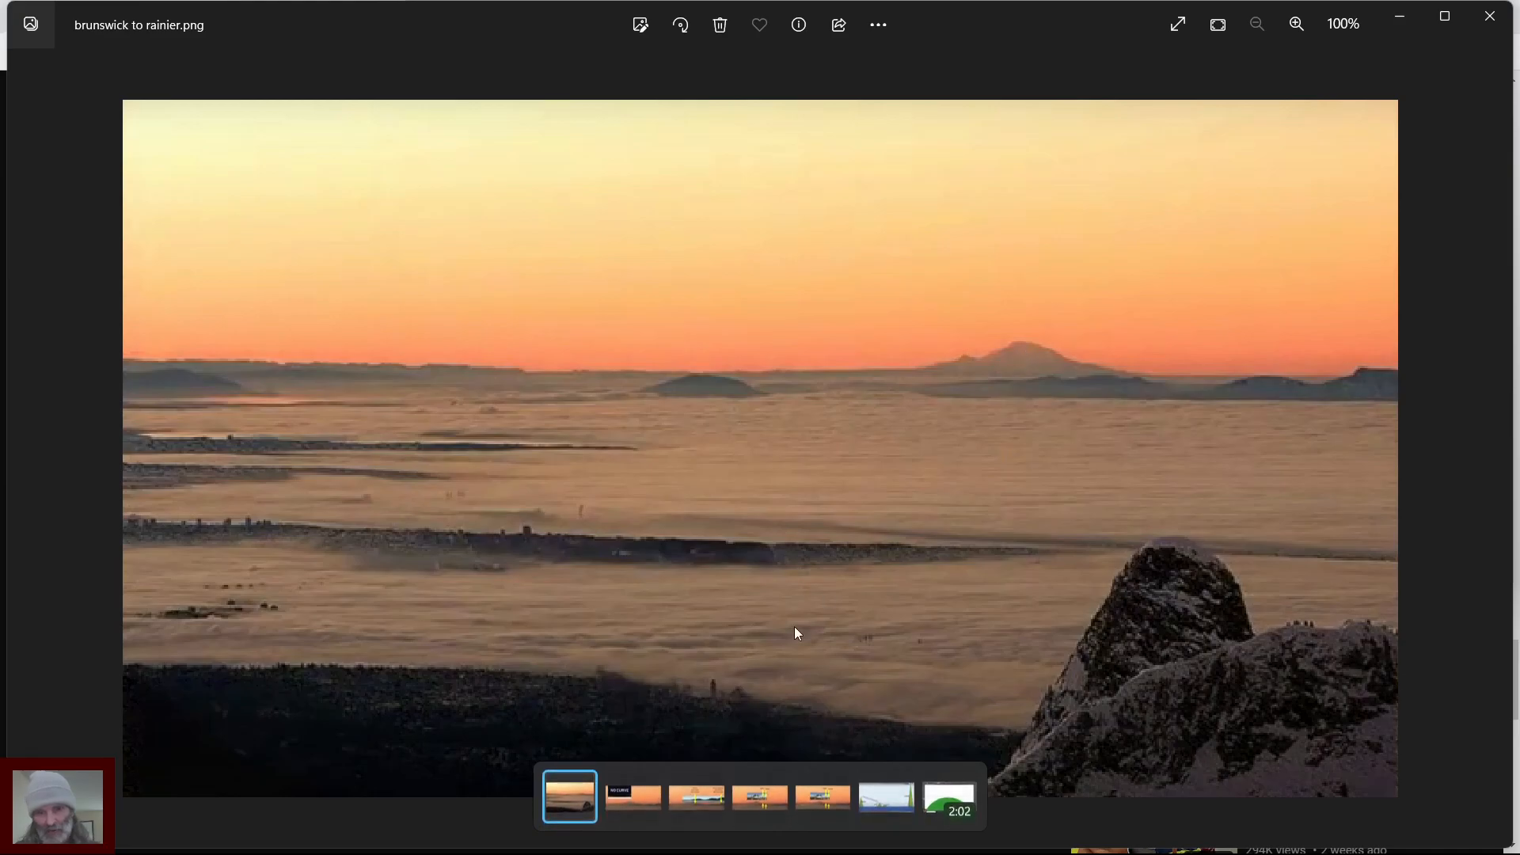
mouse_move(538, 603)
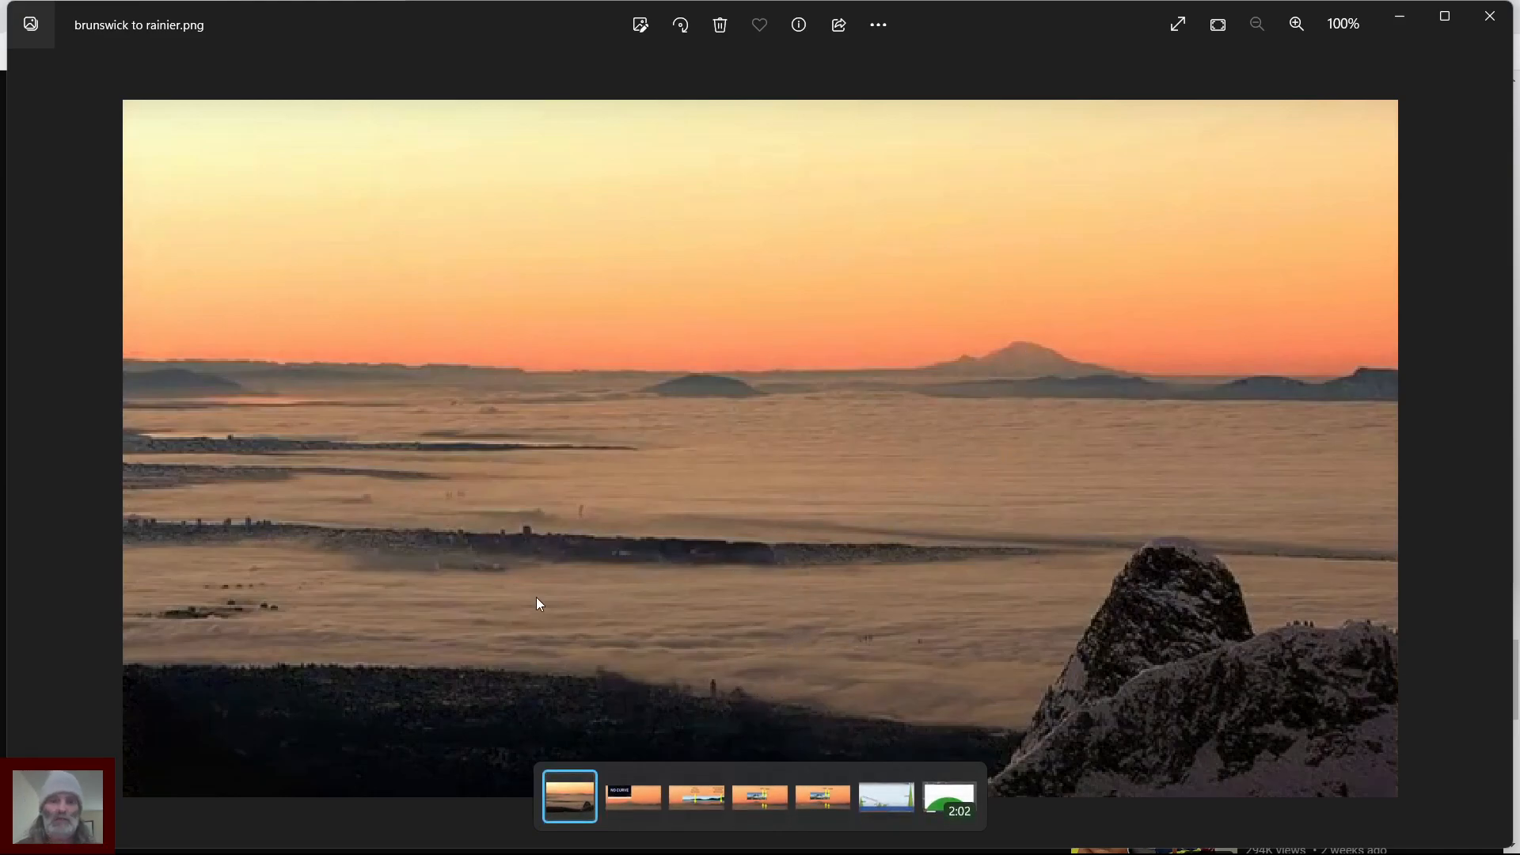
mouse_move(608, 621)
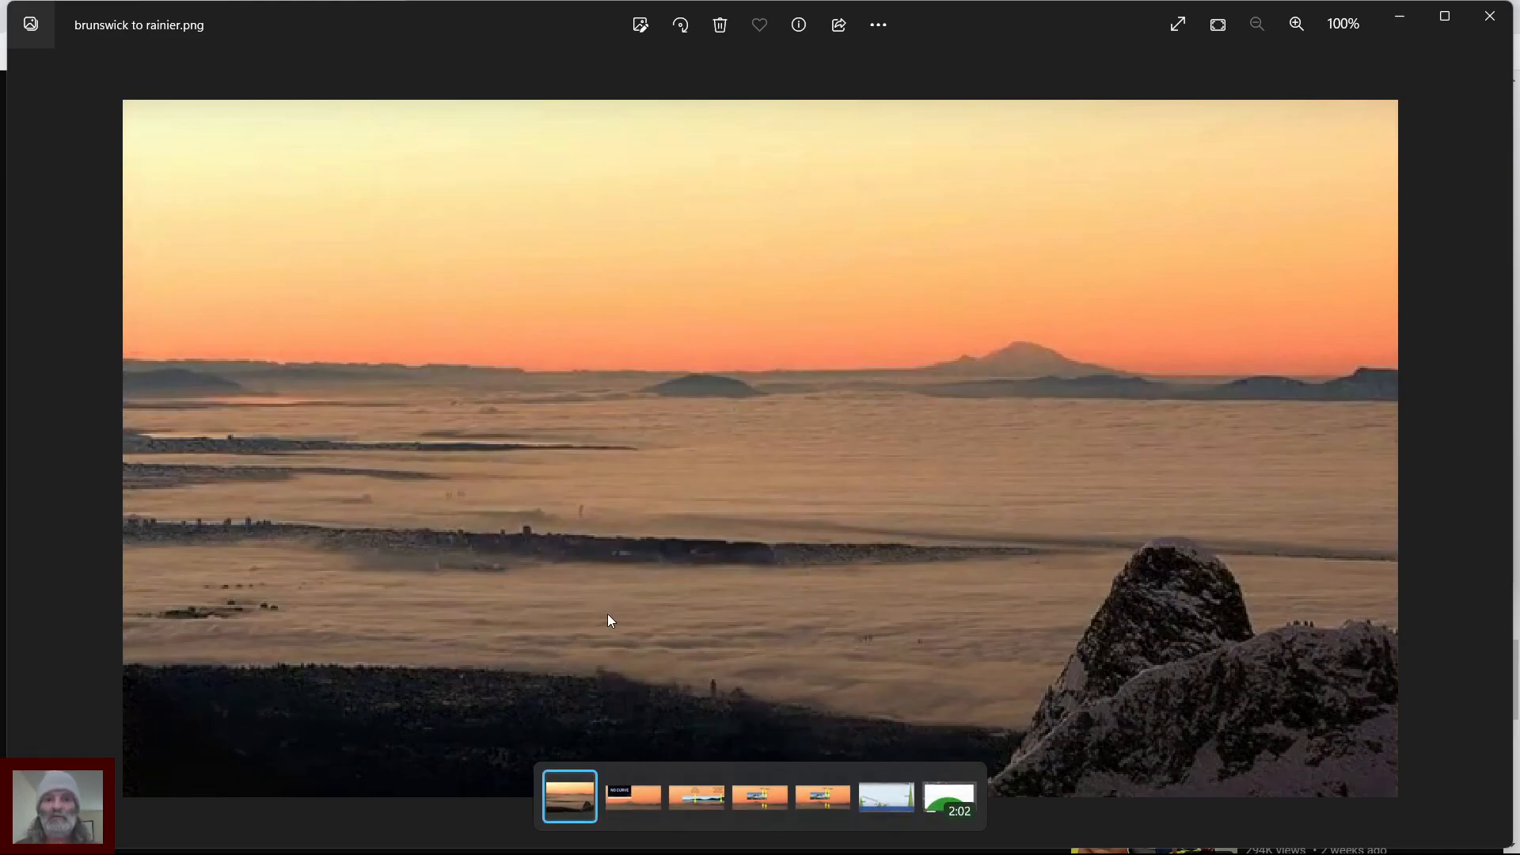
mouse_move(964, 375)
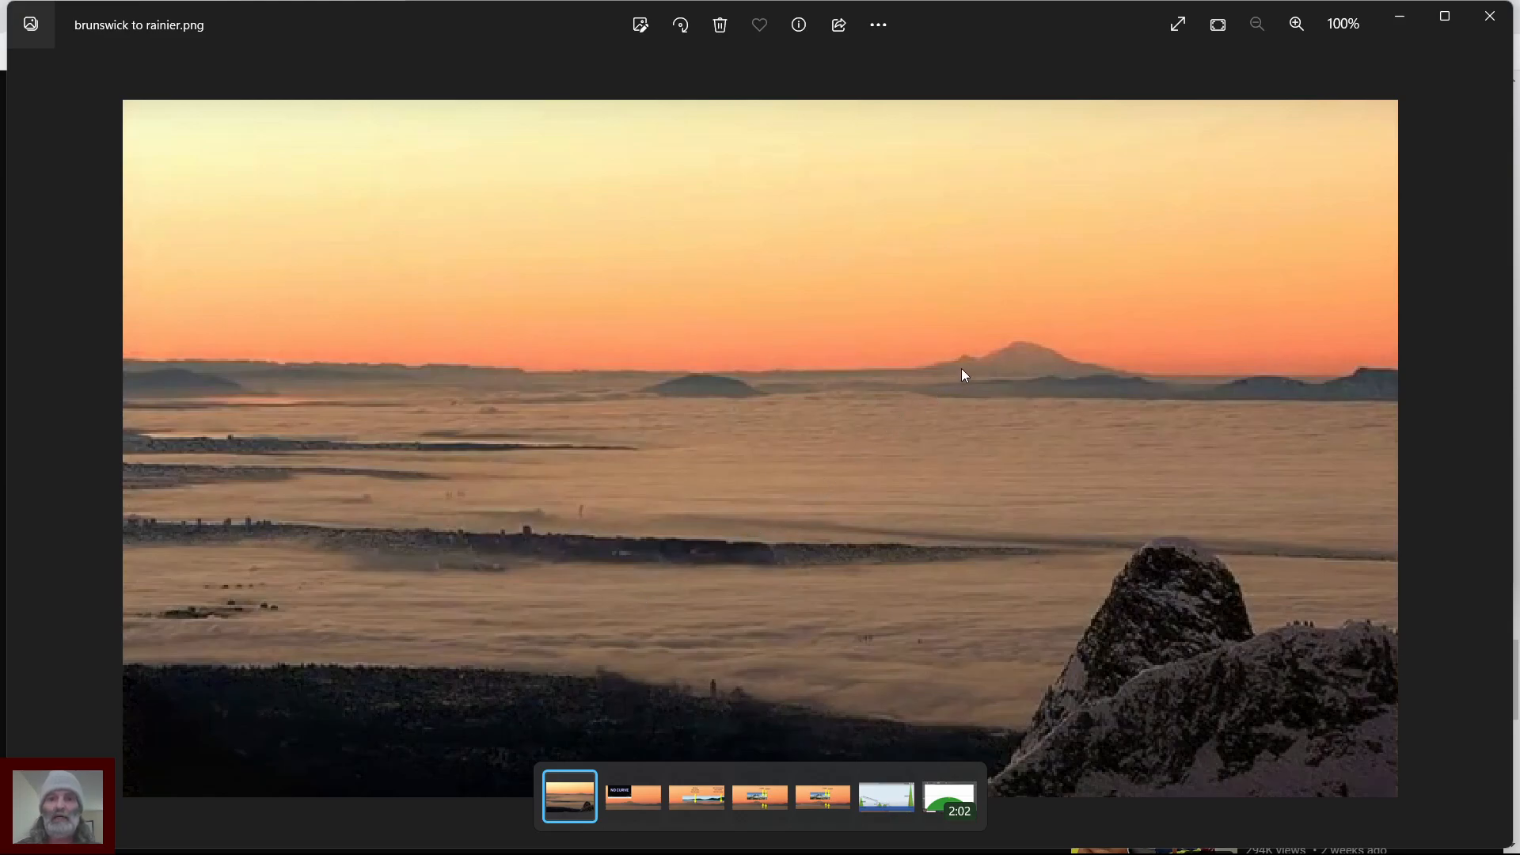
mouse_move(974, 366)
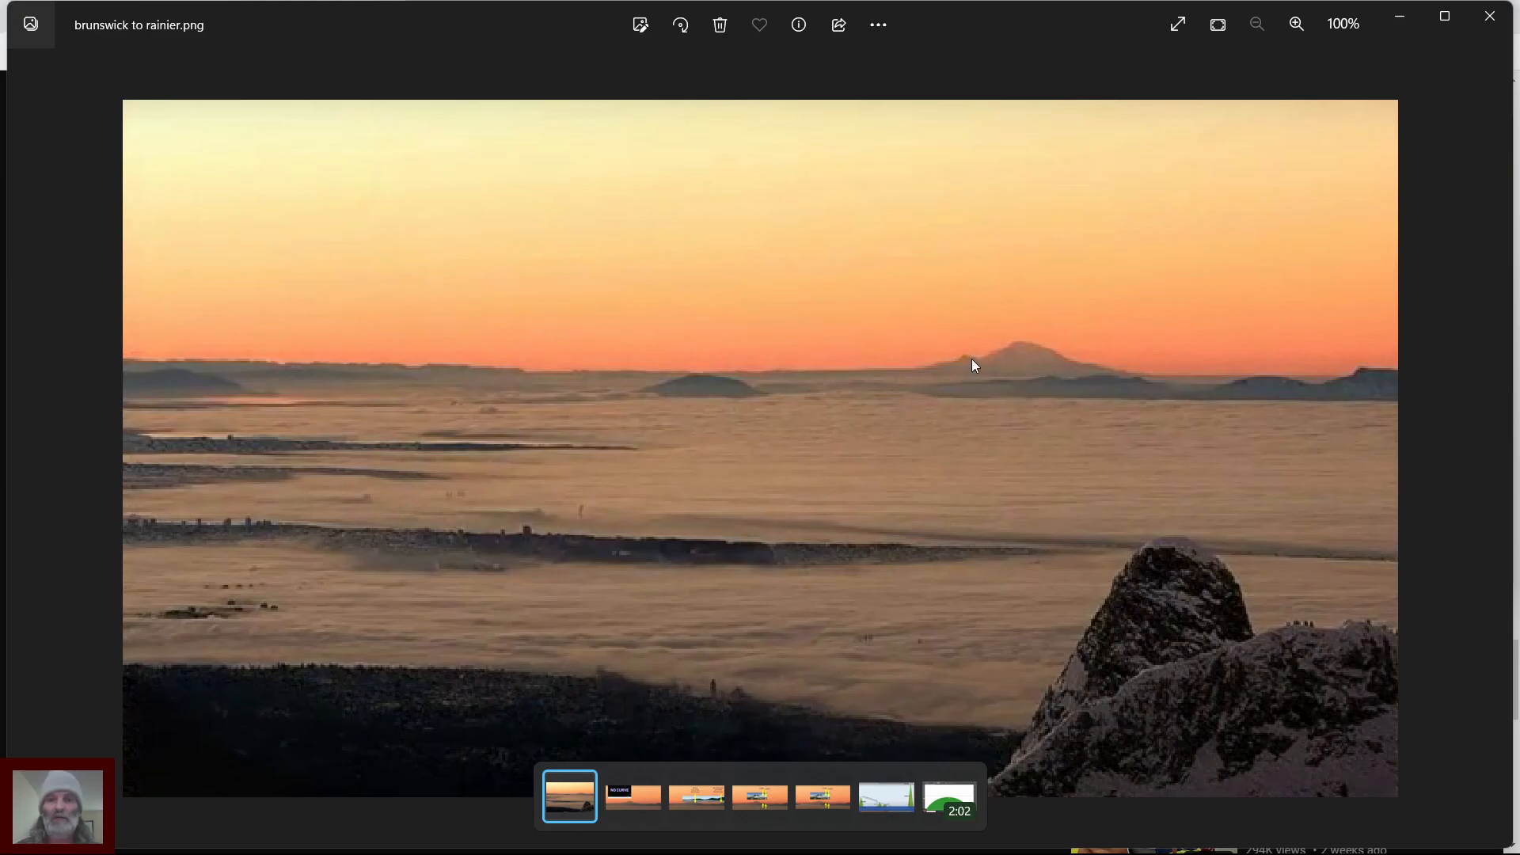
mouse_move(999, 416)
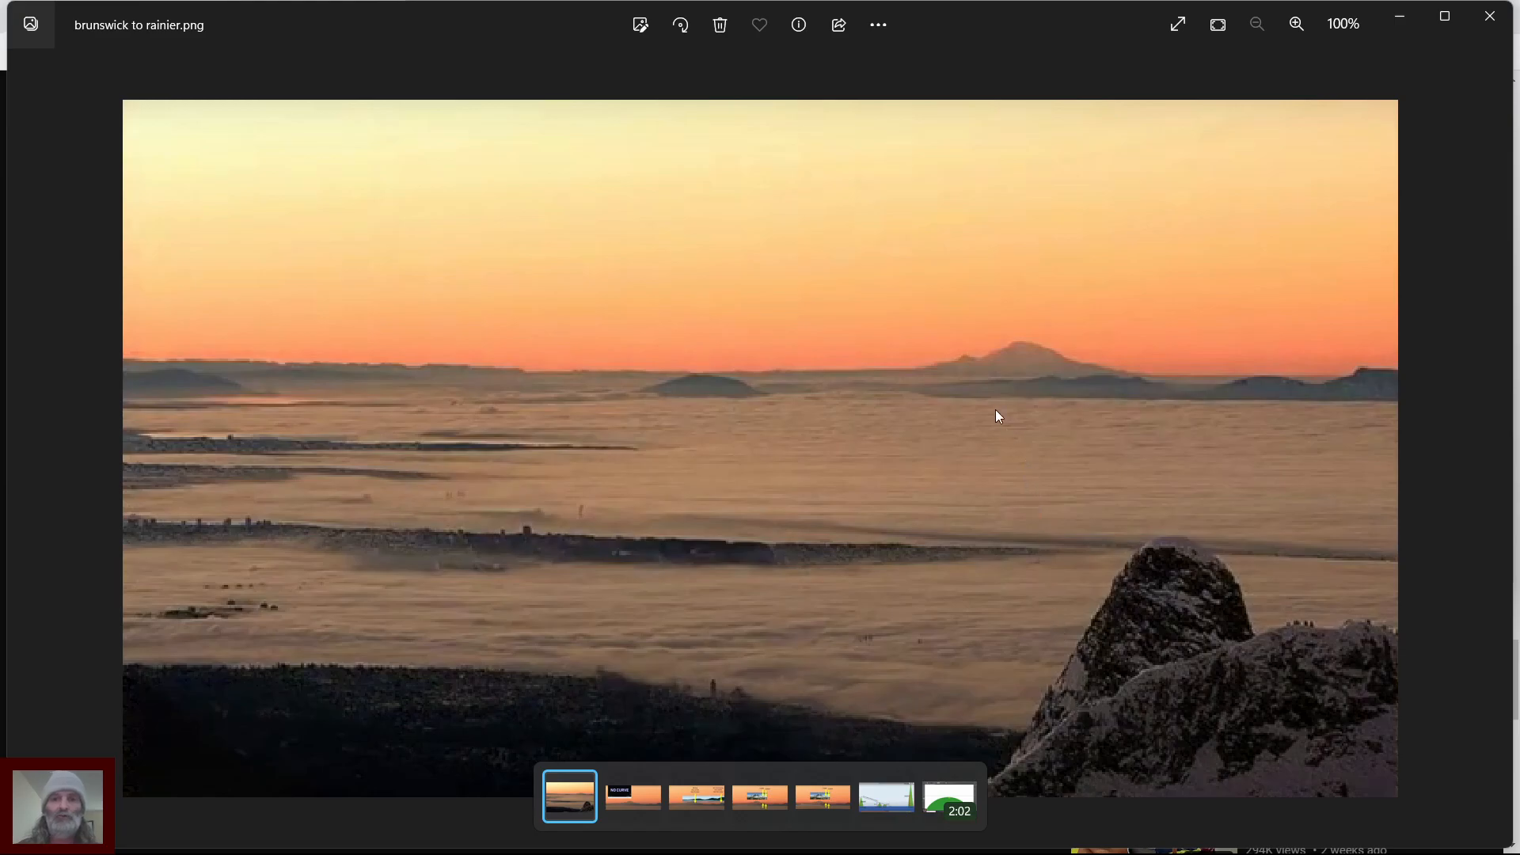
mouse_move(982, 383)
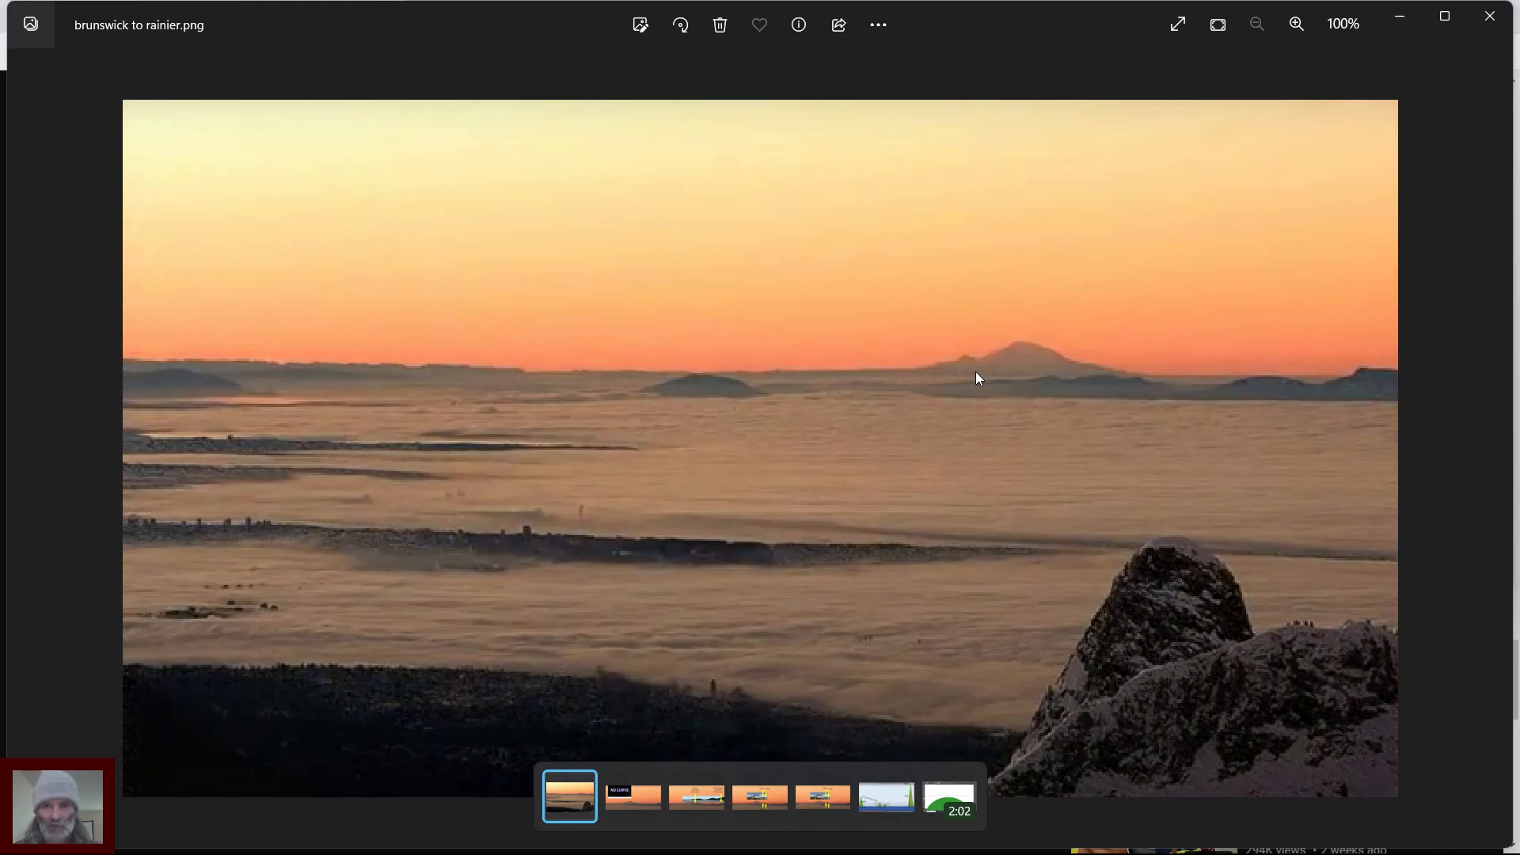
mouse_move(1088, 687)
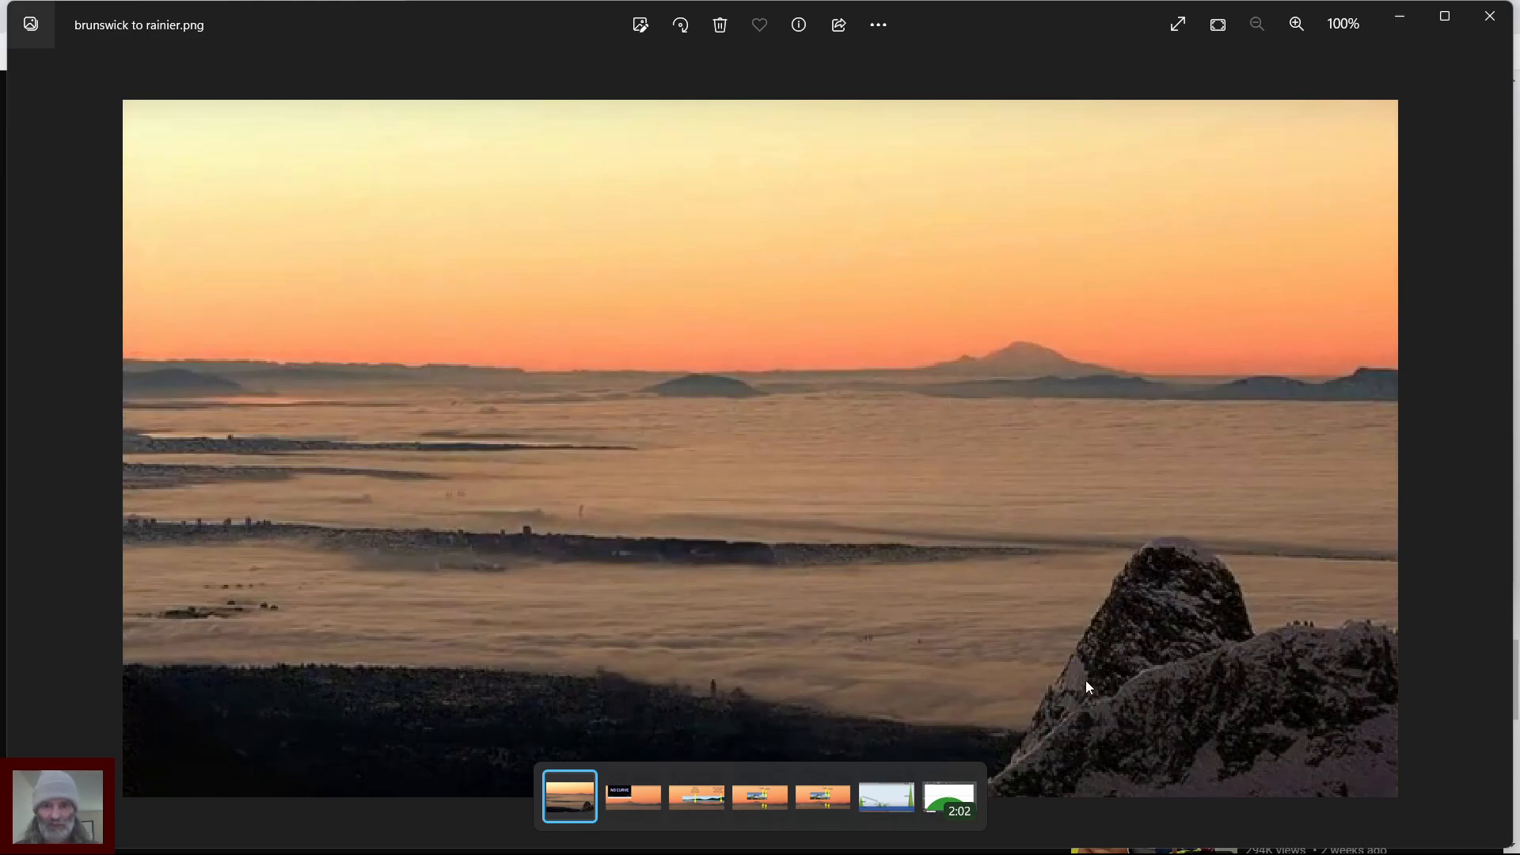
mouse_move(891, 708)
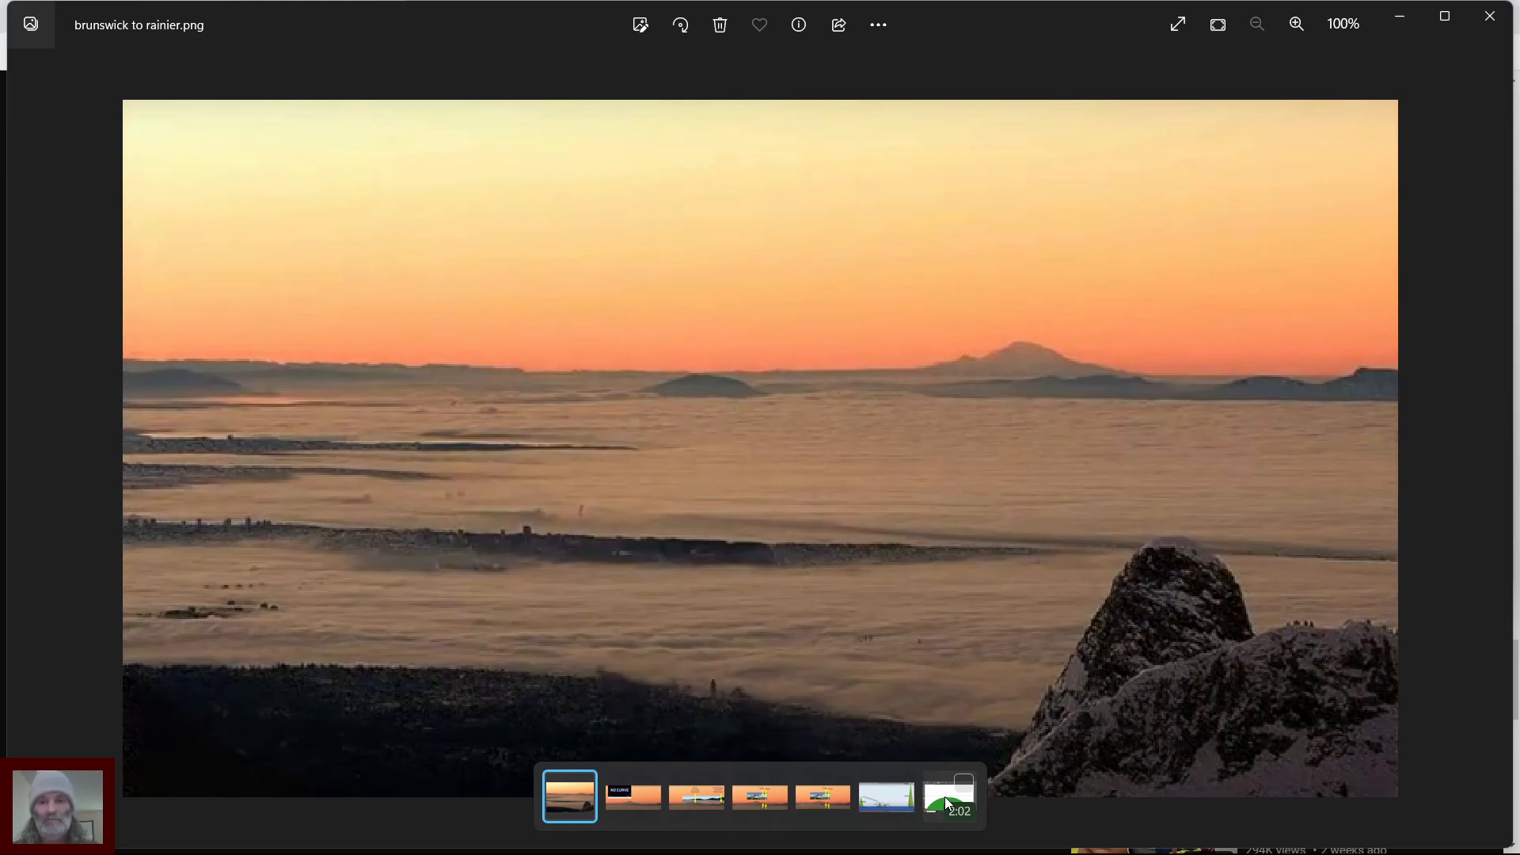
- Play the paulster5 scale-model video and pause it around 00:25 on the two green bands
left_click(950, 796)
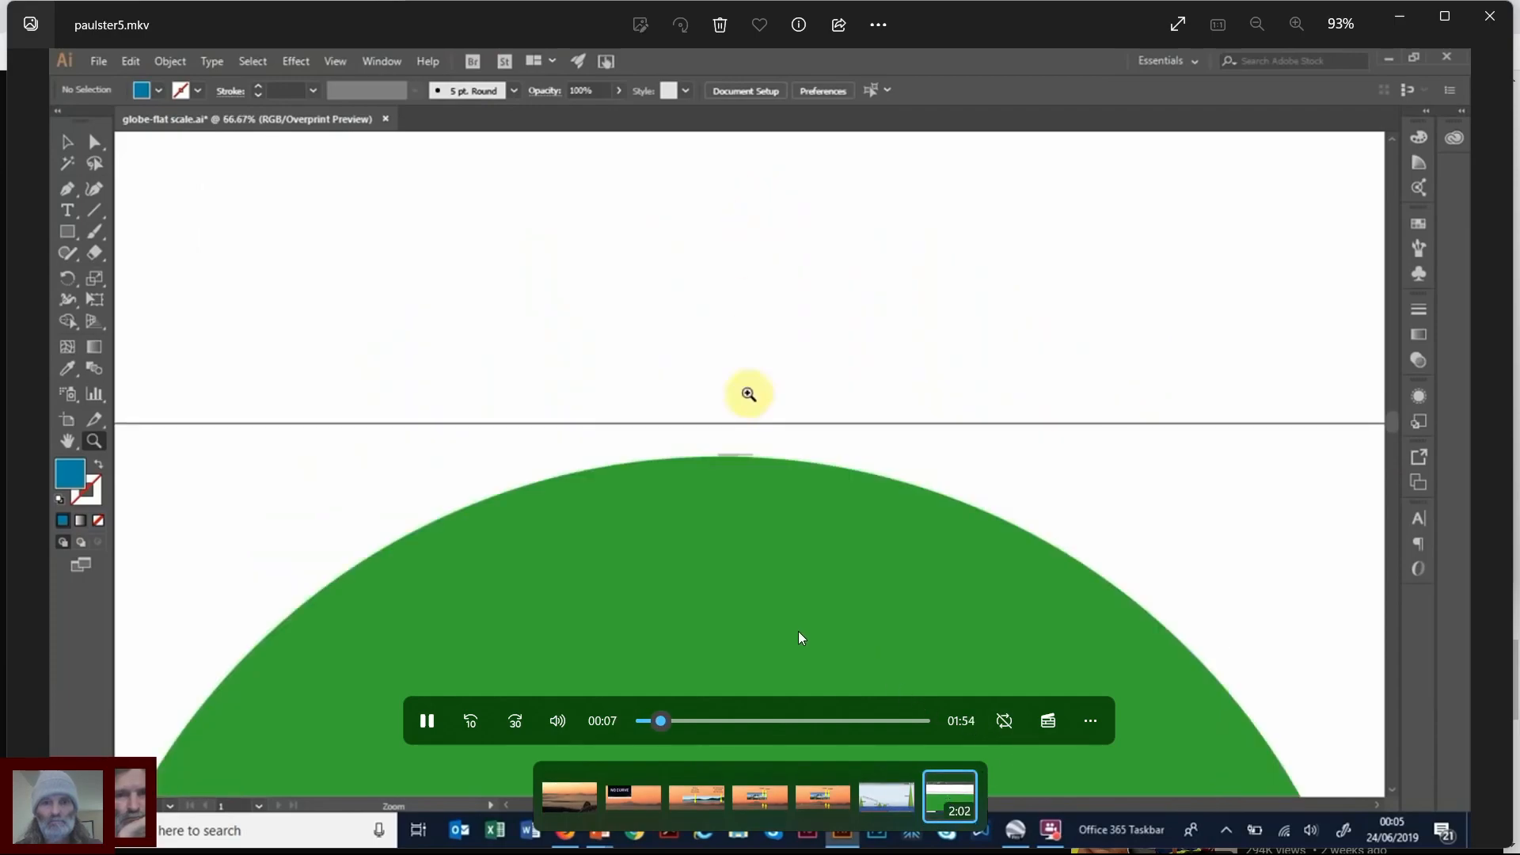
left_click(747, 395)
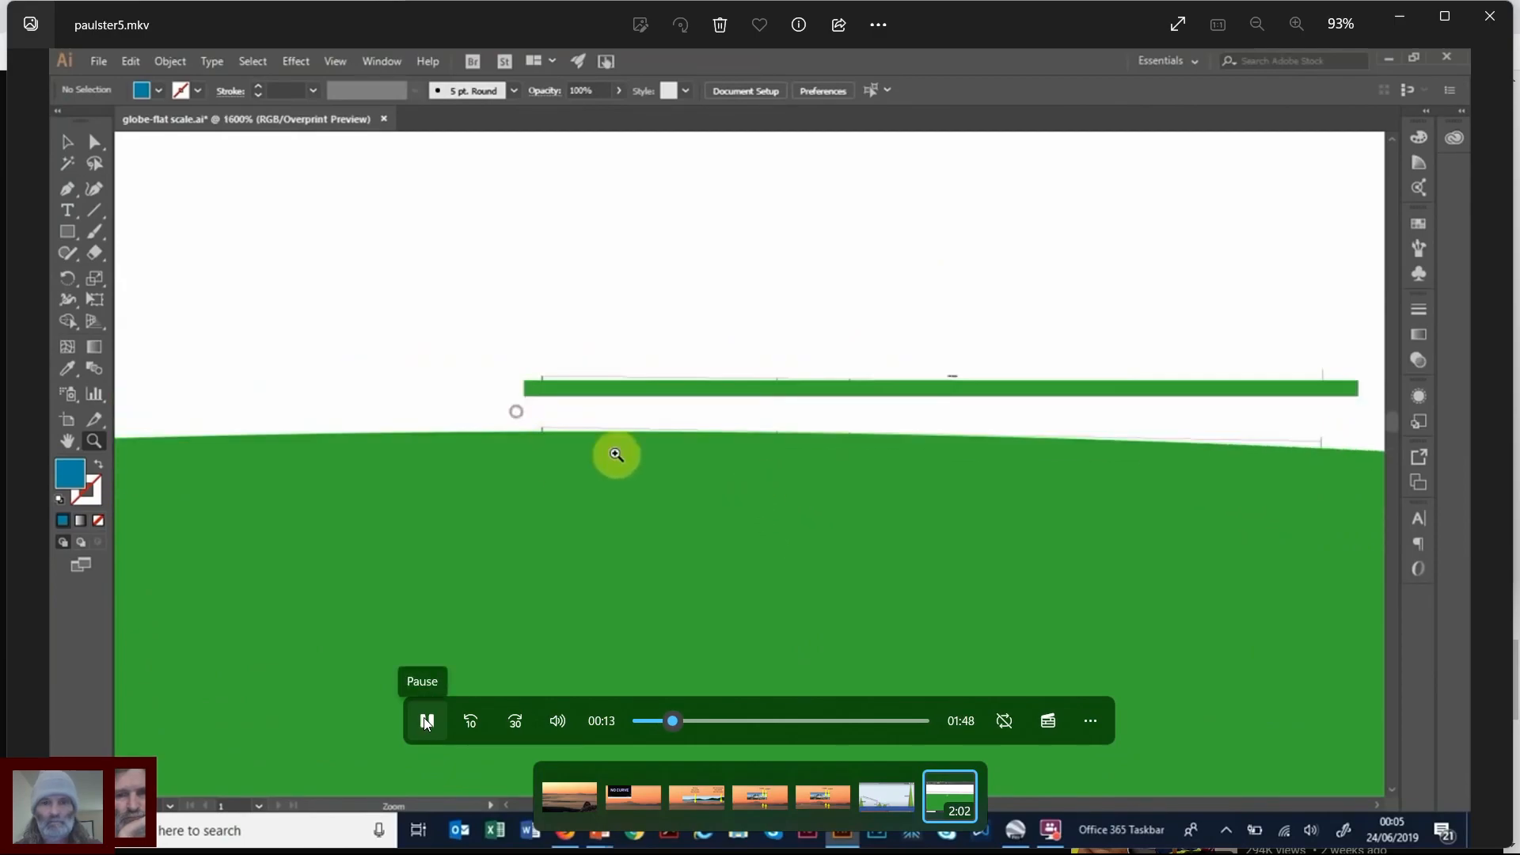
left_click(616, 454)
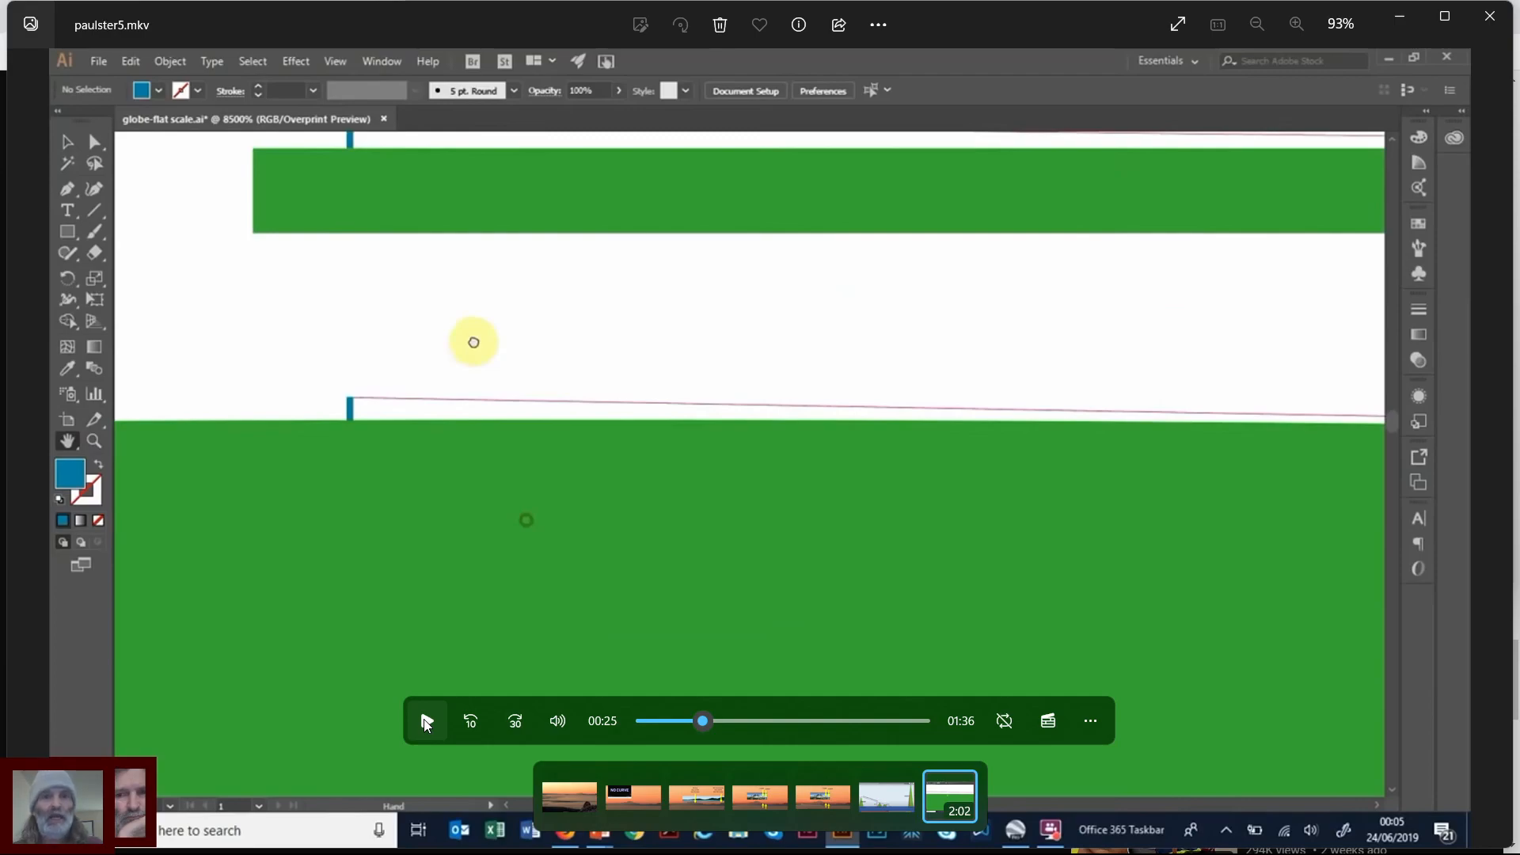
- Step the video forward to about 00:57 where the pink sight line reaches the blue post
left_click(426, 721)
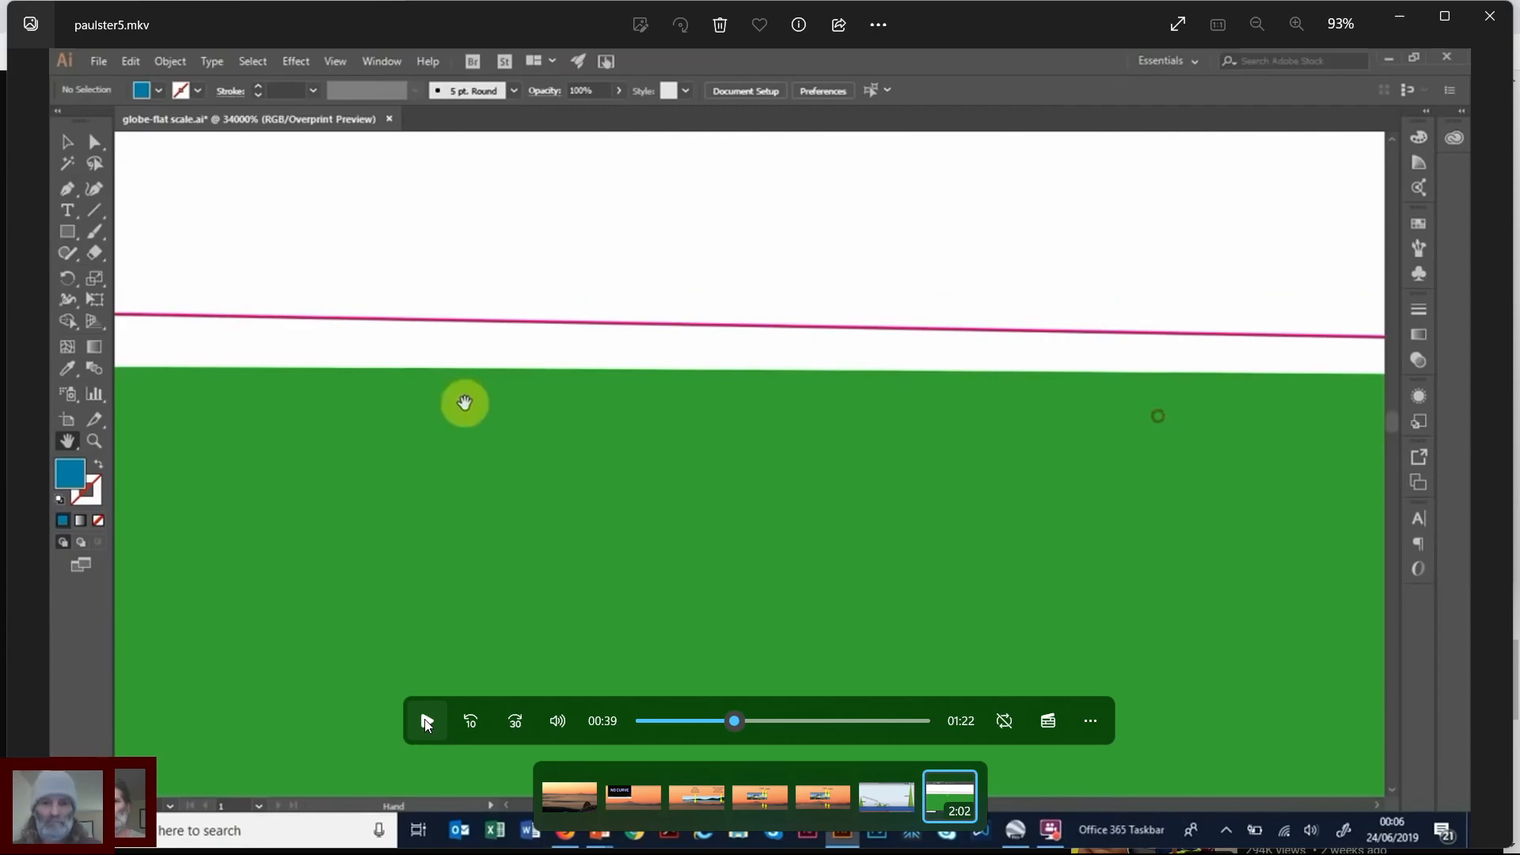
left_click(426, 721)
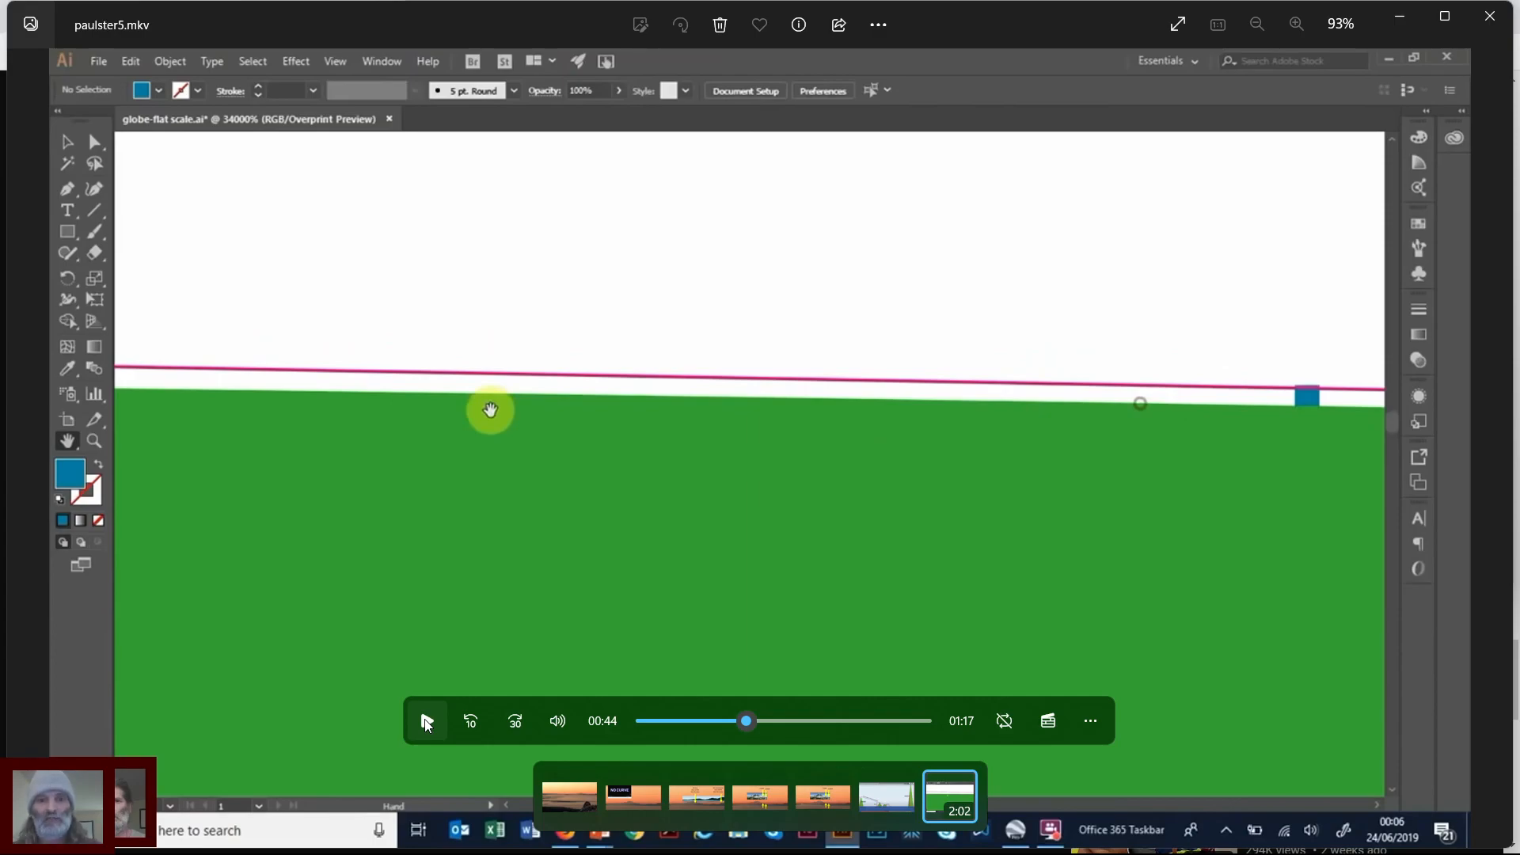
left_click(426, 721)
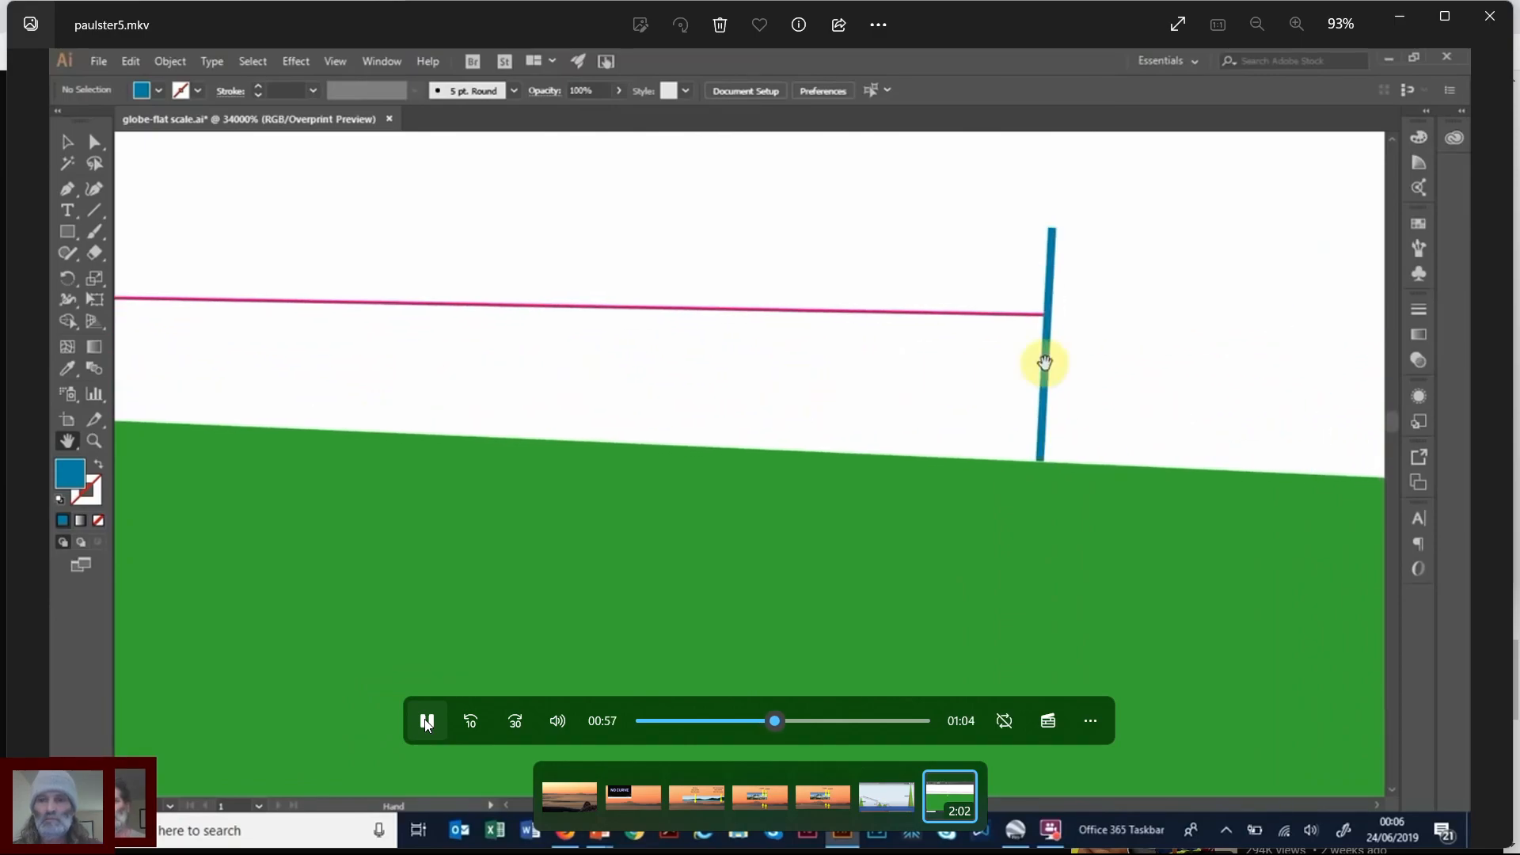
- Pause and resume around 01:05 to hold the frame of the sight line ending at the blue post
left_click(426, 720)
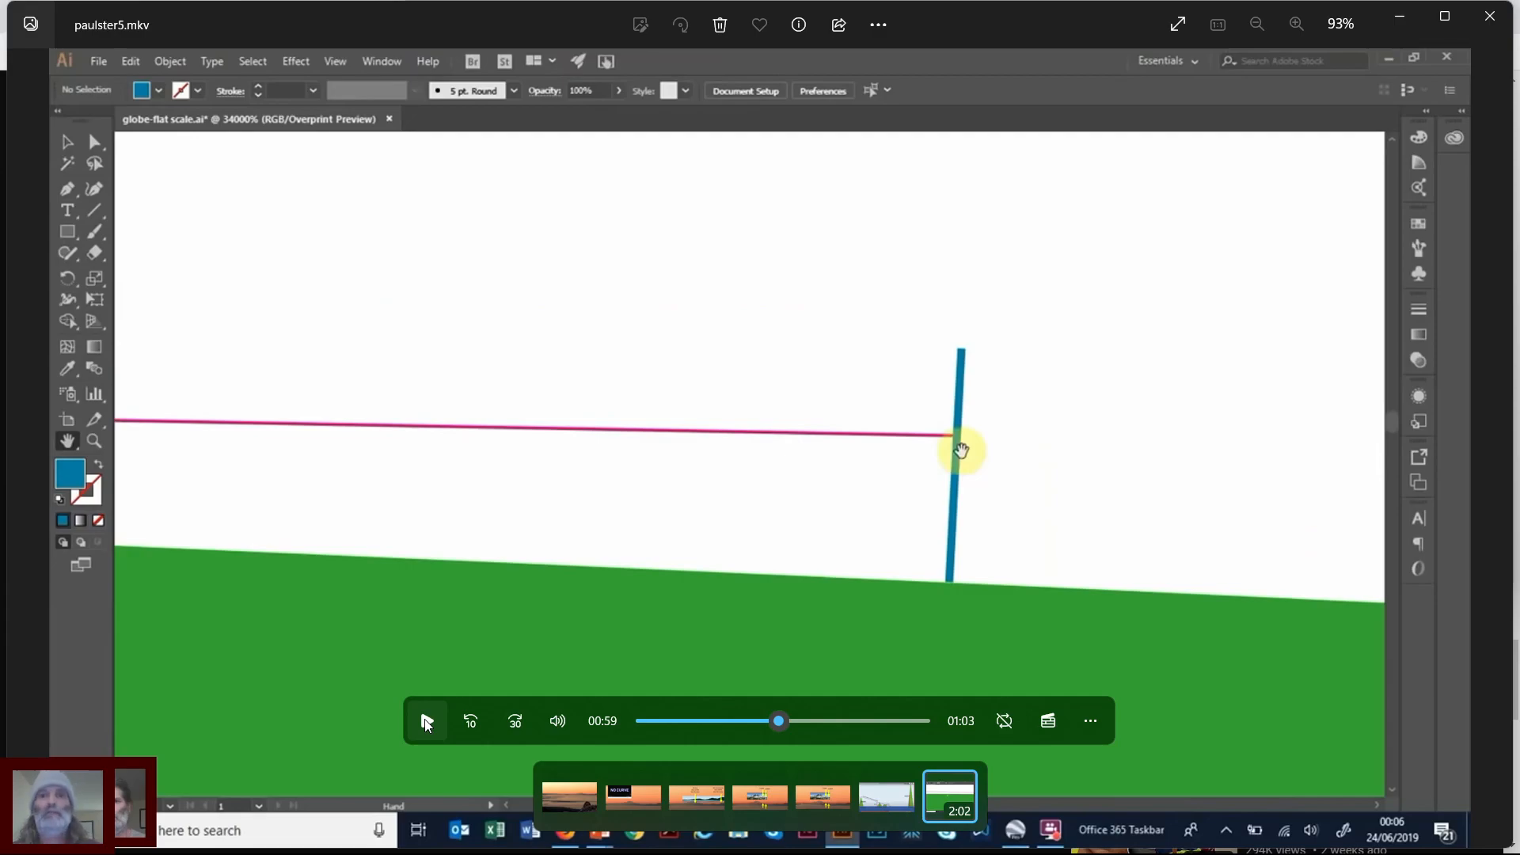
left_click(426, 720)
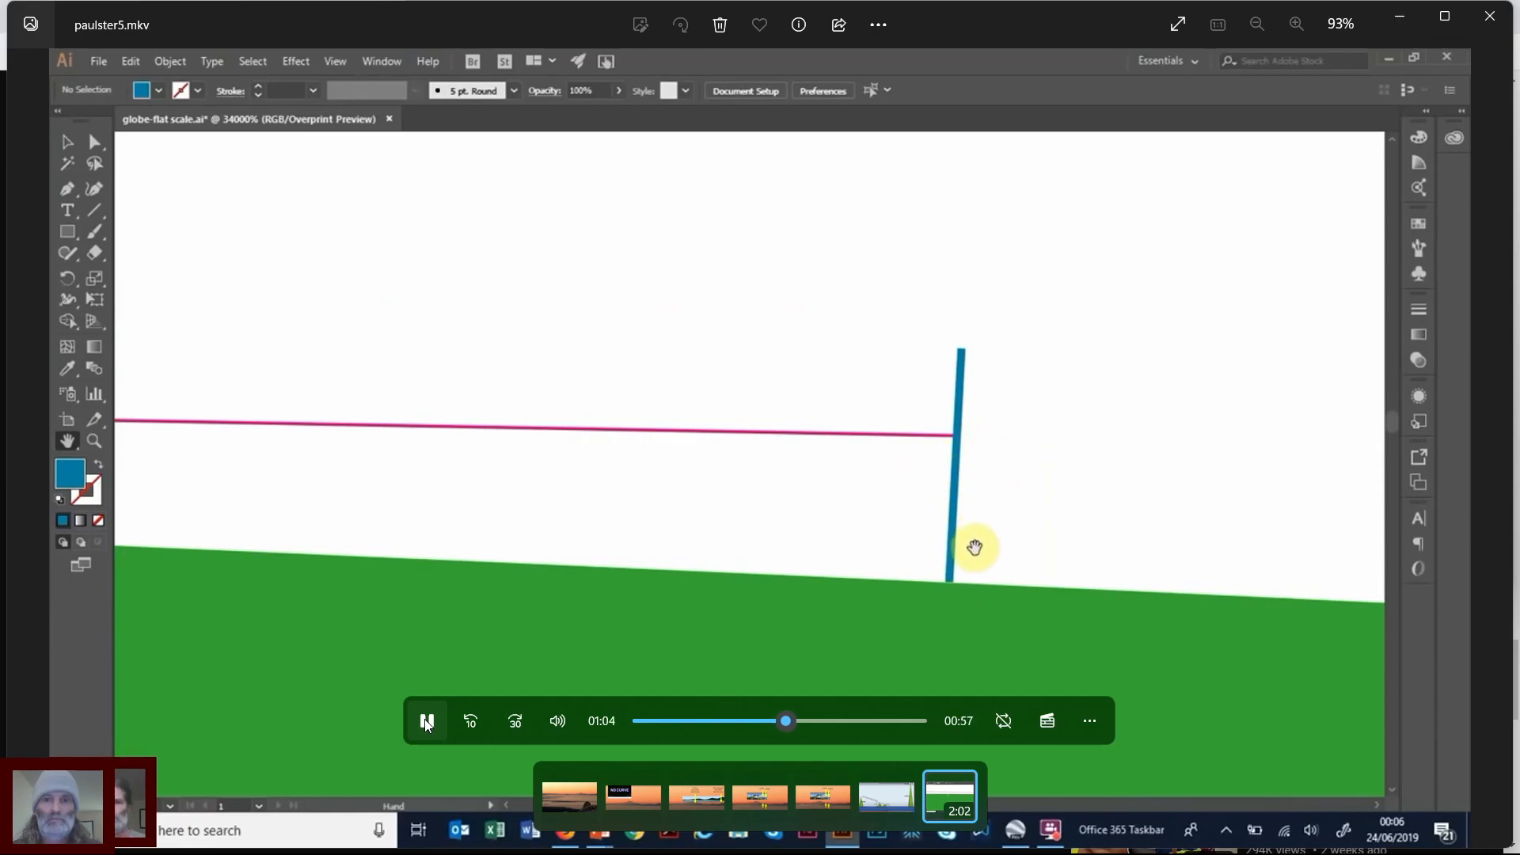
left_click(425, 721)
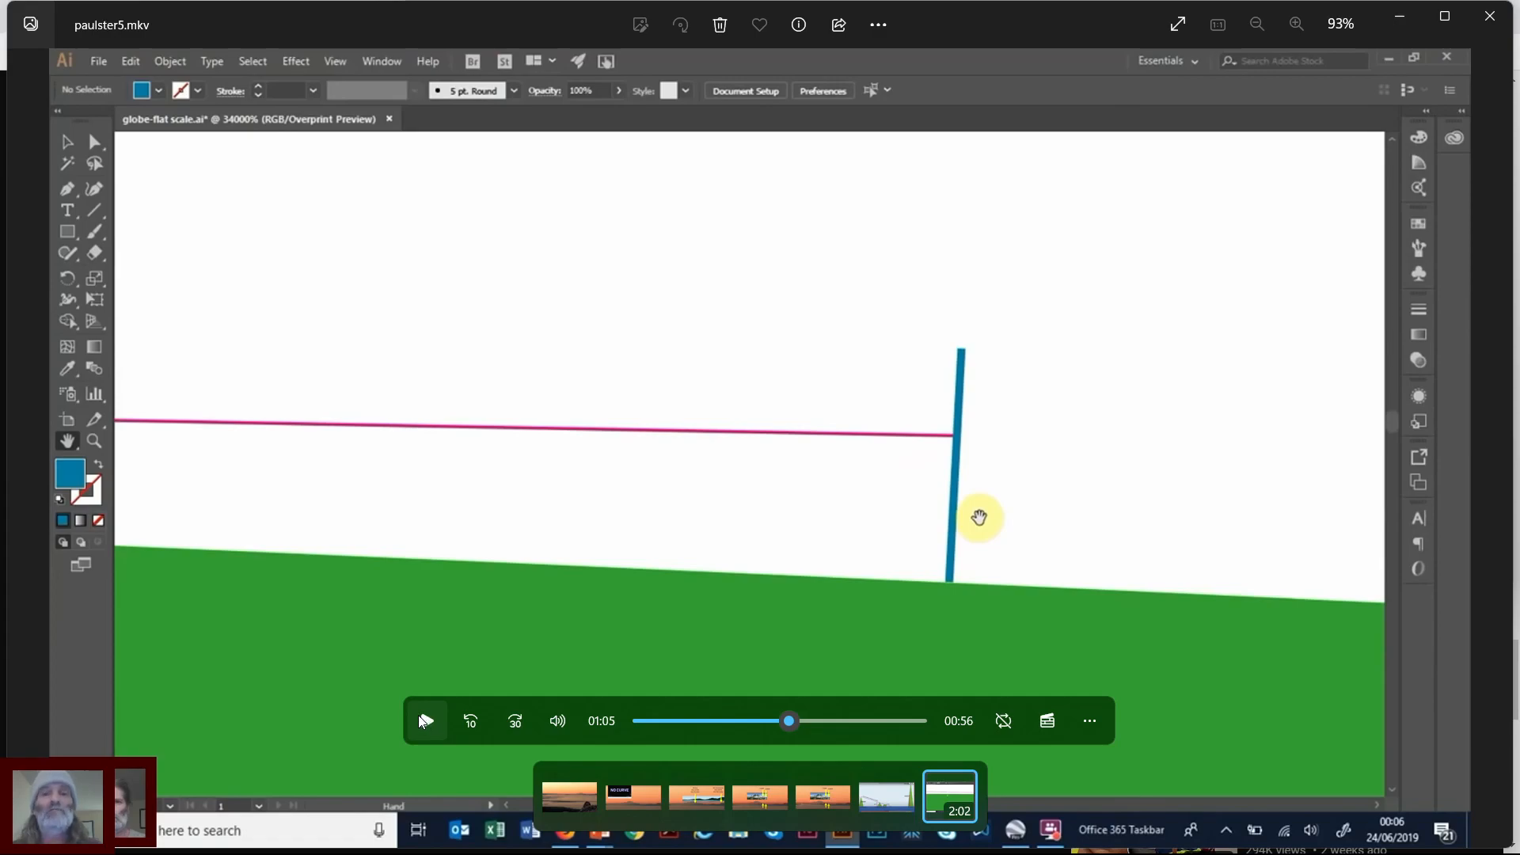
left_click(426, 721)
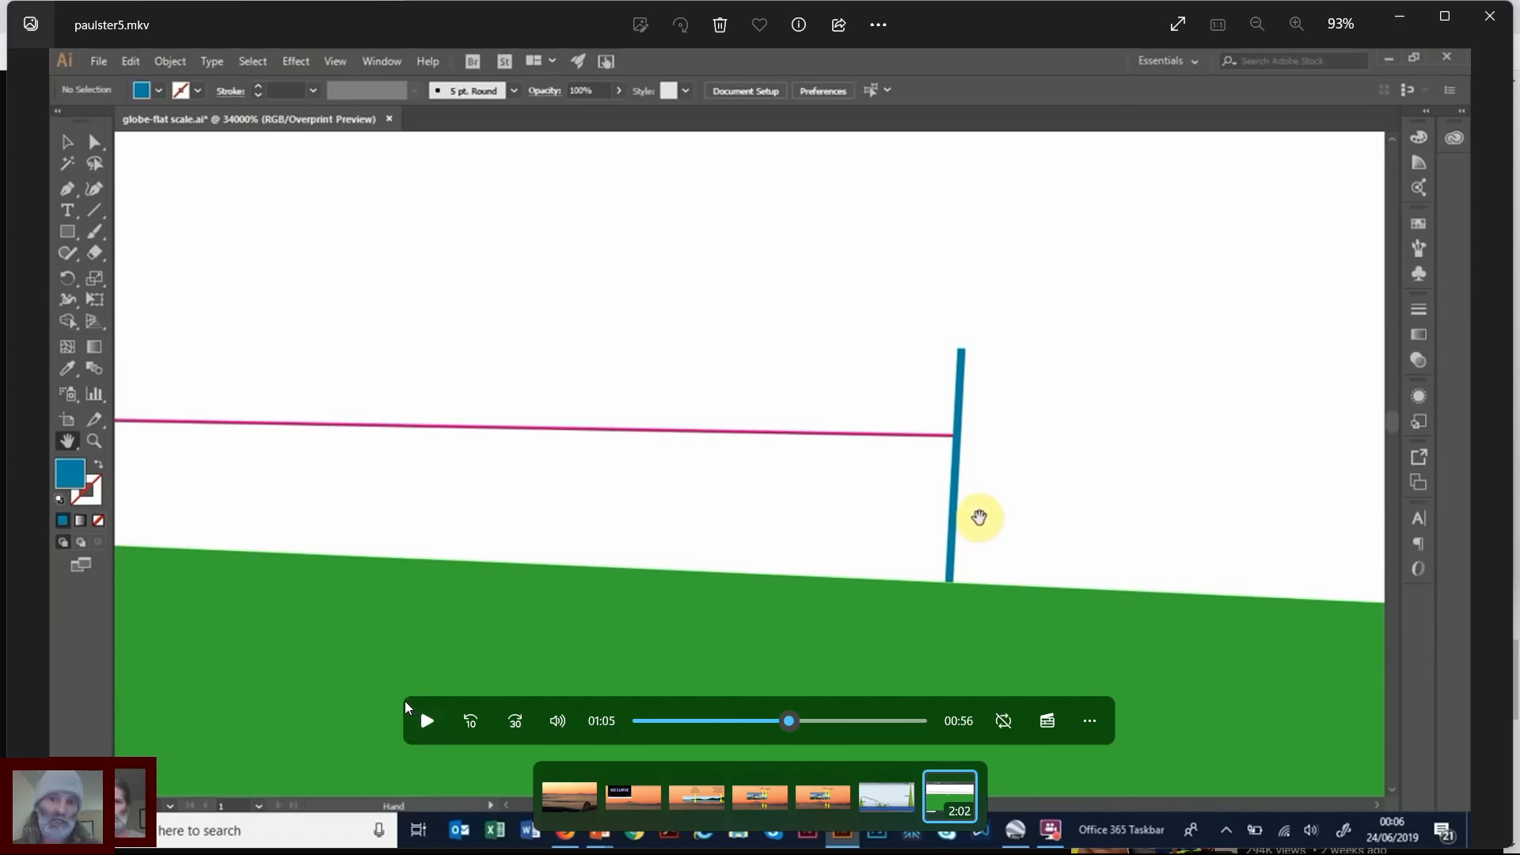
mouse_move(958, 464)
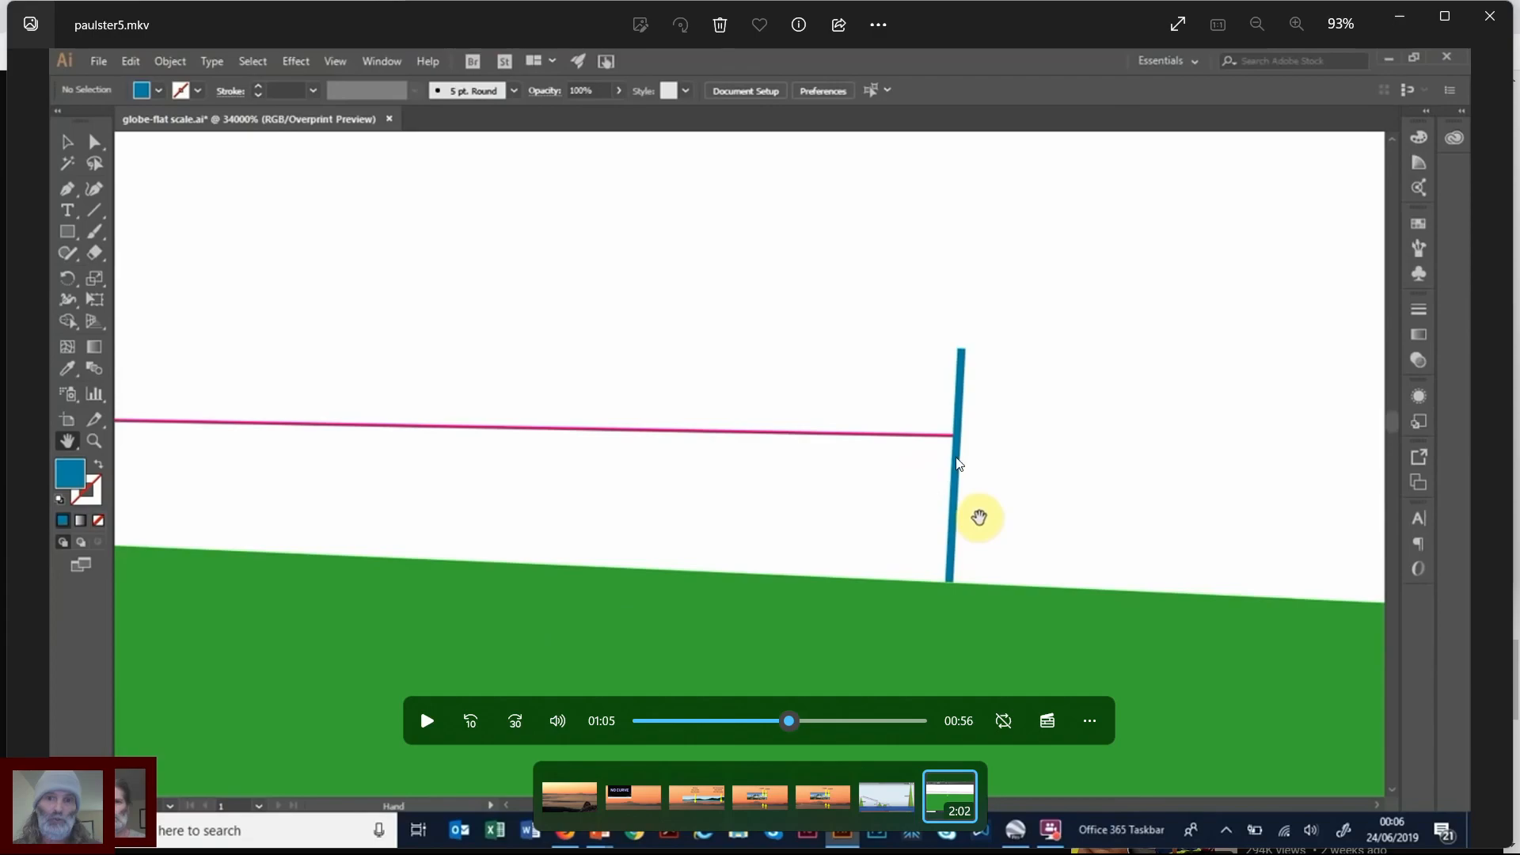
mouse_move(955, 466)
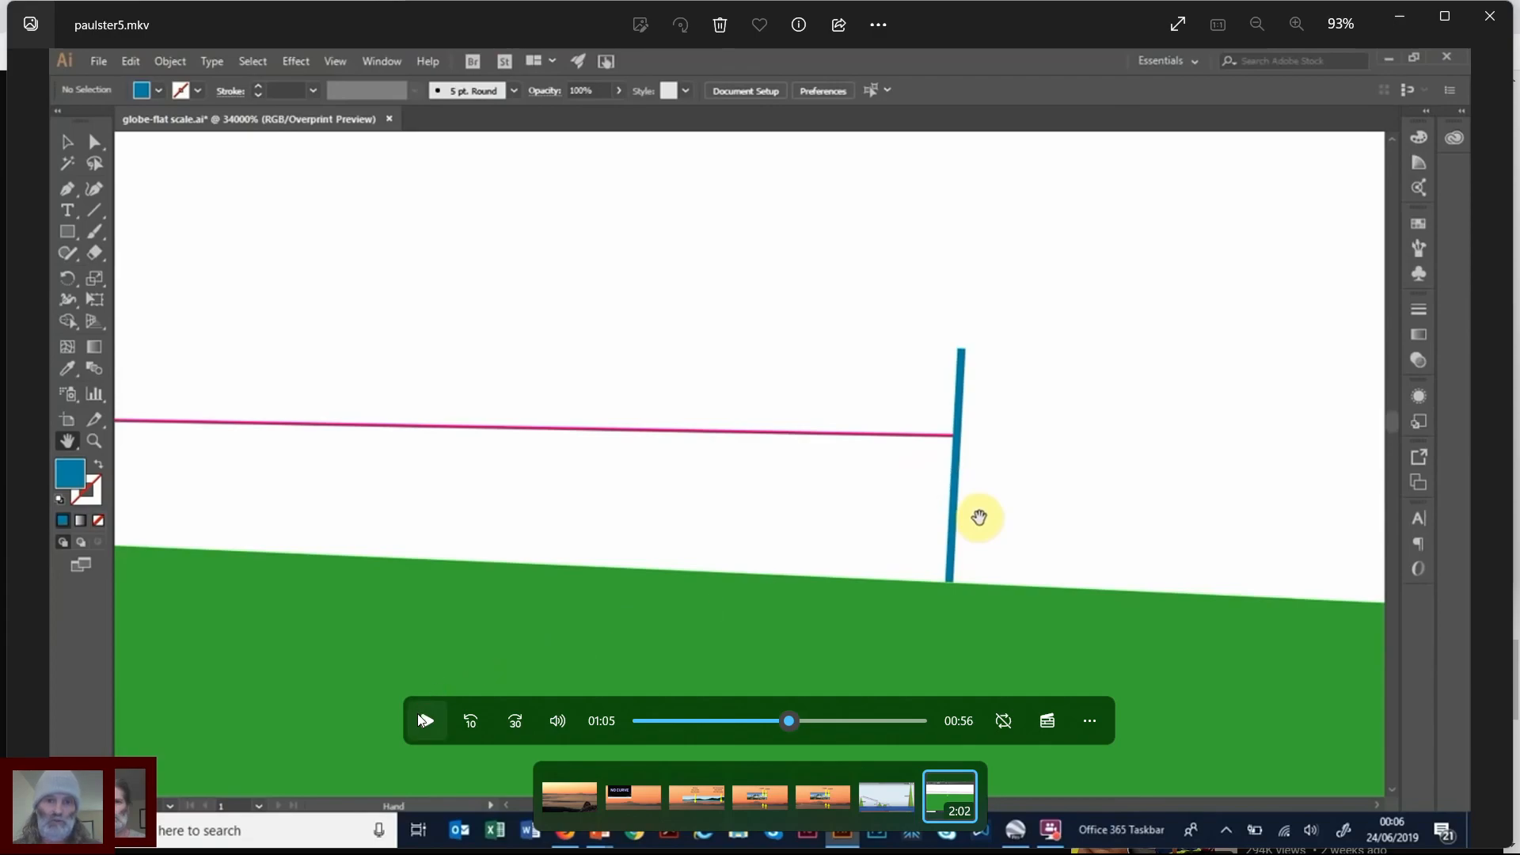
left_click(425, 721)
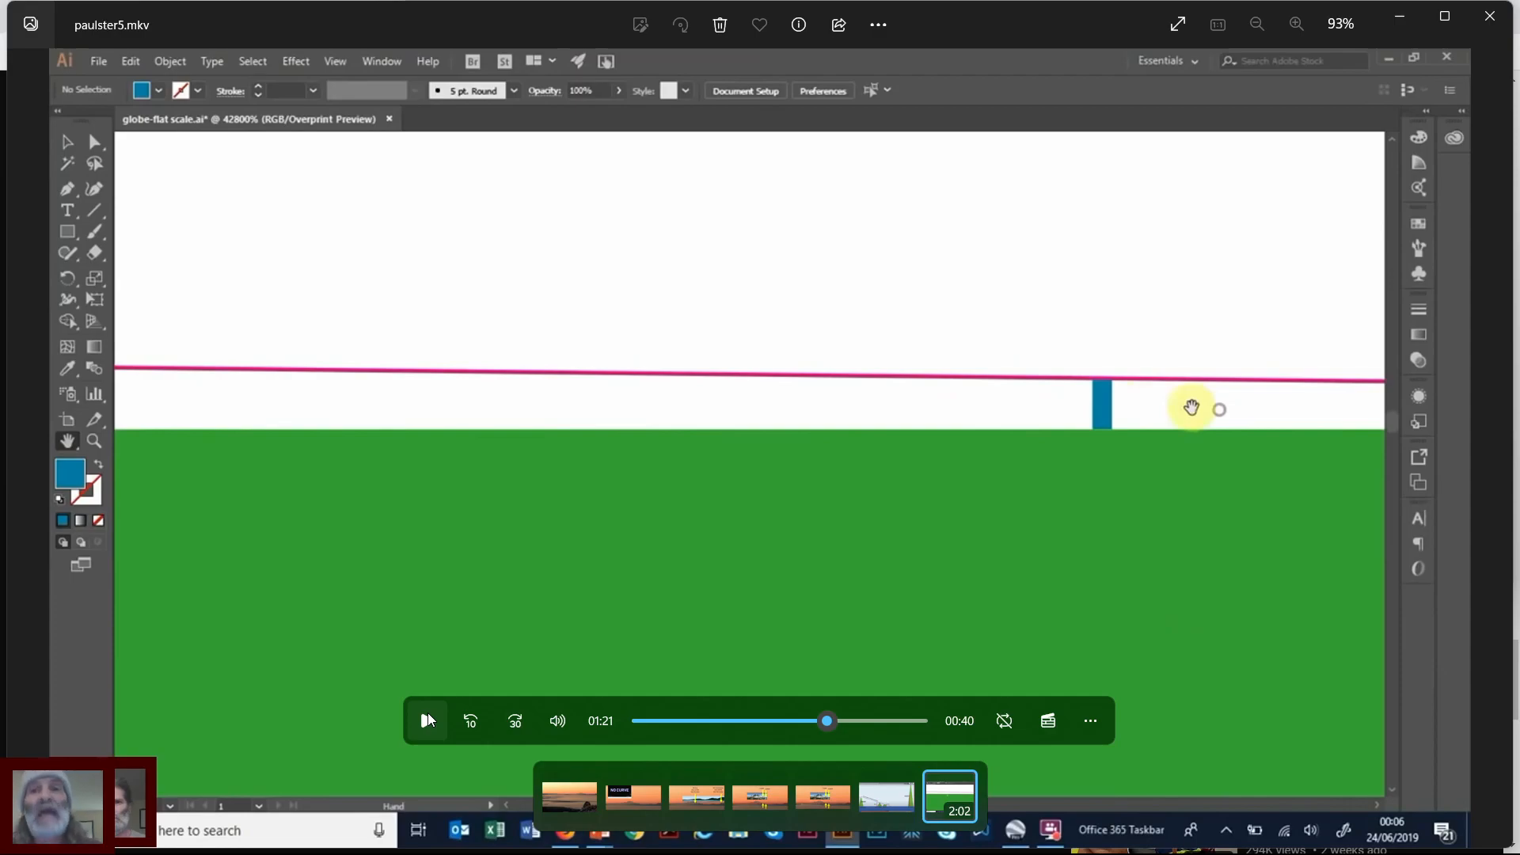
- Pause briefly on the sight-line close-up, then let the video run to the '100 miles' label
left_click(426, 721)
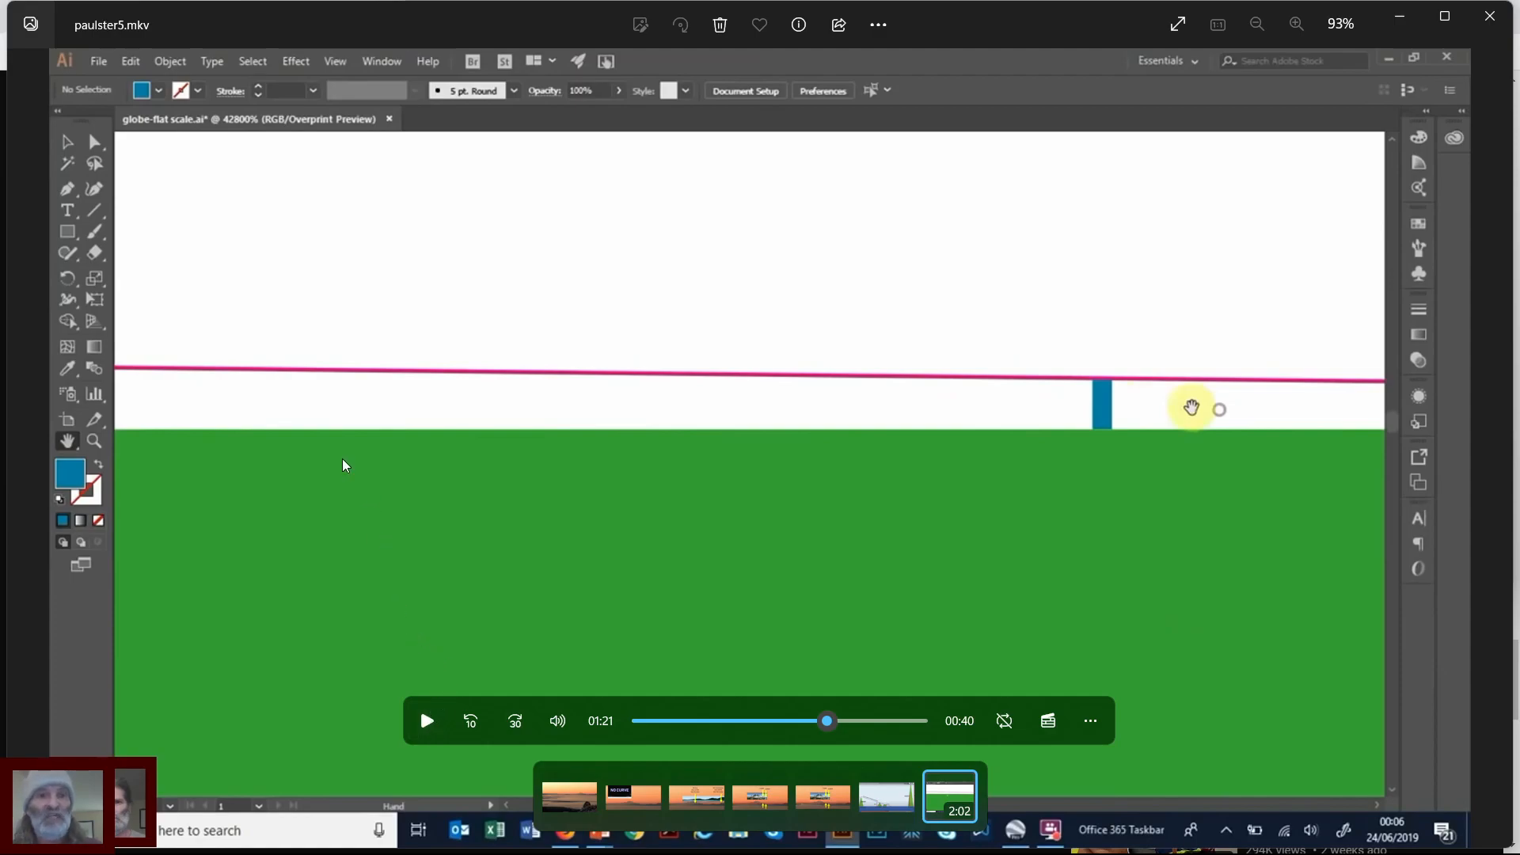
mouse_move(1050, 363)
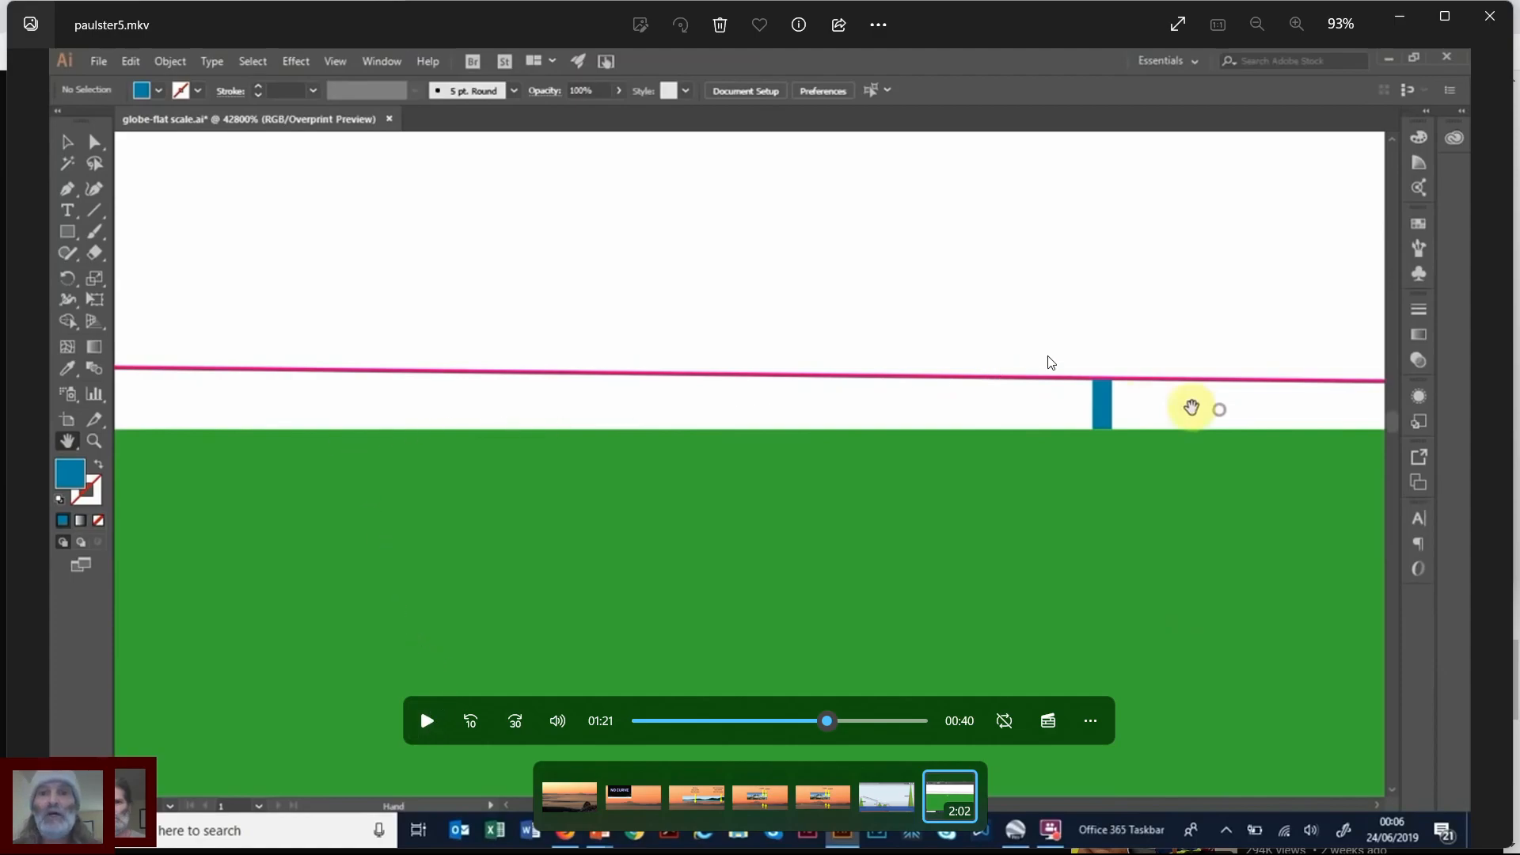
mouse_move(1381, 309)
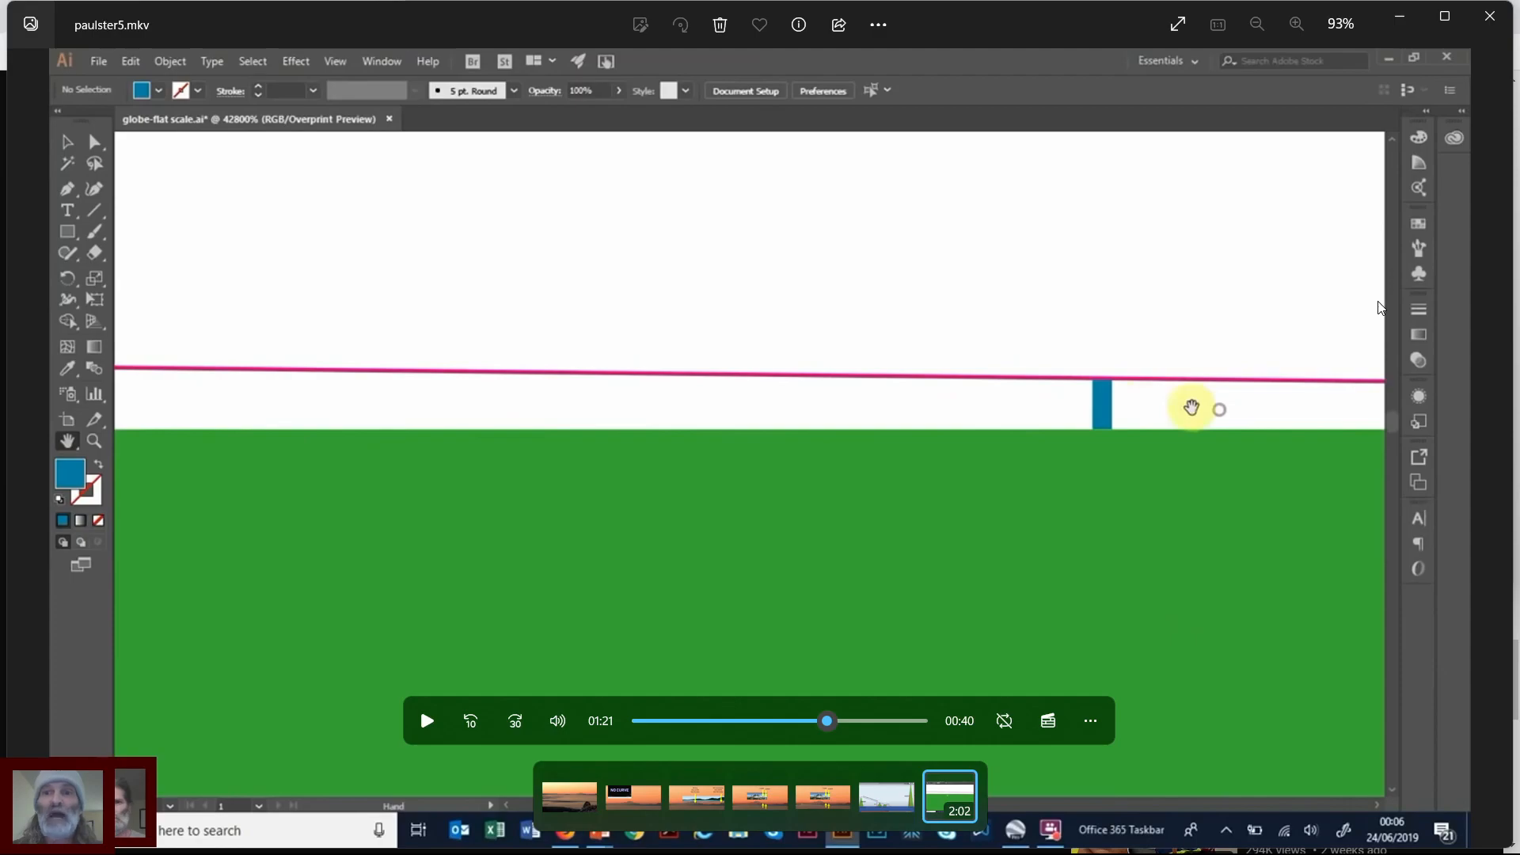
mouse_move(1365, 321)
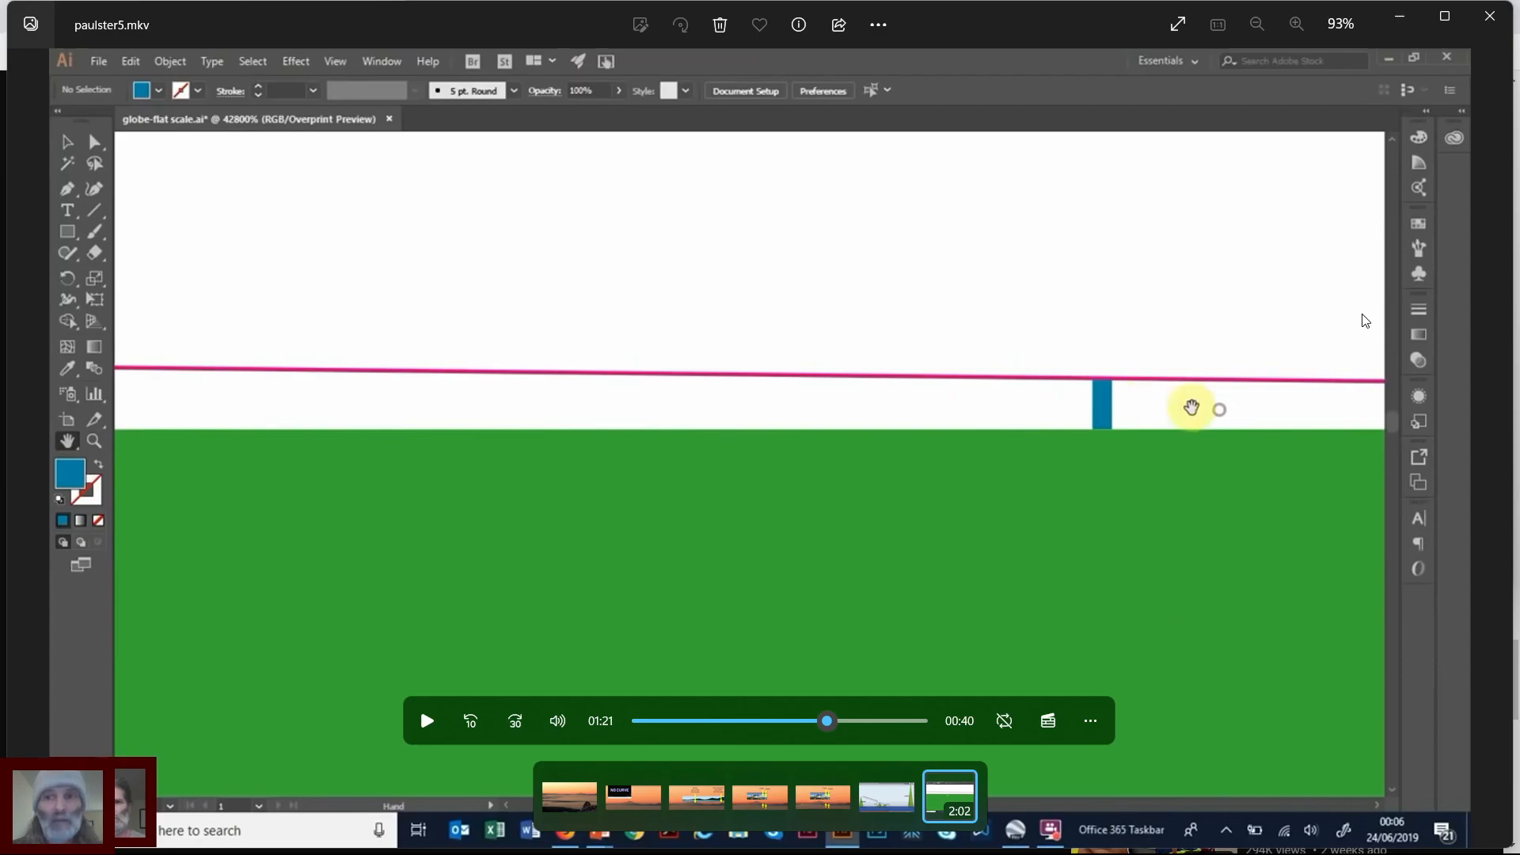
mouse_move(602, 679)
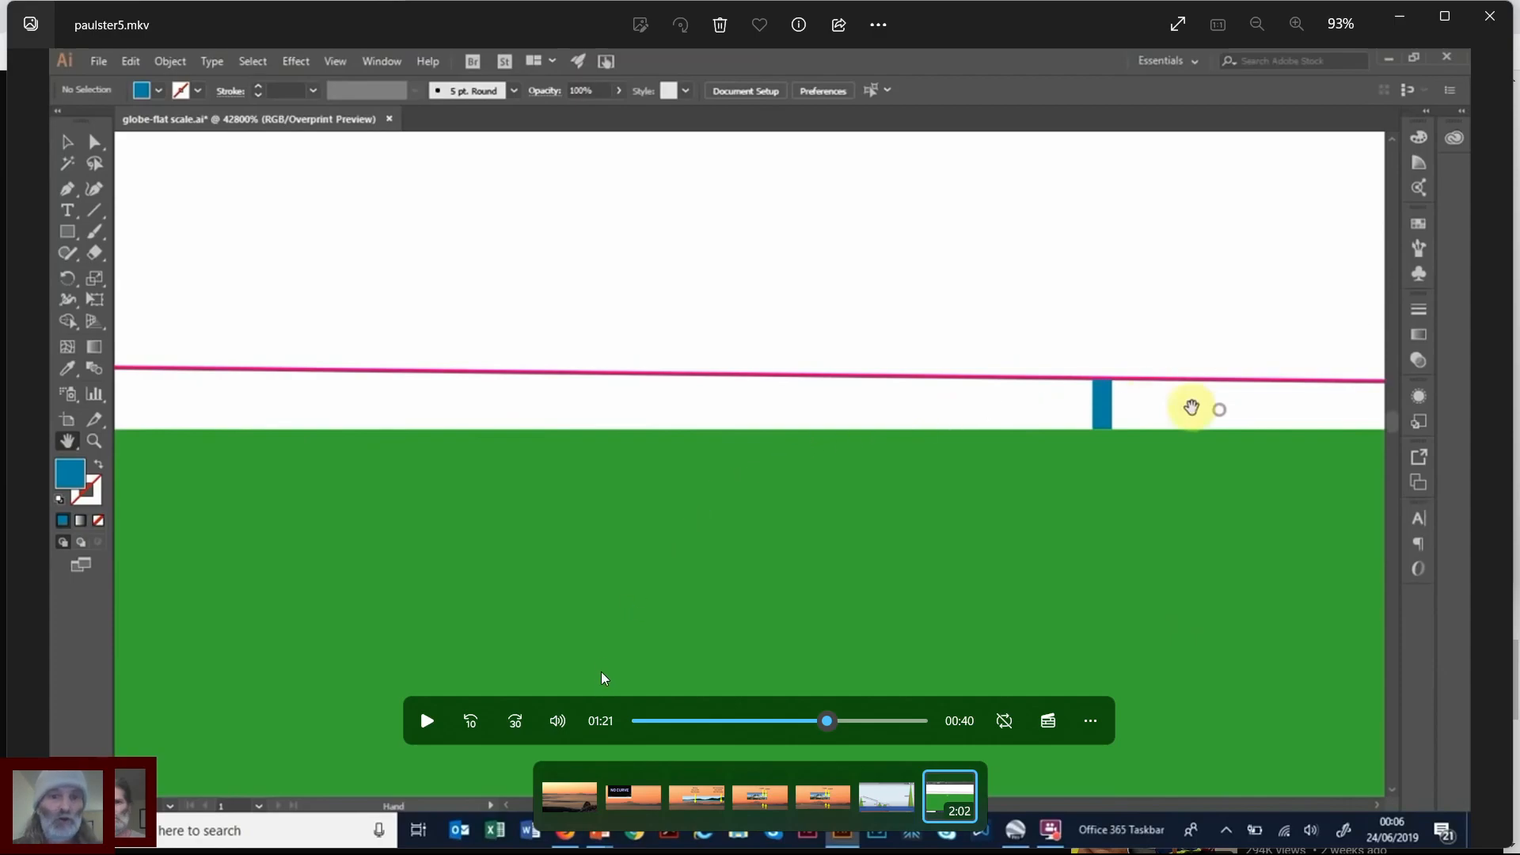
left_click(426, 720)
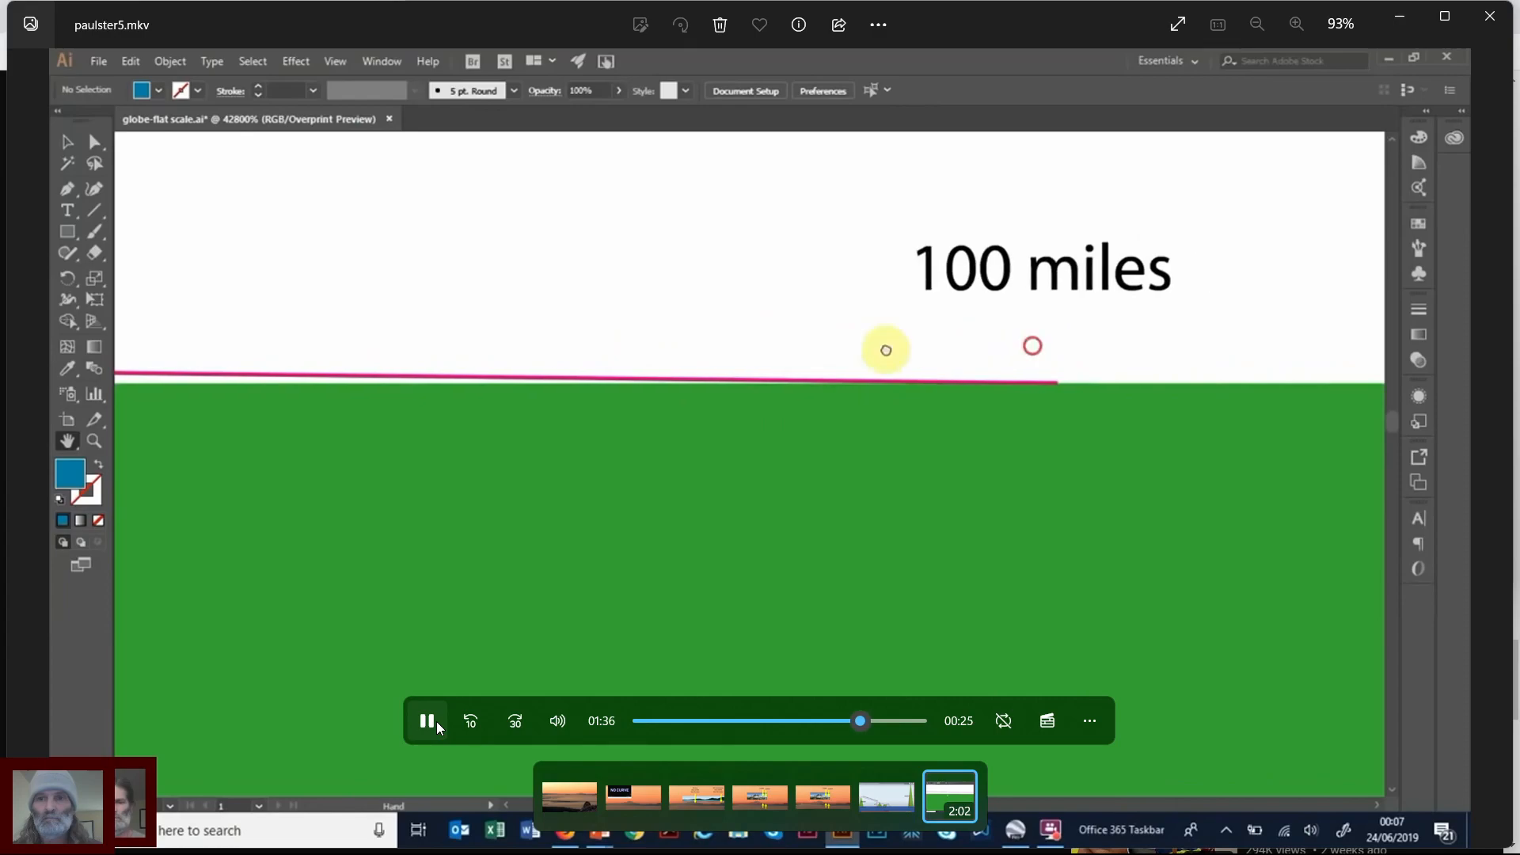
- Hold on the '100 miles' label, then resume so the view pulls back to the green ground band
left_click(426, 721)
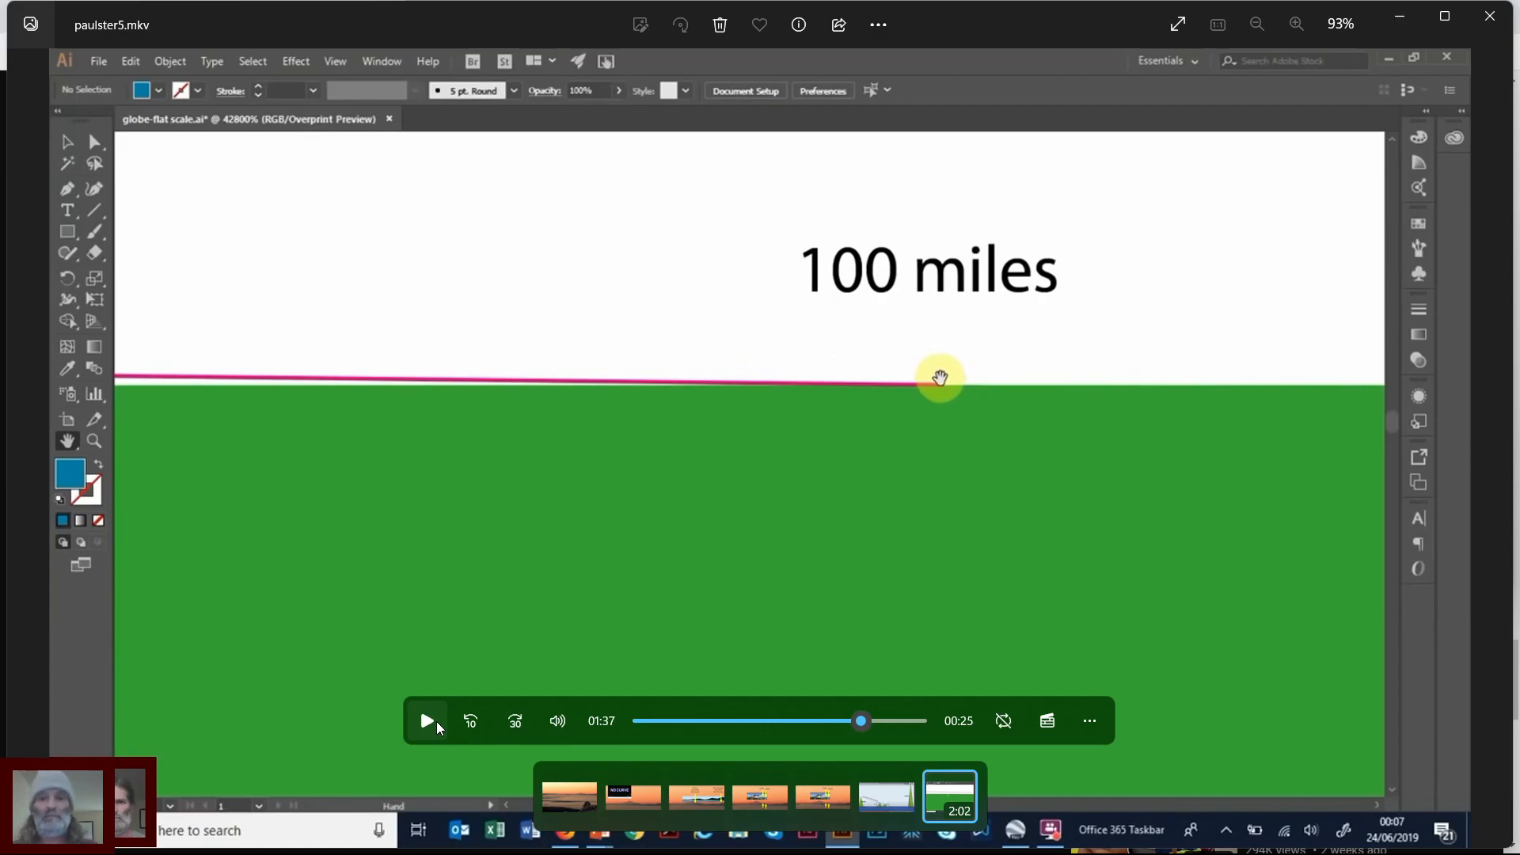
left_click(426, 721)
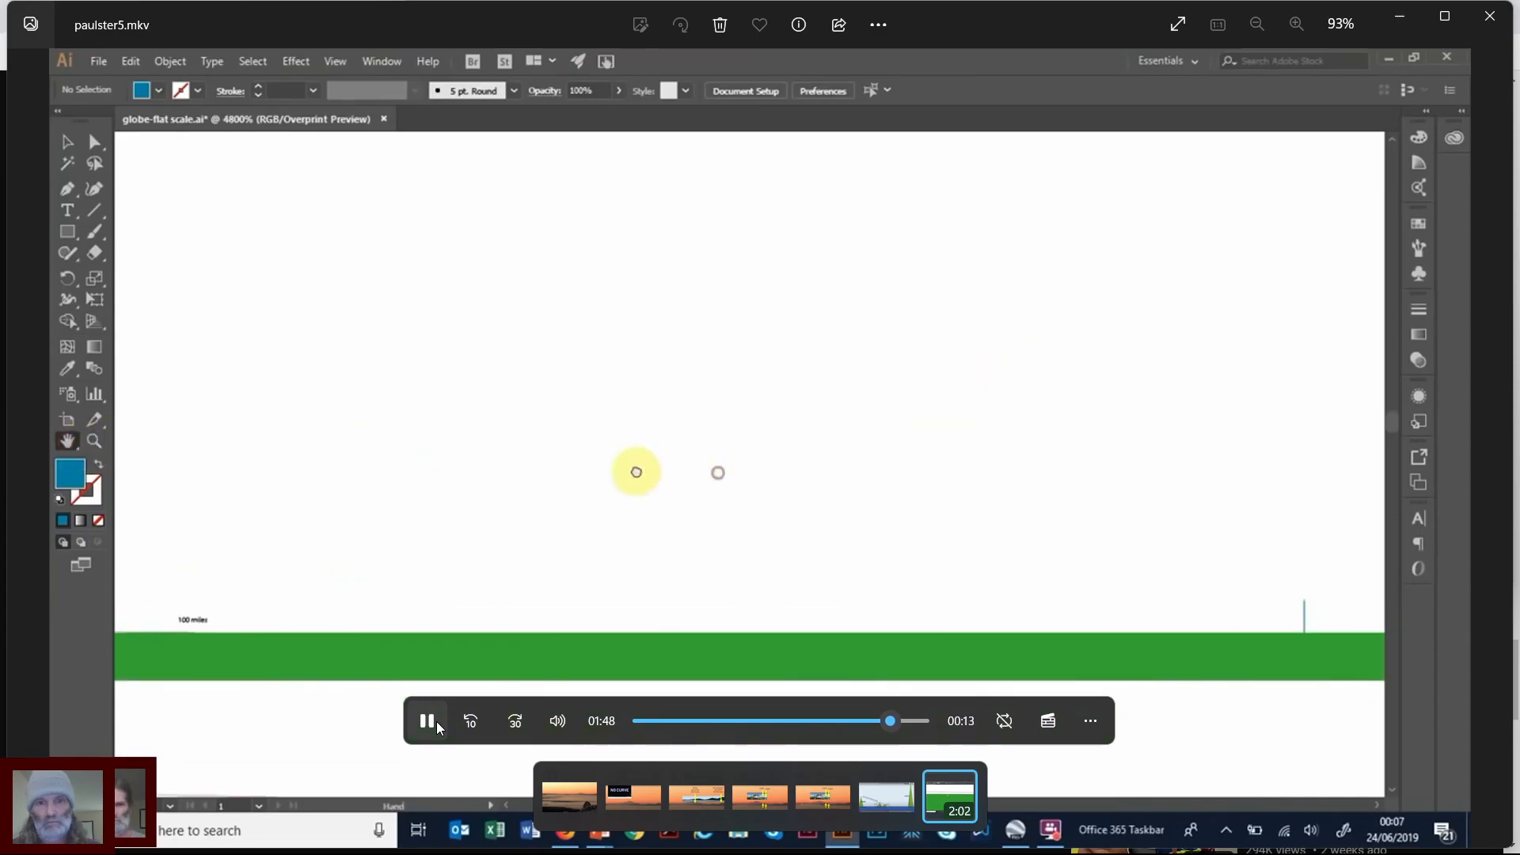
- Pause and resume twice on the flat scale view, letting the video finish on the mountain diagram at 2:01
left_click(426, 721)
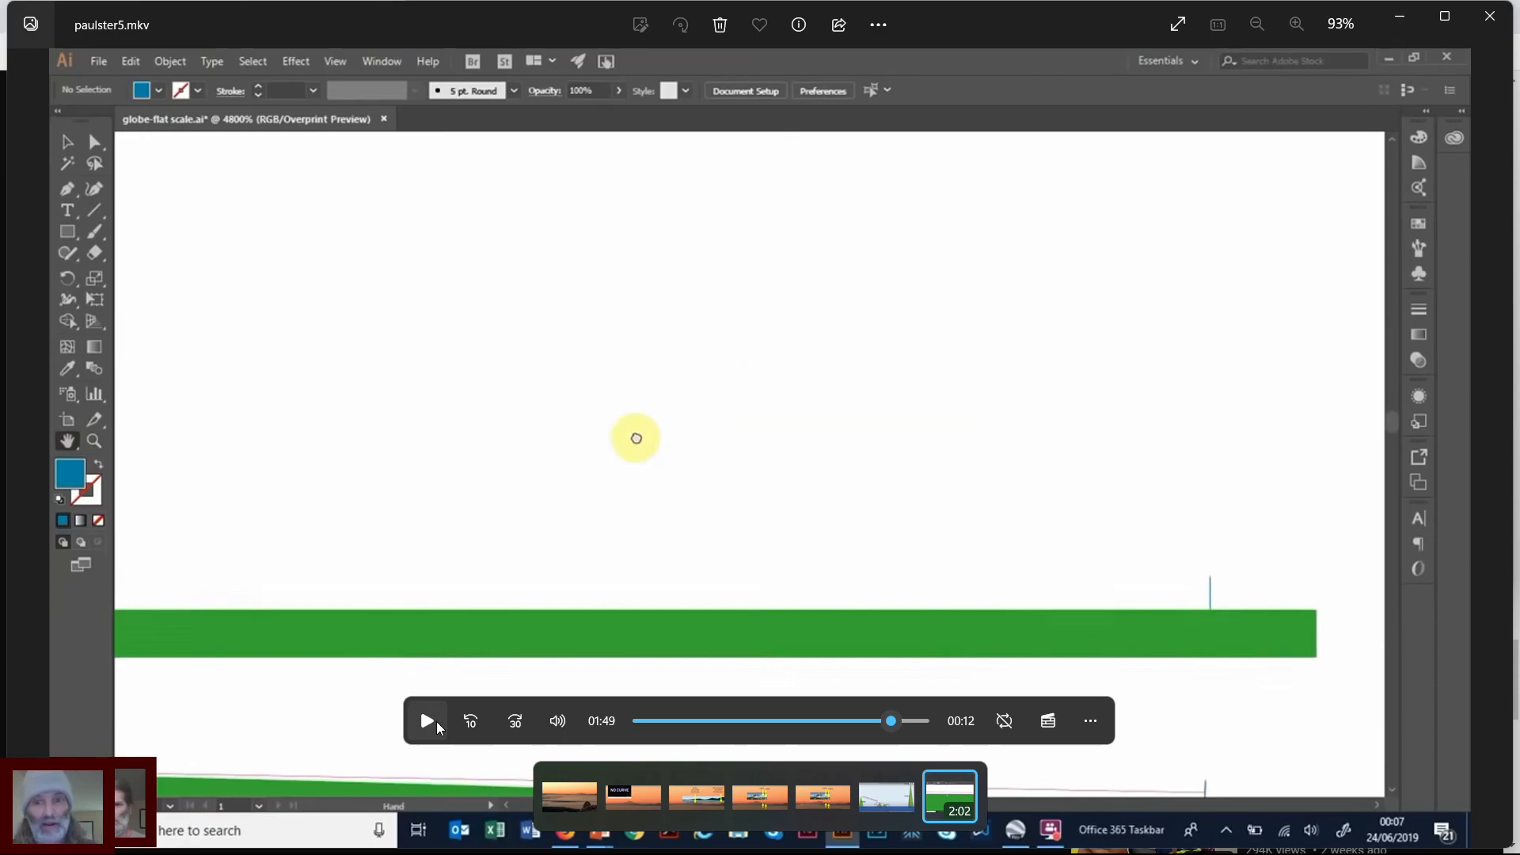
left_click(426, 721)
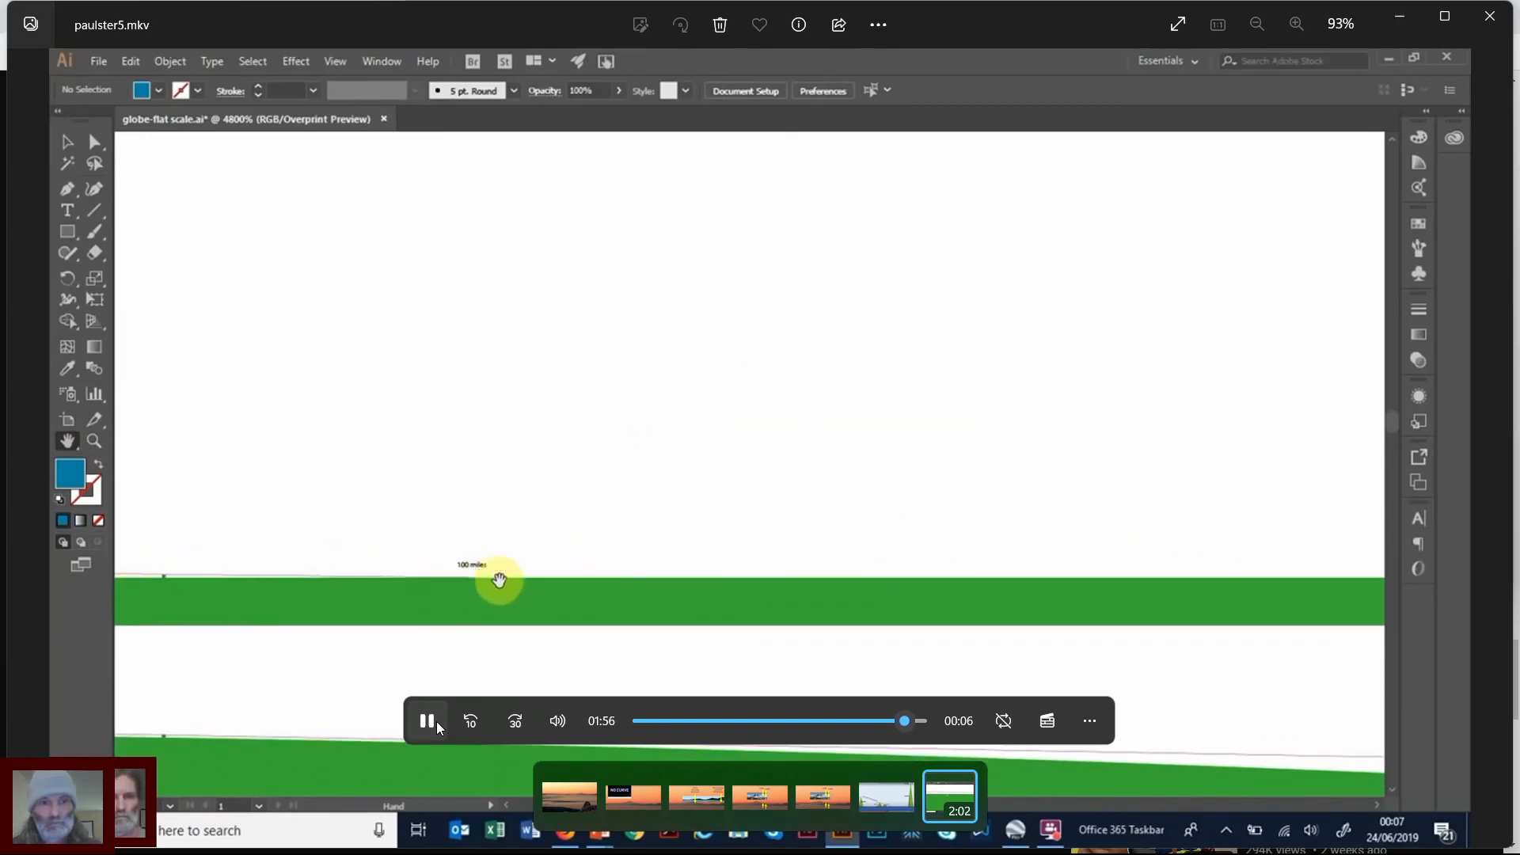
left_click(426, 721)
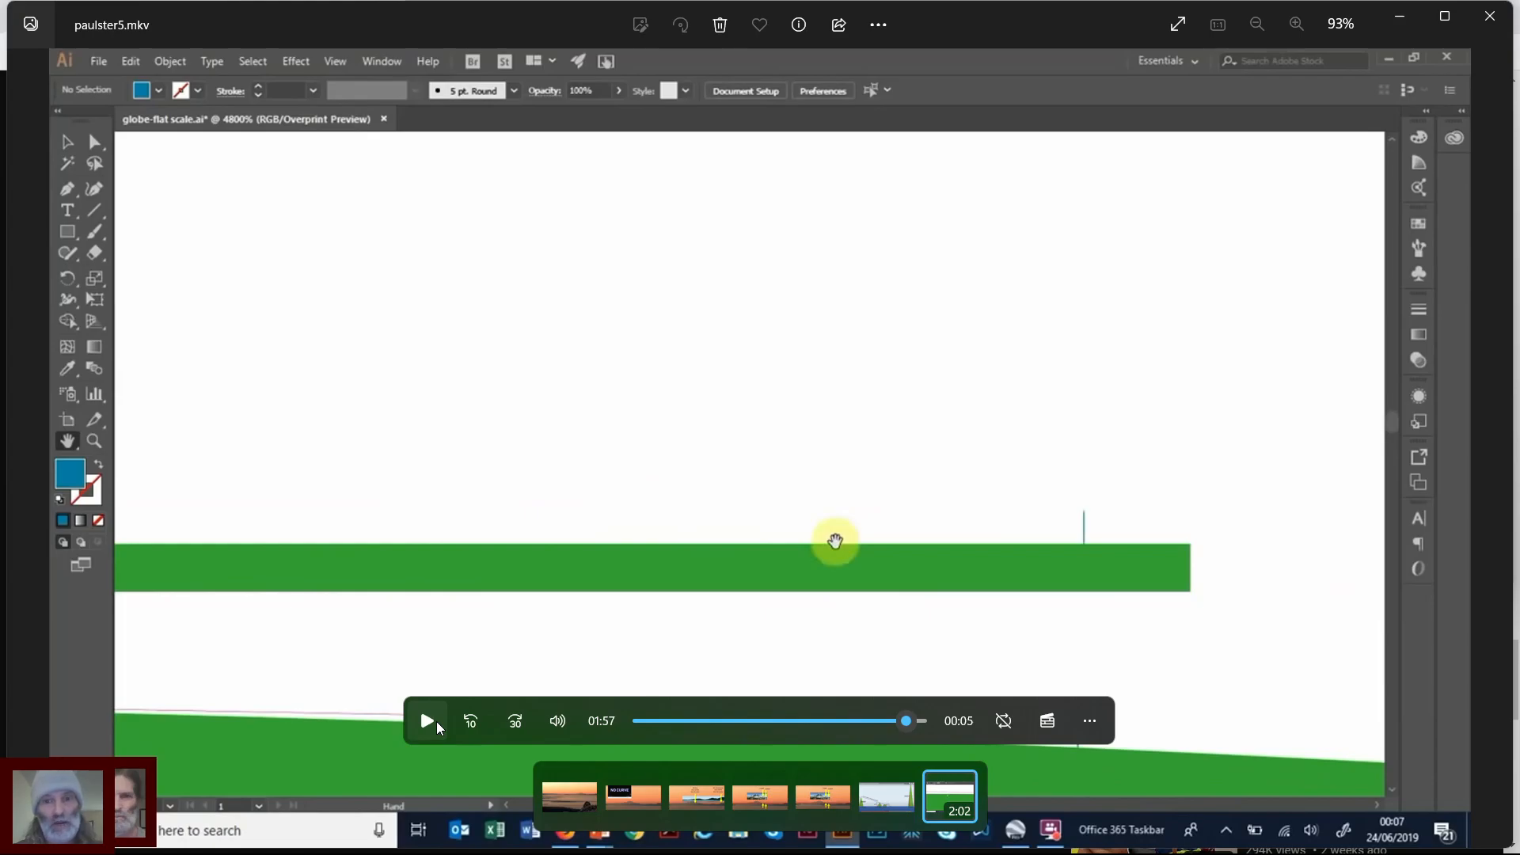
left_click(426, 721)
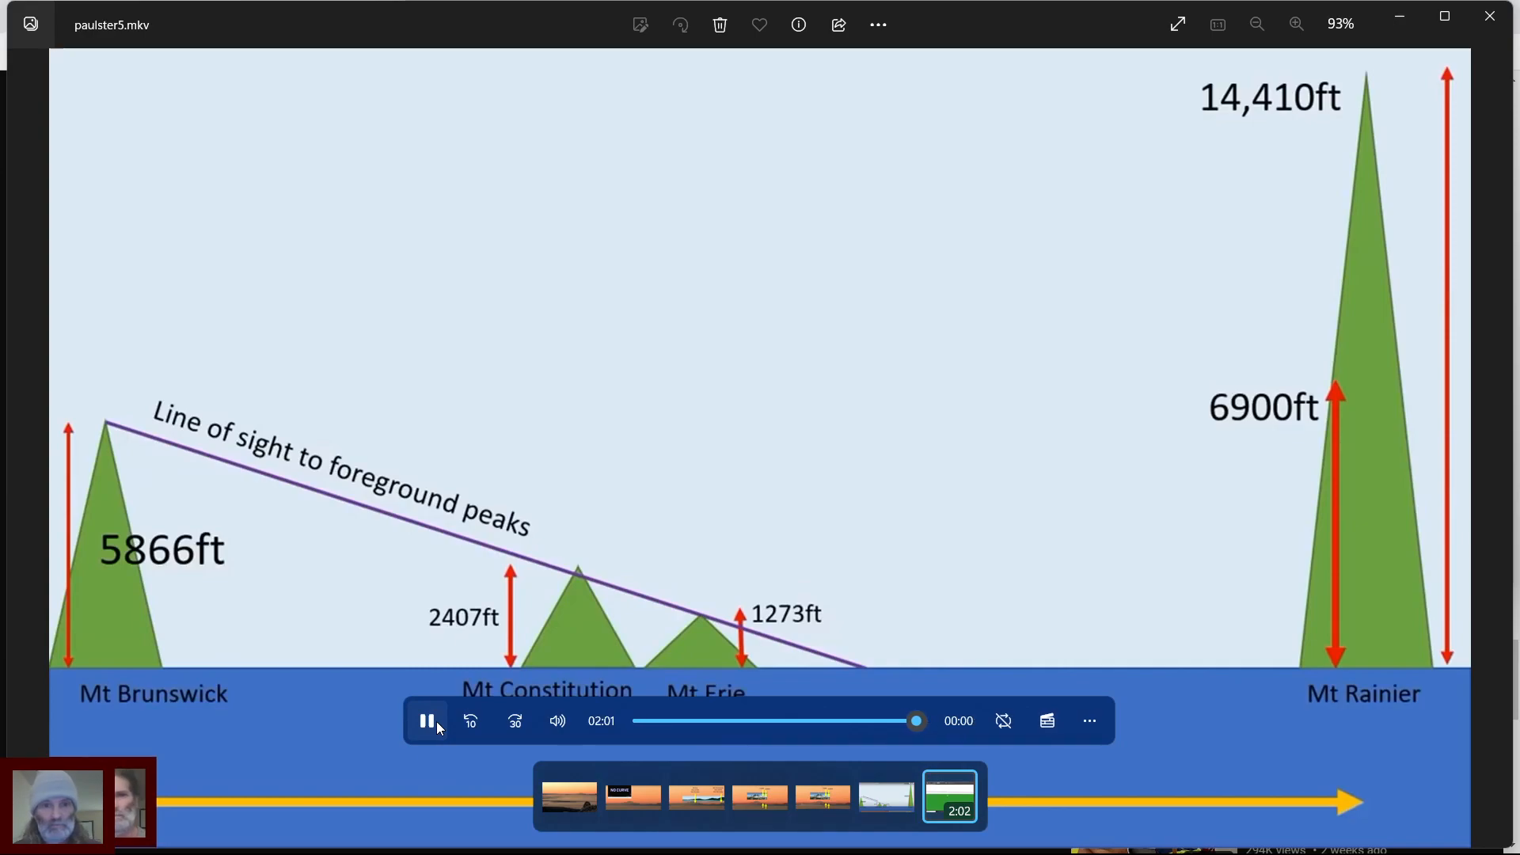
- Pause the paulster5 recording at its 2:02 end on the mountain line-of-sight diagram
left_click(426, 721)
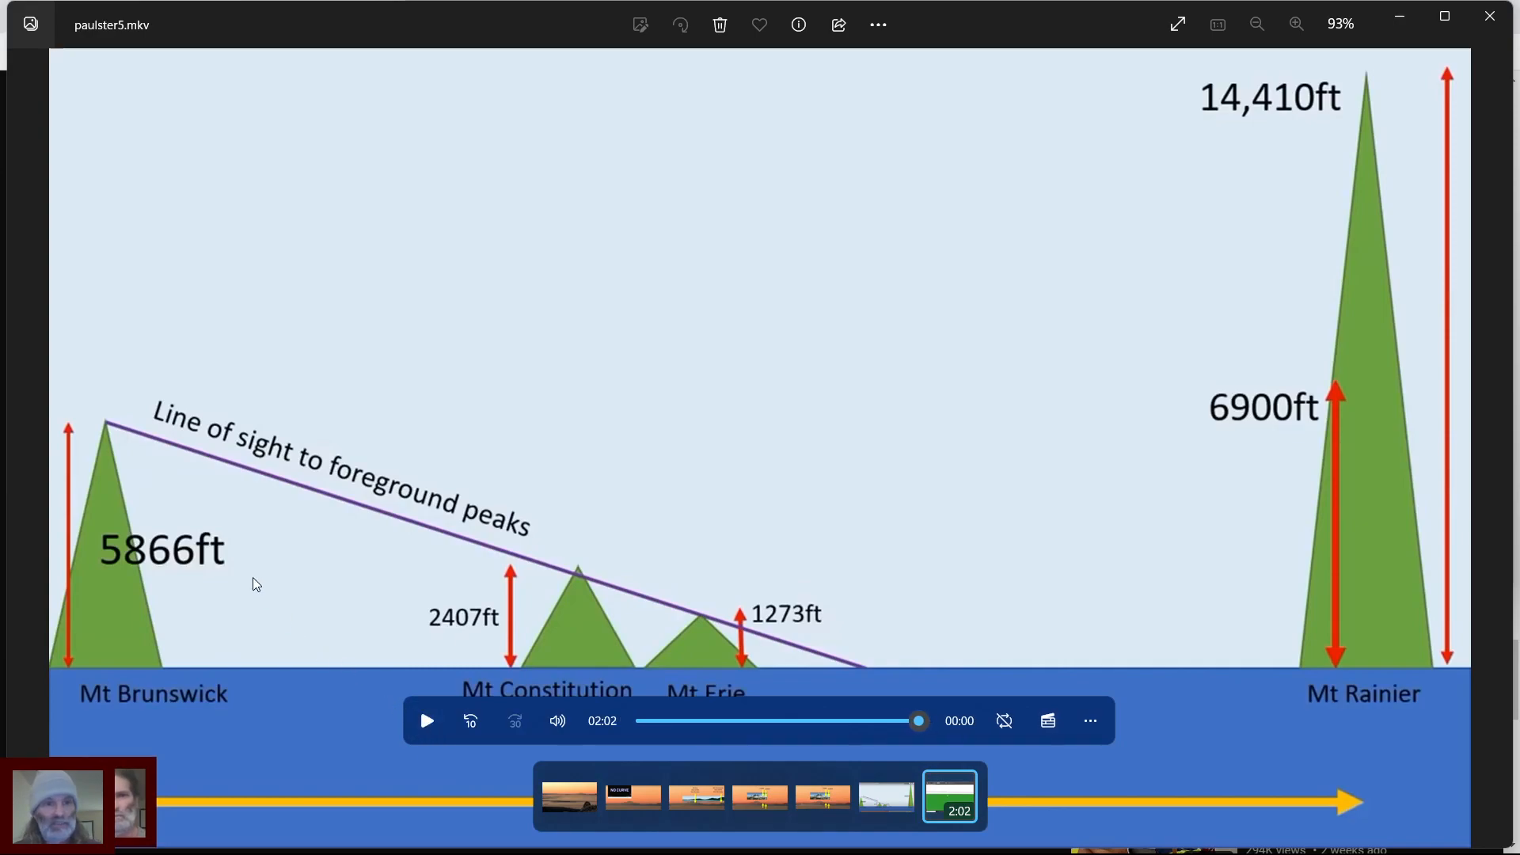
mouse_move(114, 434)
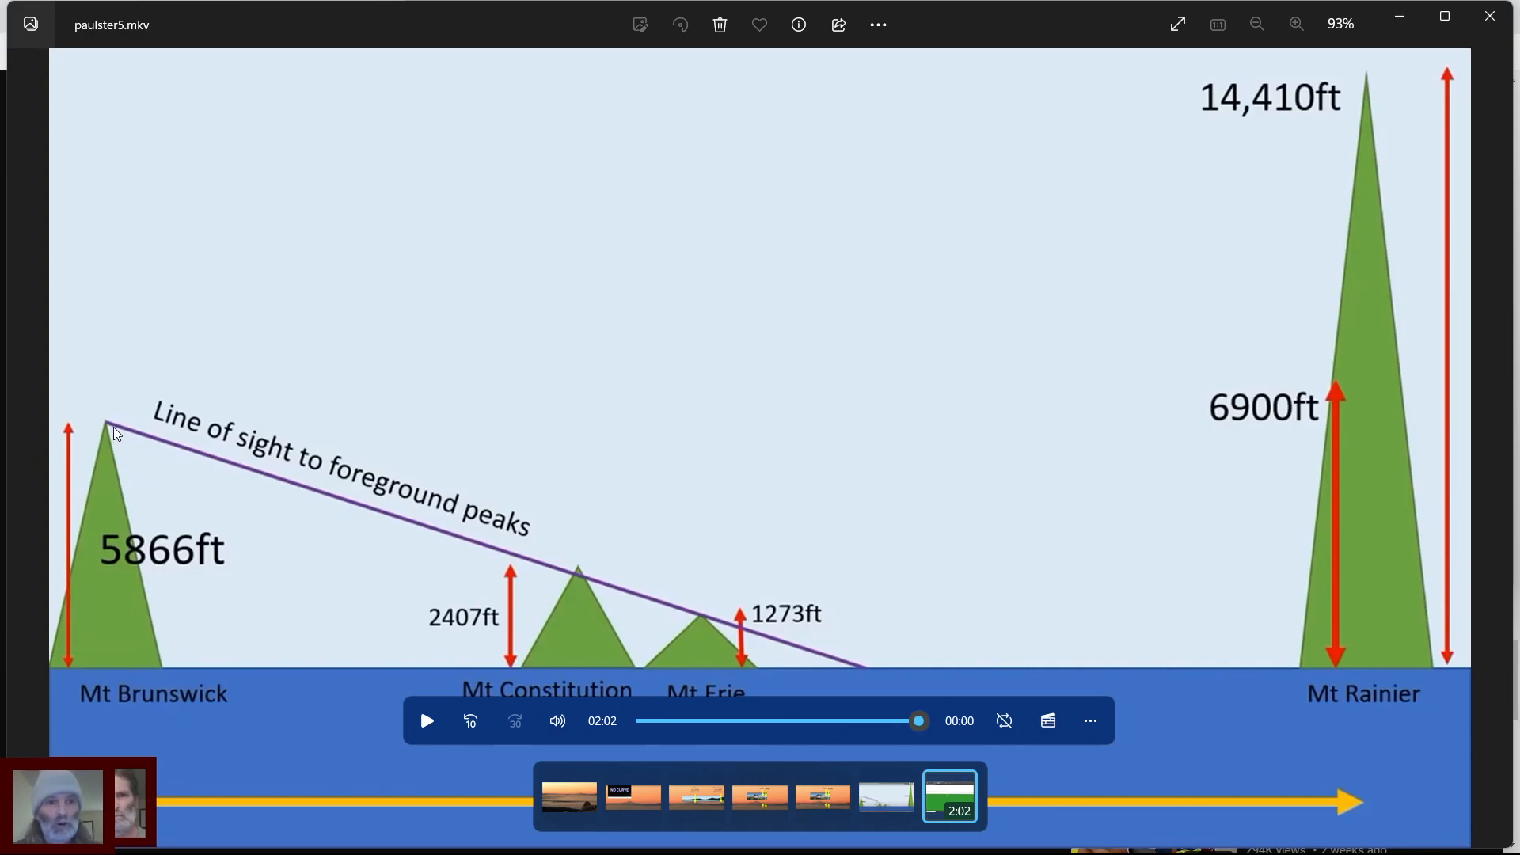
mouse_move(669, 623)
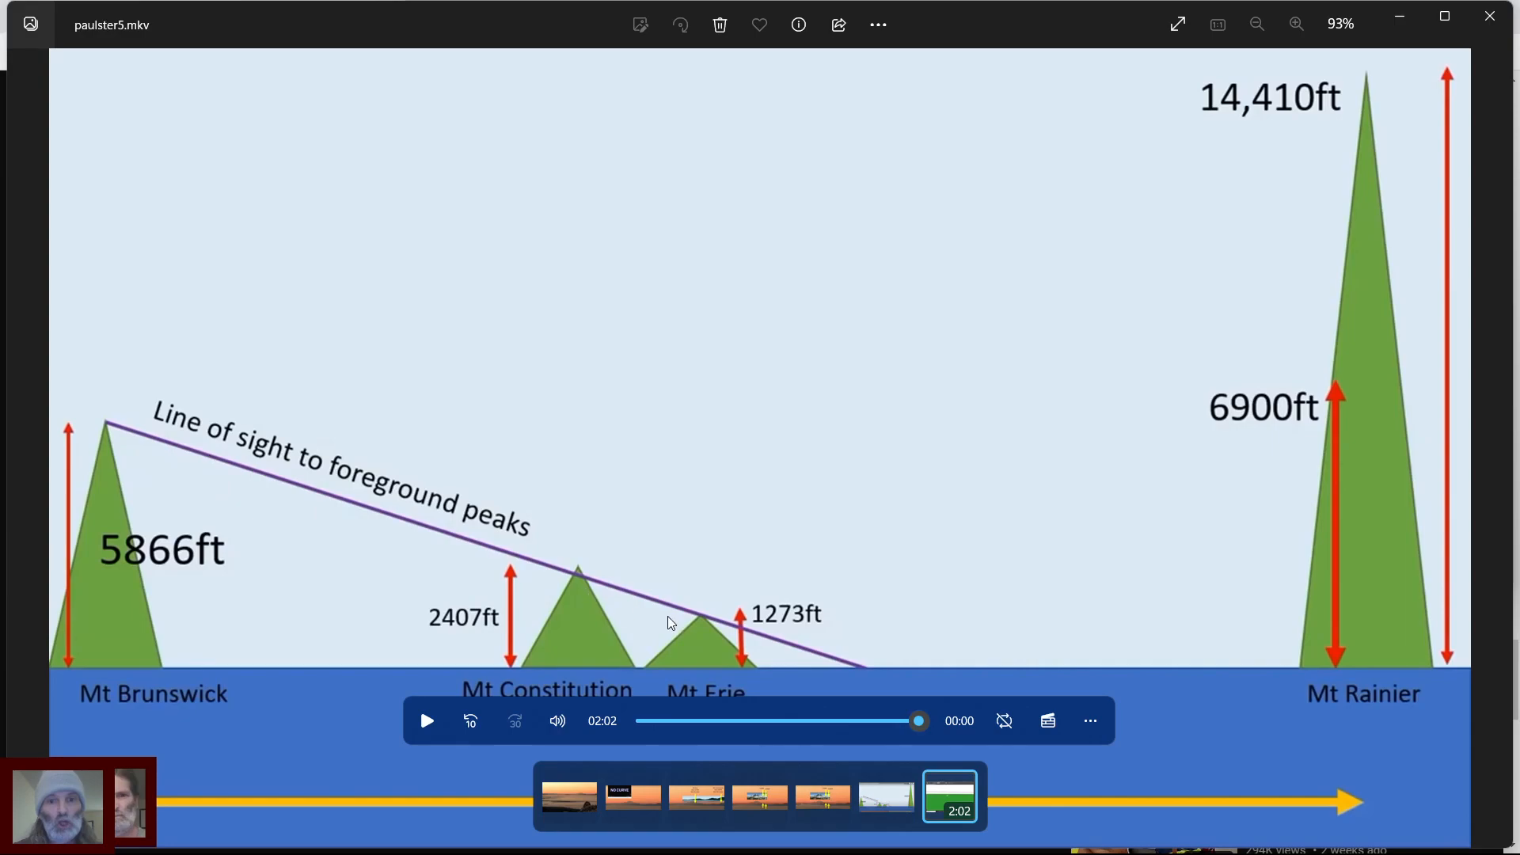
mouse_move(841, 667)
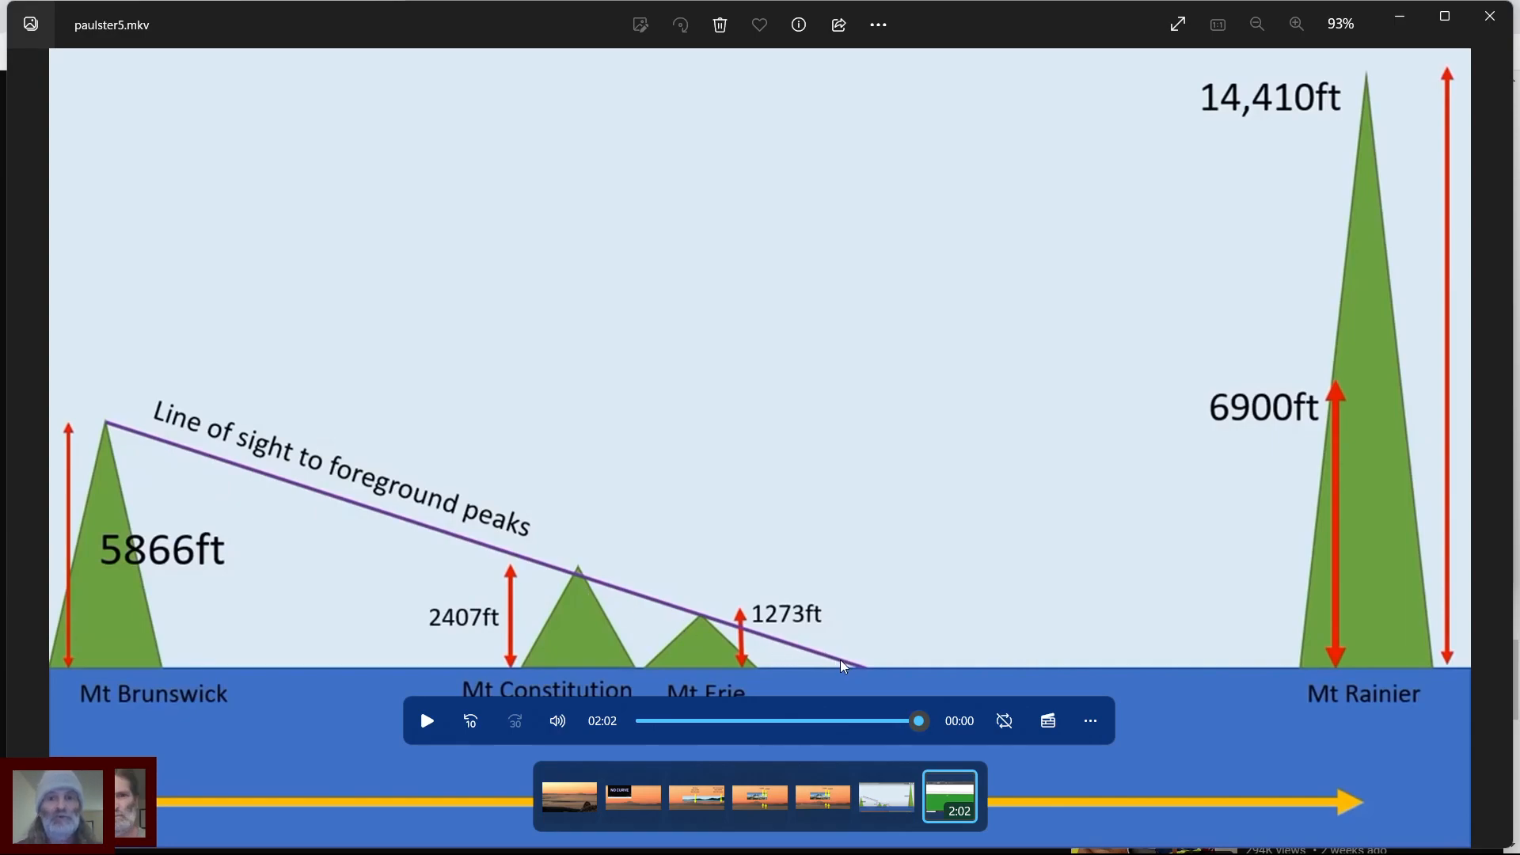
mouse_move(169, 675)
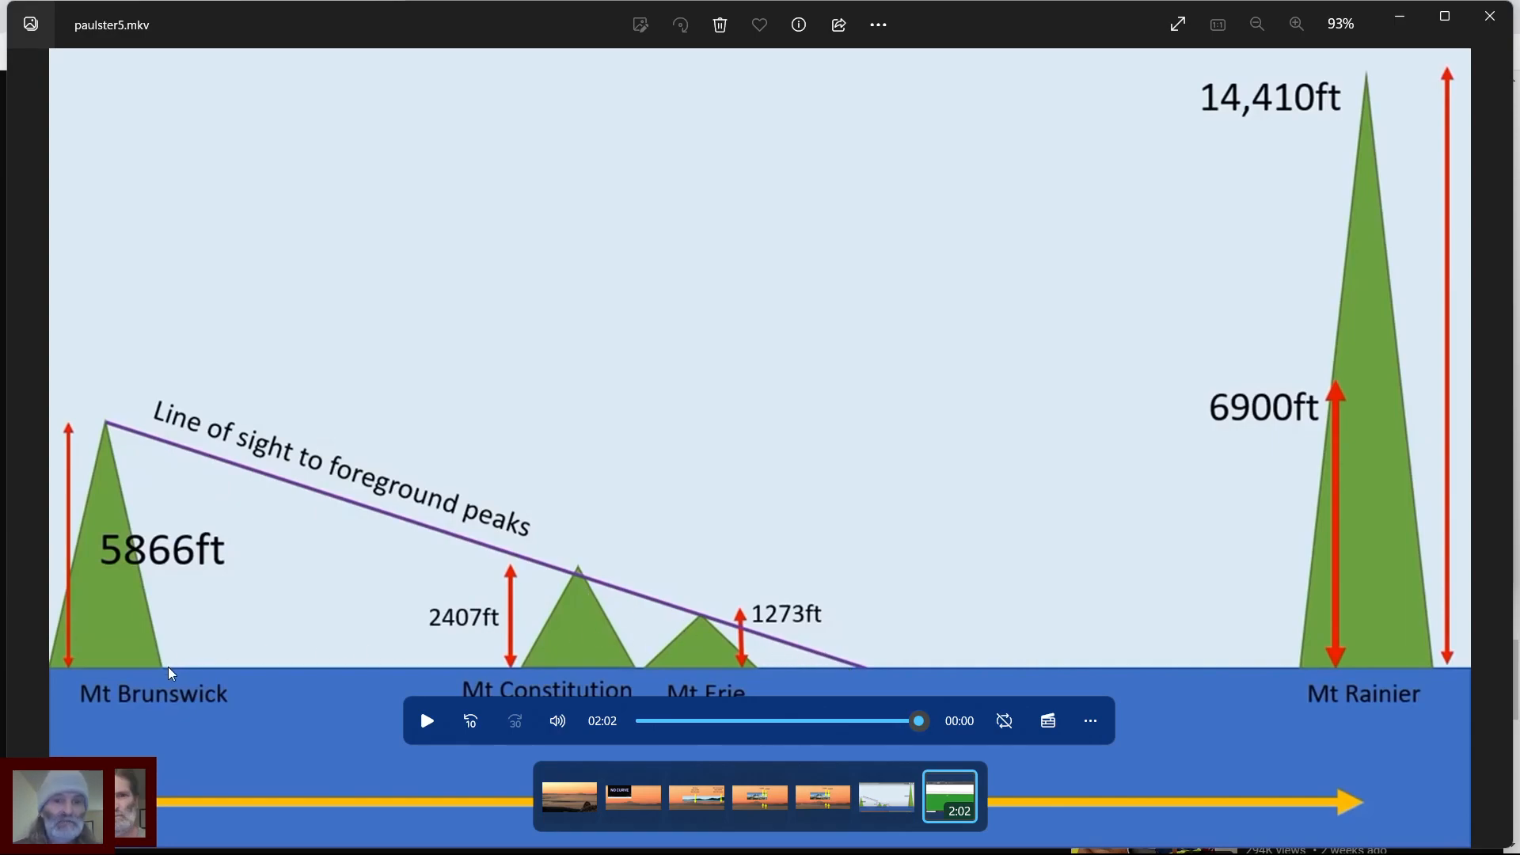
mouse_move(798, 555)
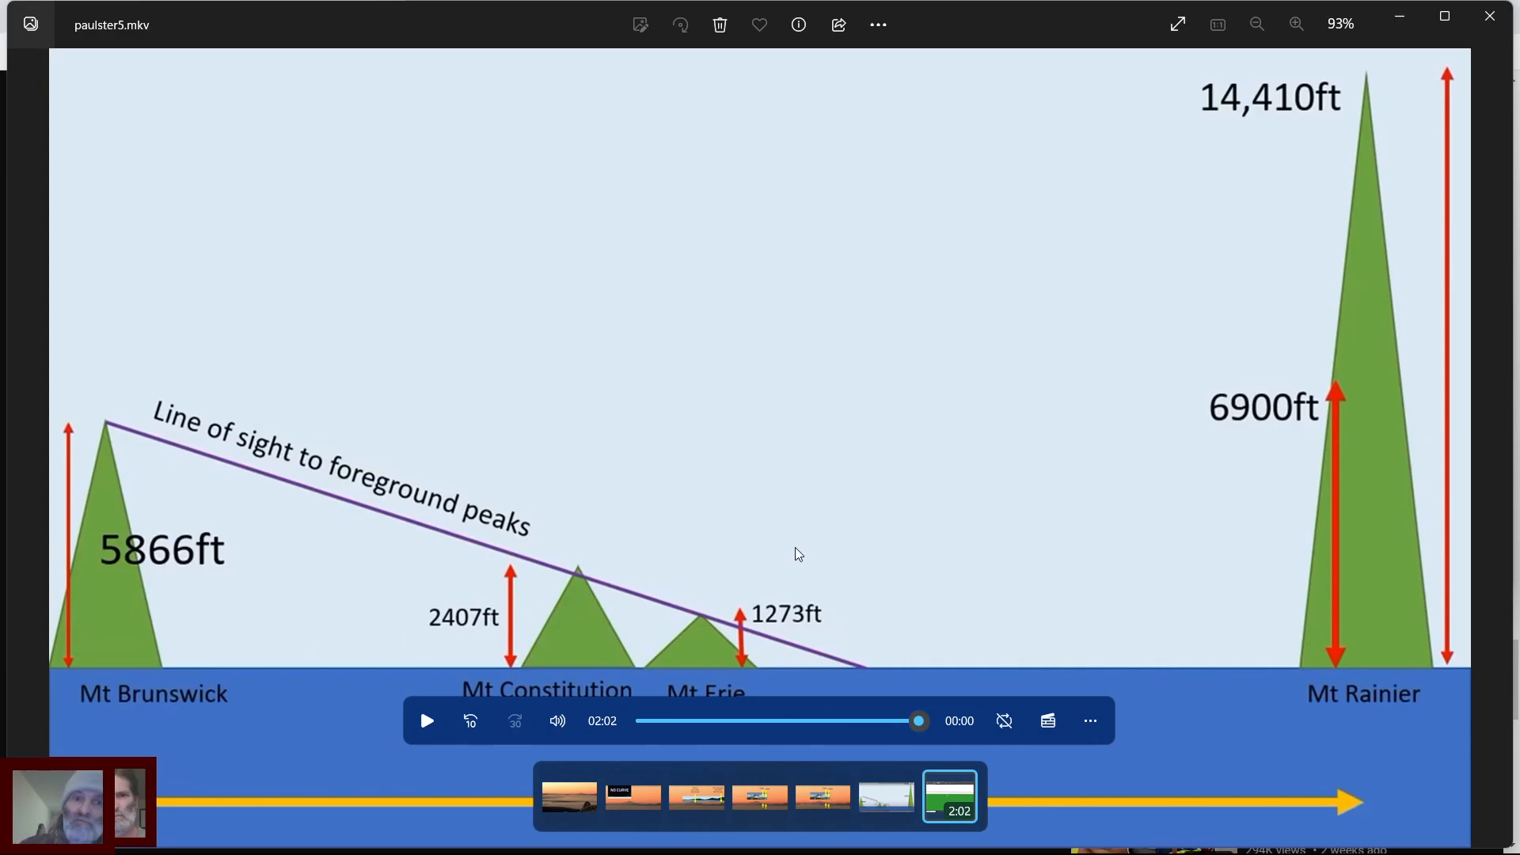
mouse_move(1324, 410)
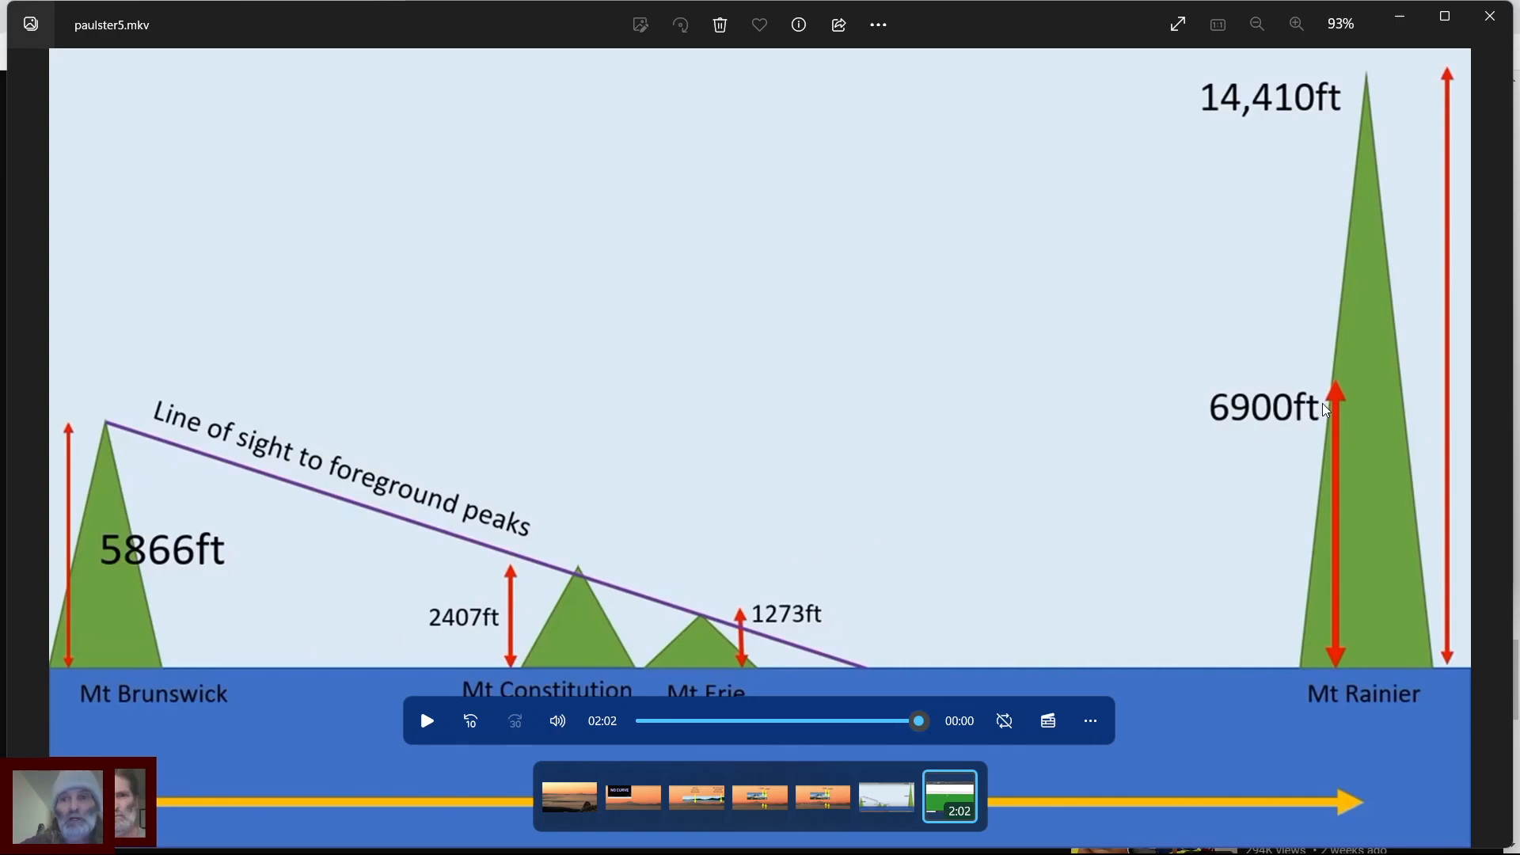
mouse_move(1334, 407)
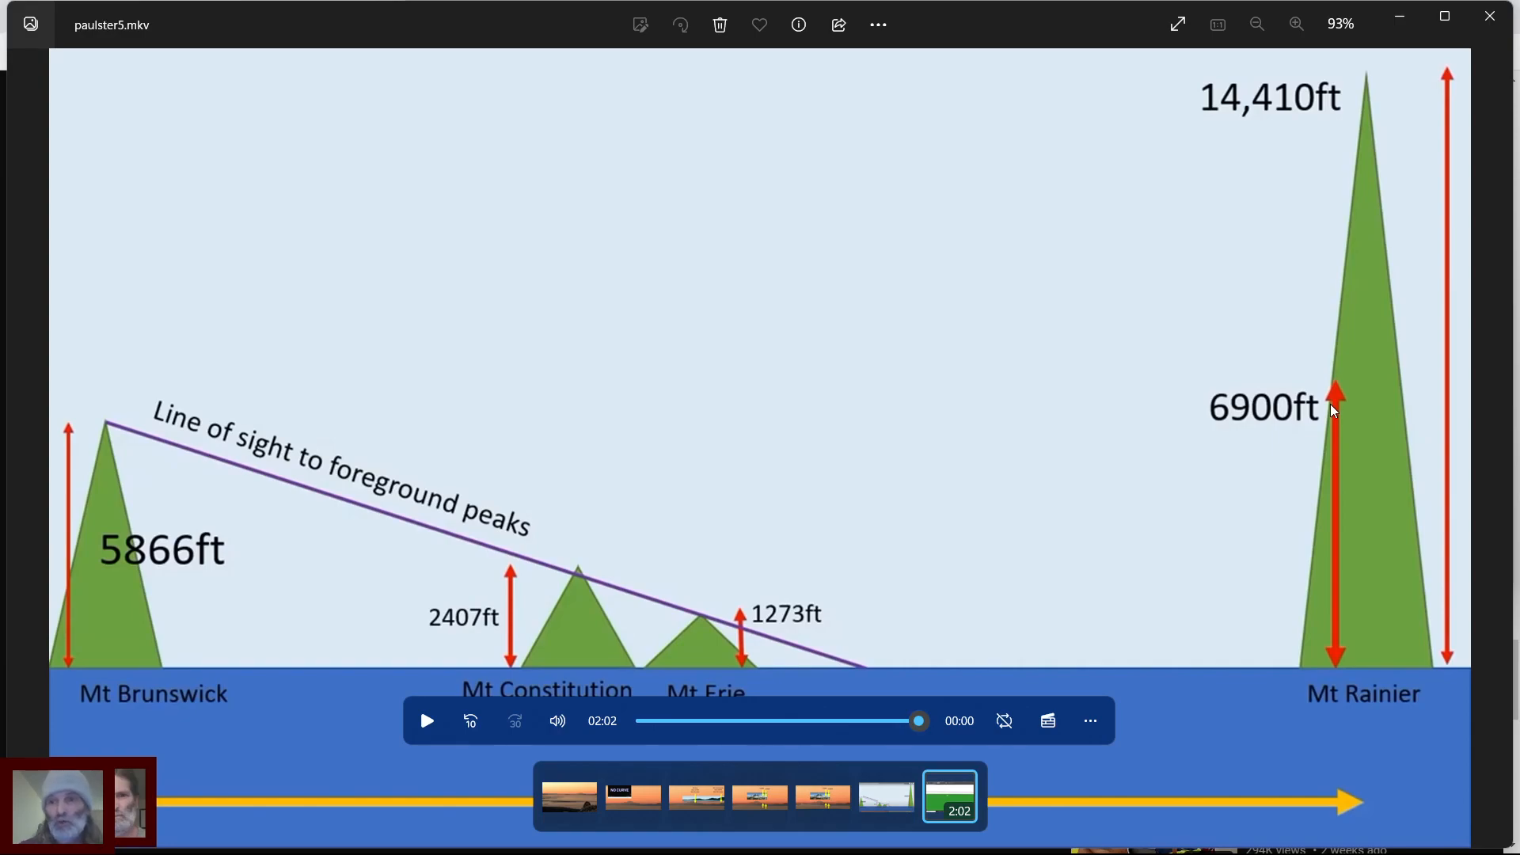
mouse_move(1346, 299)
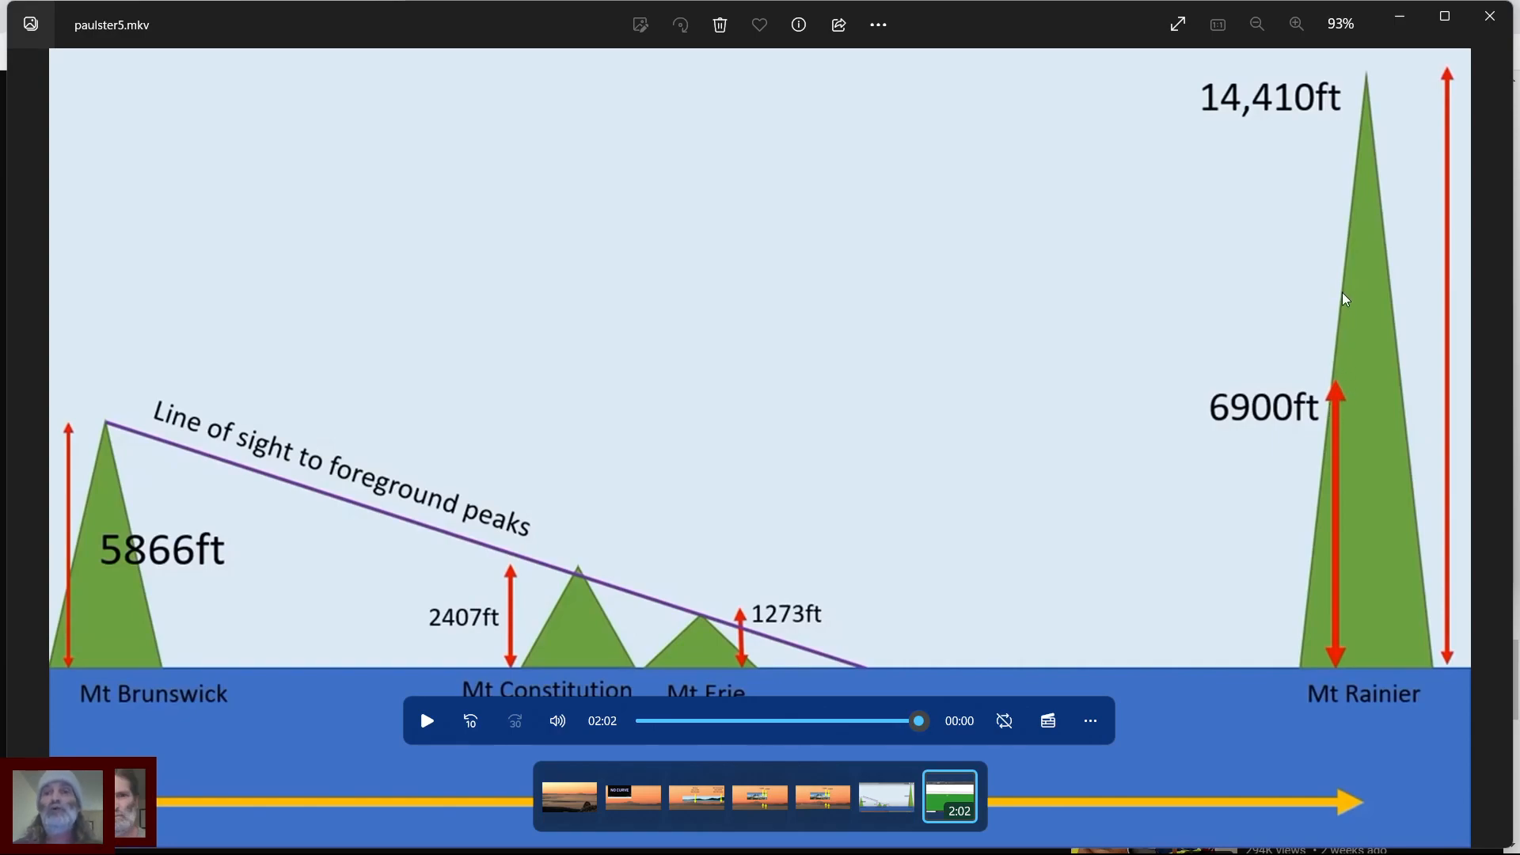
mouse_move(1364, 413)
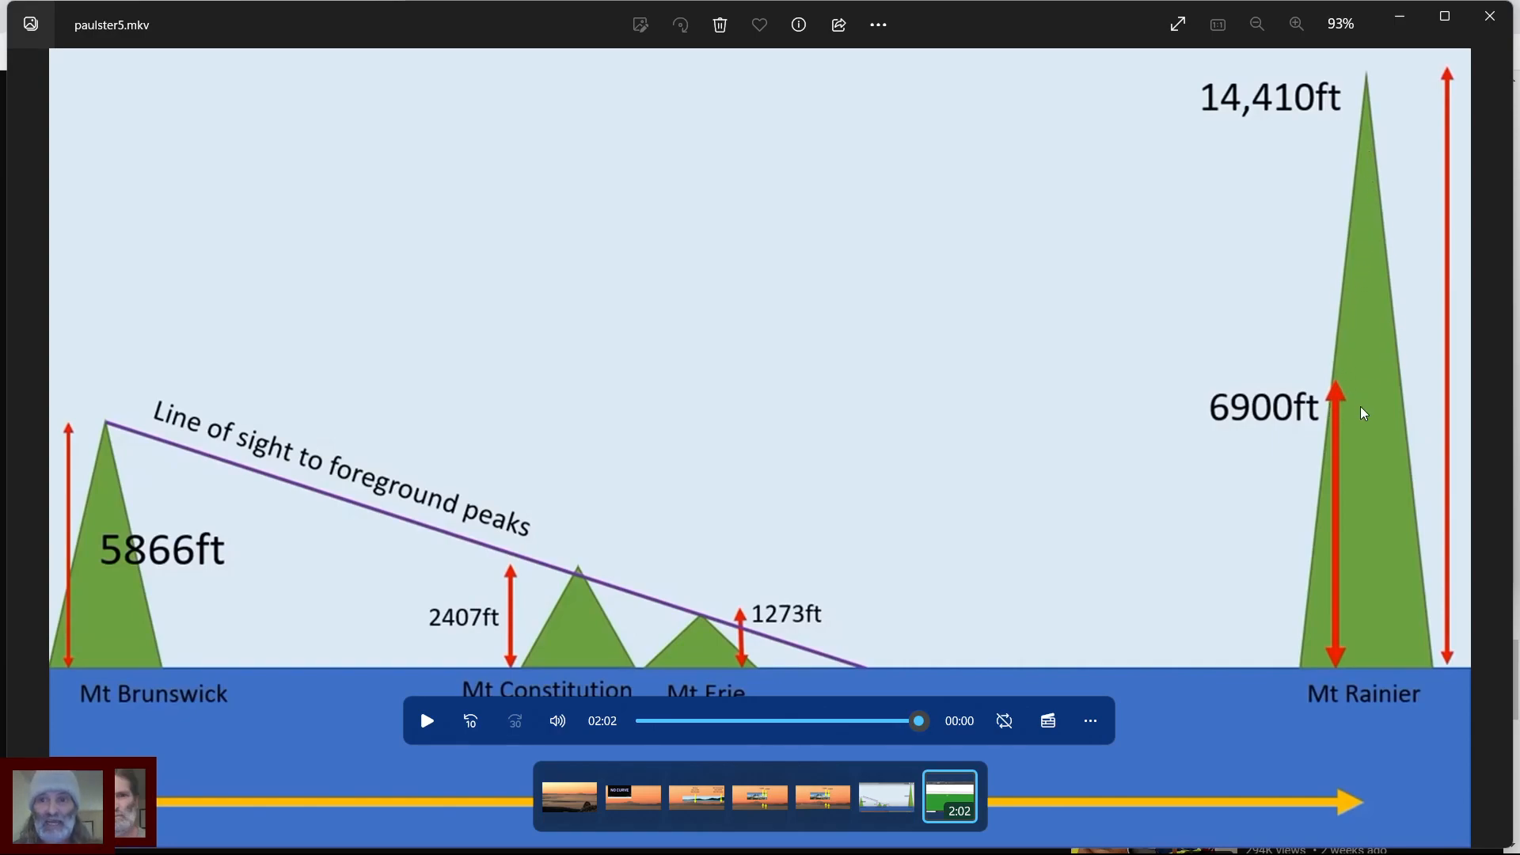
mouse_move(1359, 415)
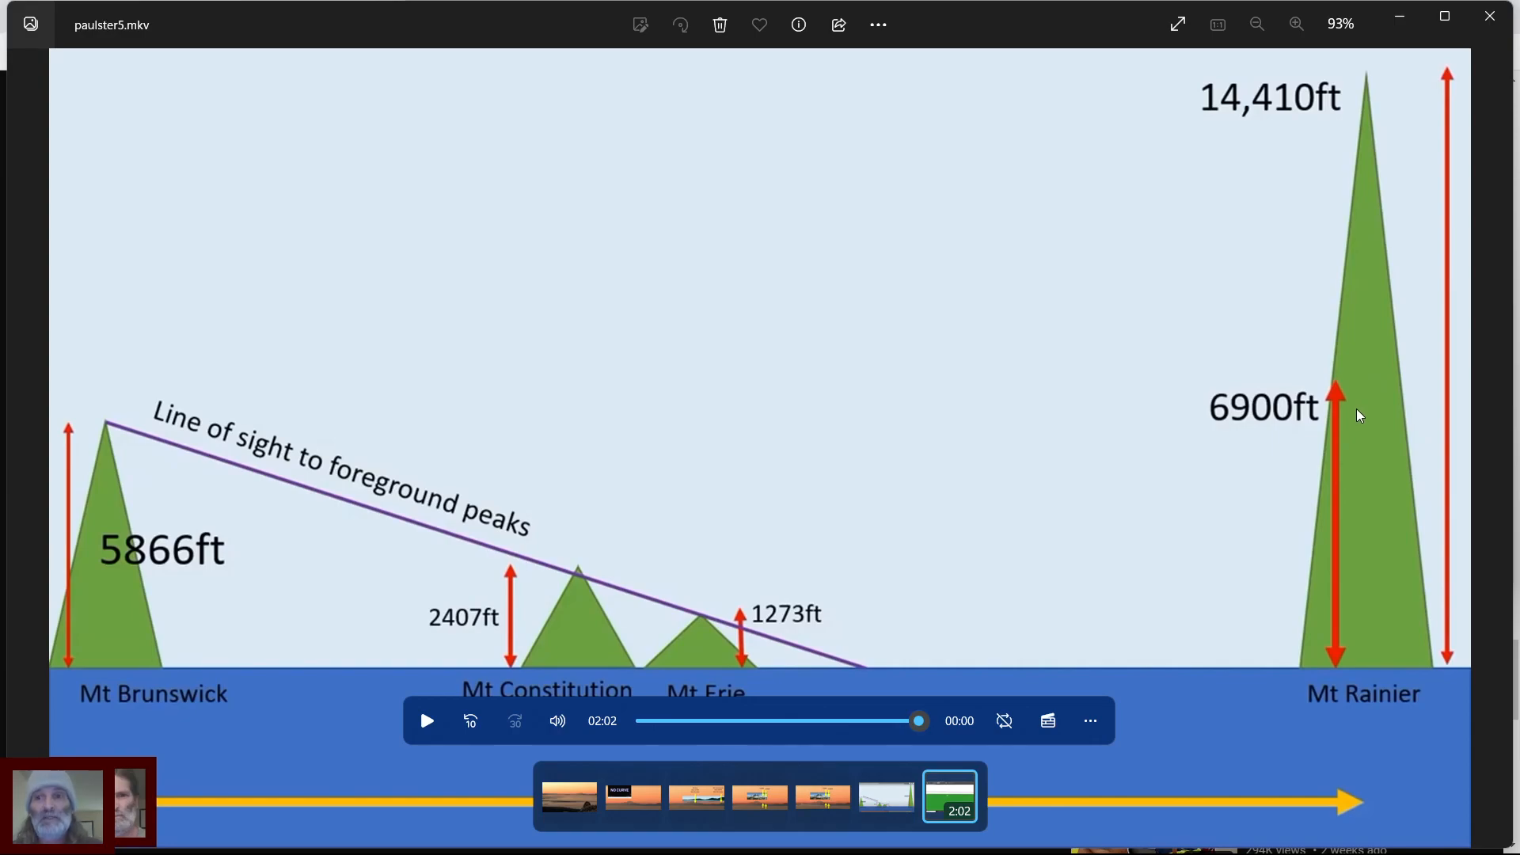
mouse_move(1237, 794)
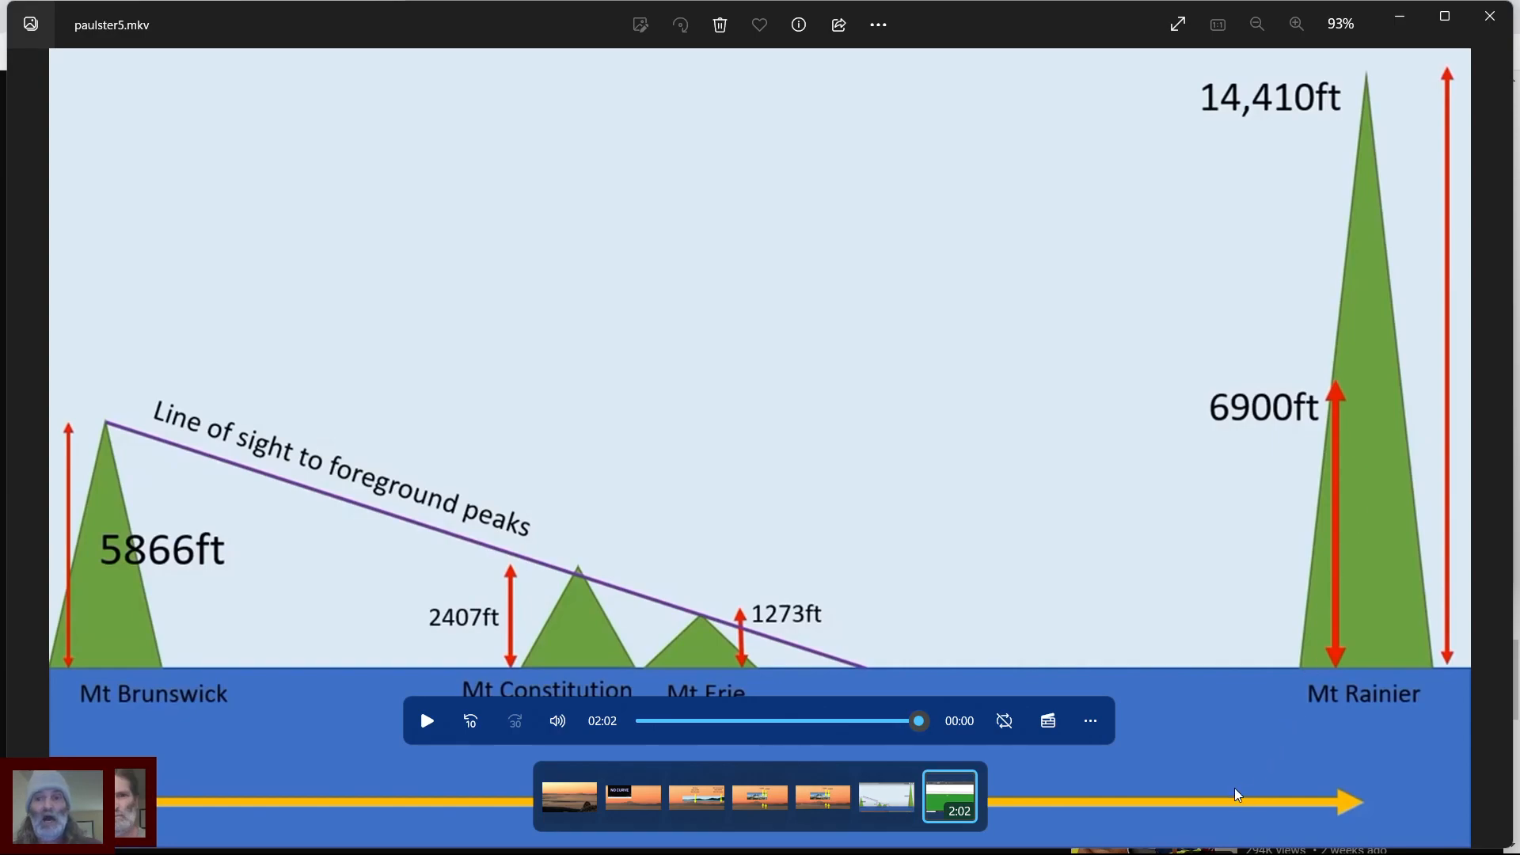
mouse_move(1224, 802)
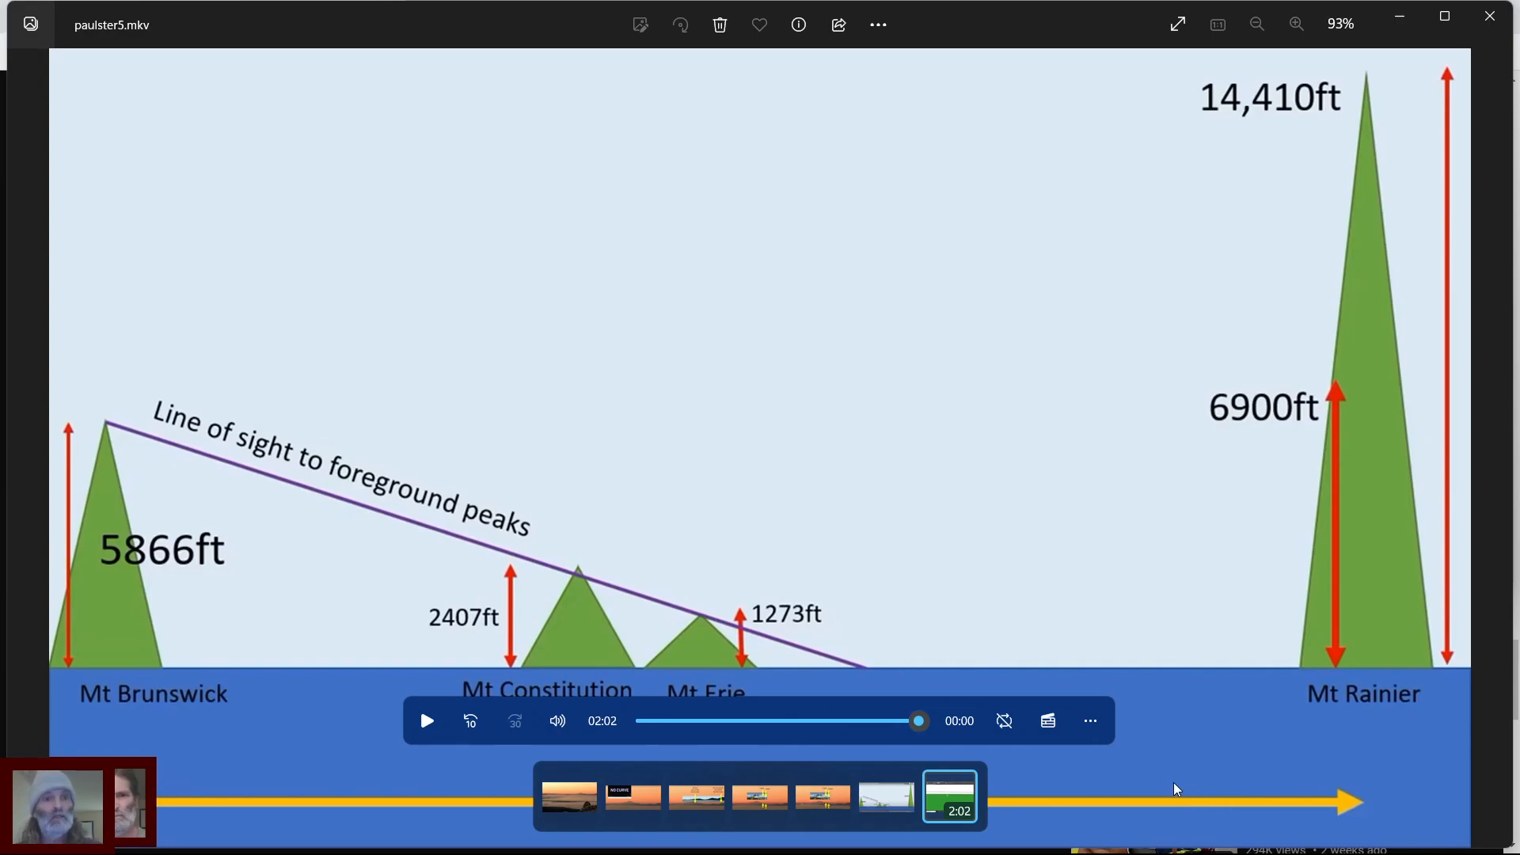
mouse_move(1185, 797)
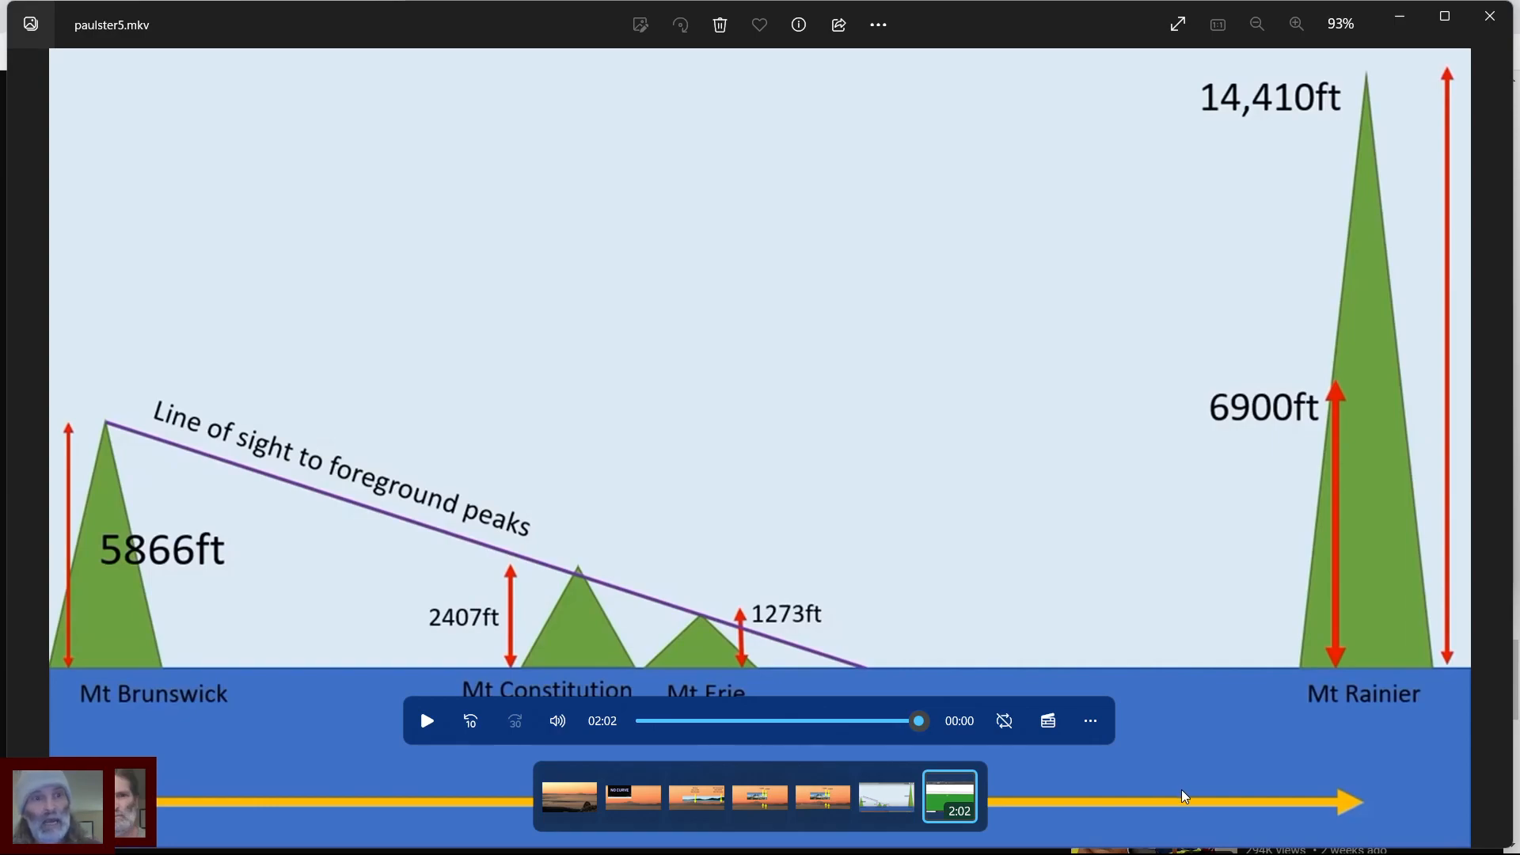